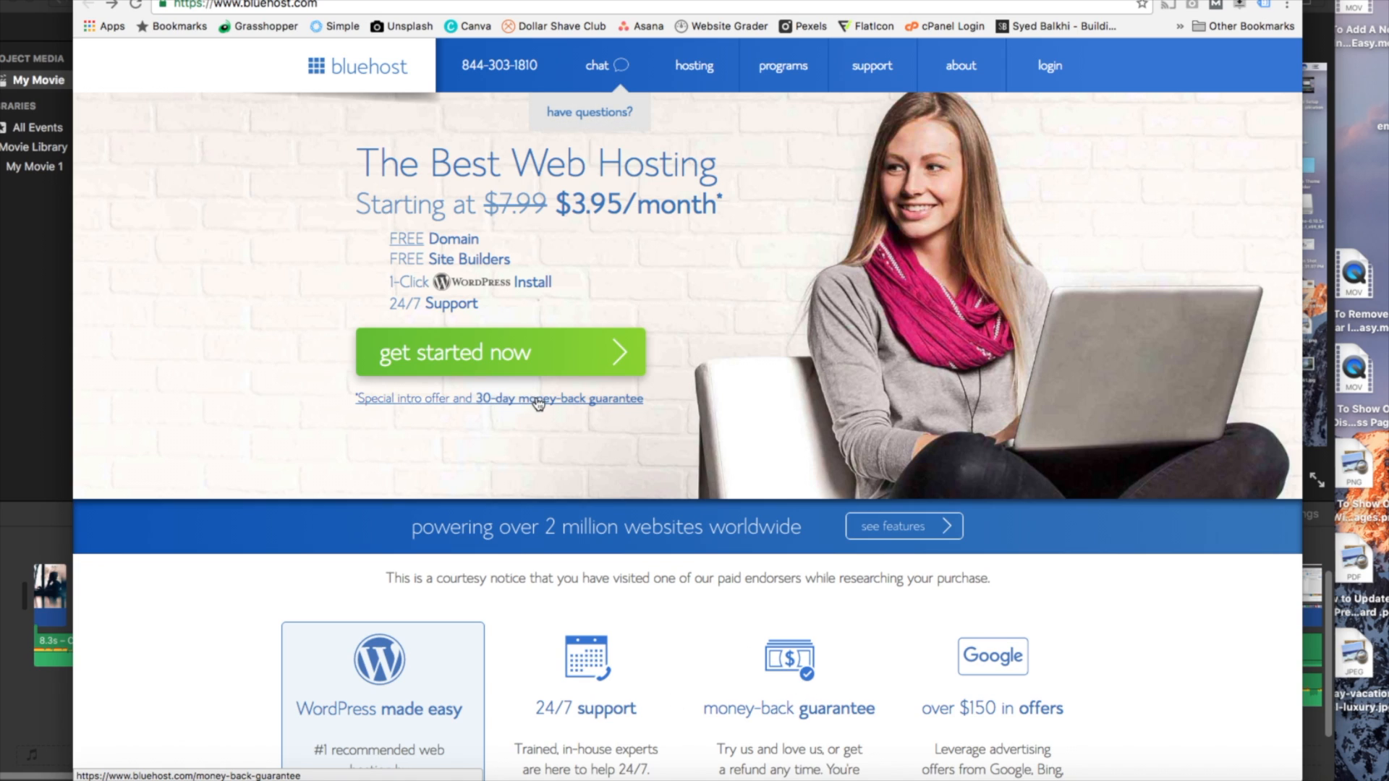
pyautogui.moveTo(703, 424)
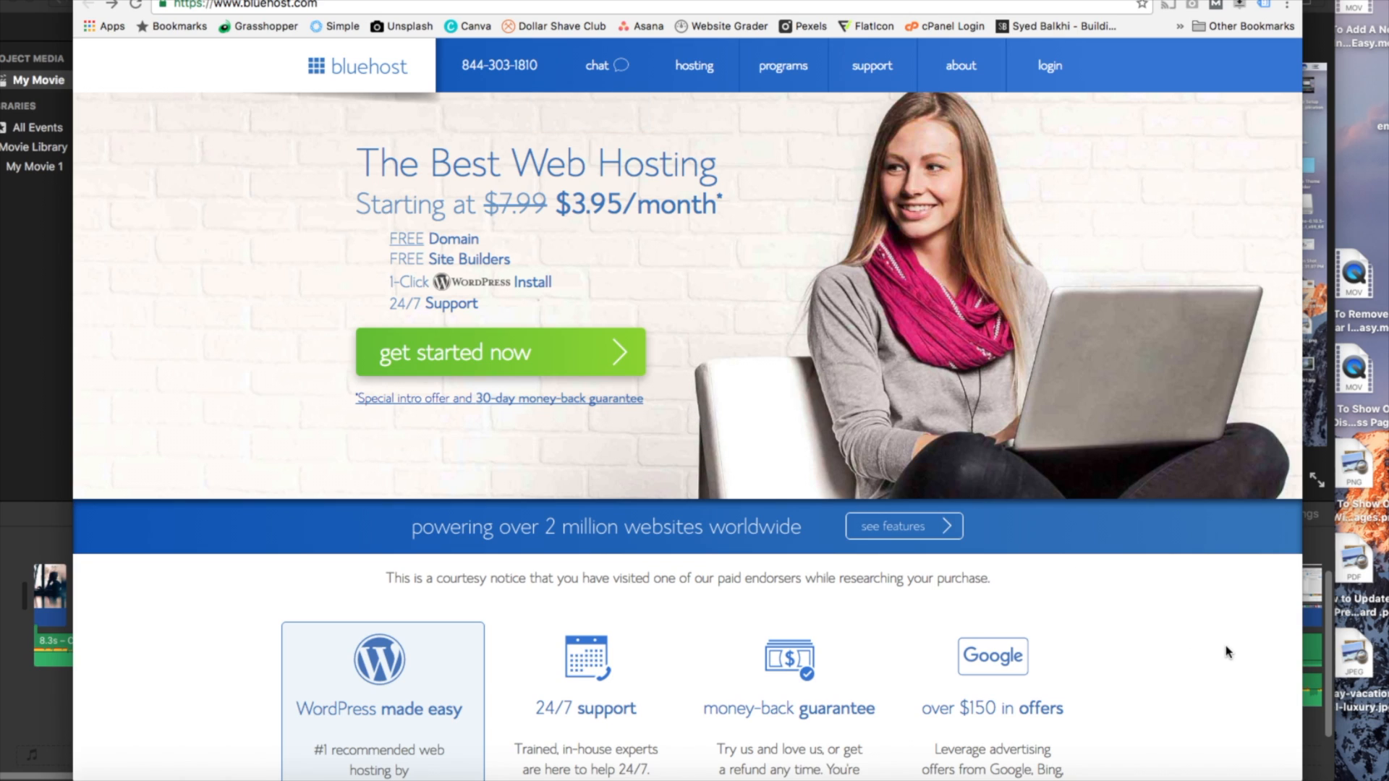
# - Start hosting sign-up and compare the basic ($3.95), plus and prime ($5.95) plans
pyautogui.scroll(-3)
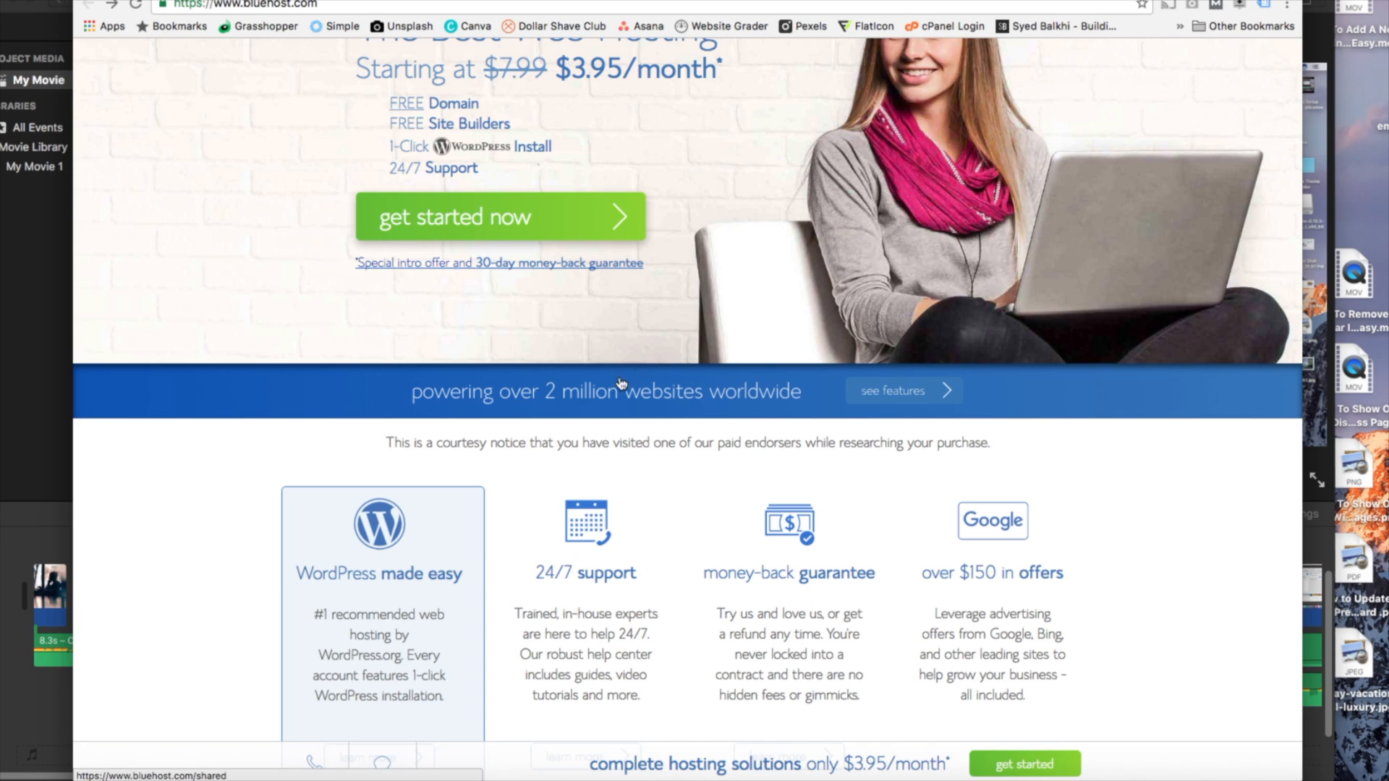
pyautogui.moveTo(764, 406)
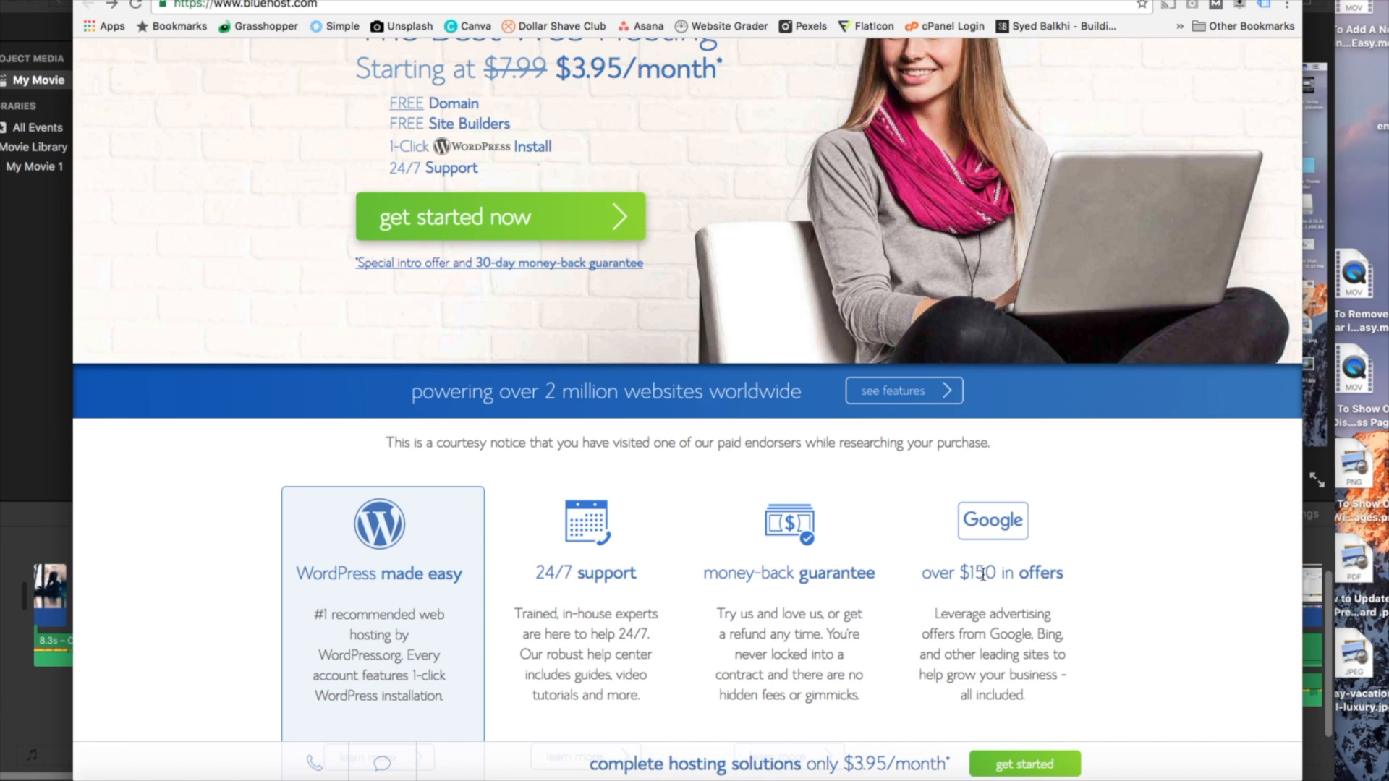
pyautogui.moveTo(1079, 510)
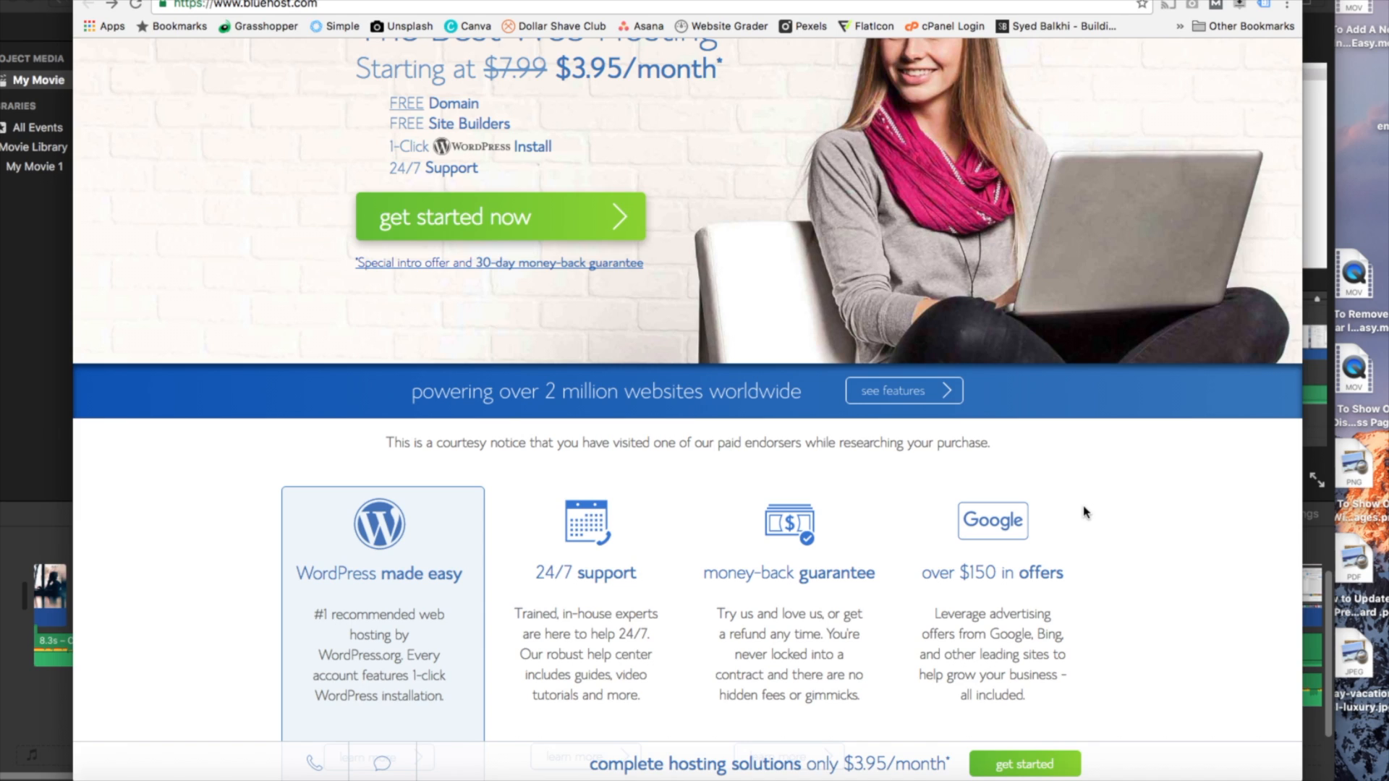
pyautogui.moveTo(493, 434)
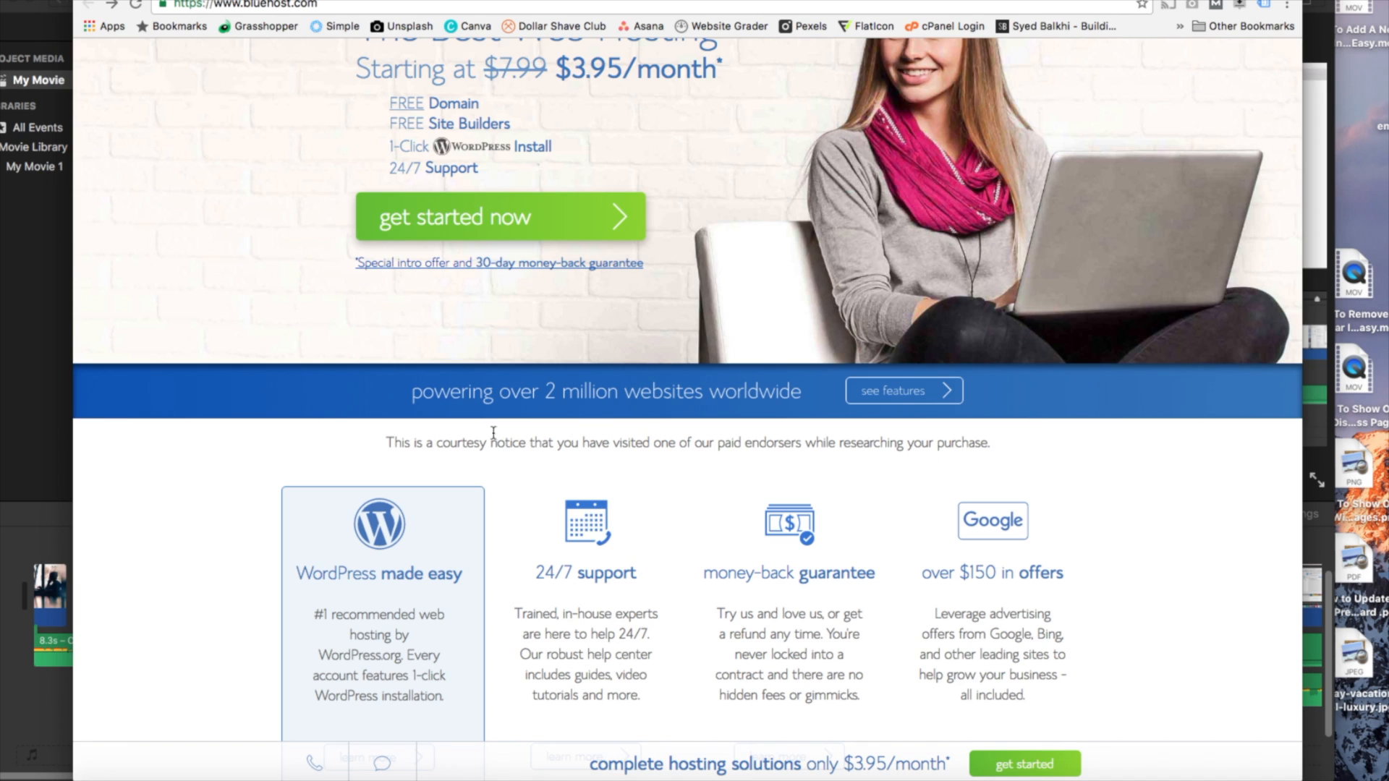
pyautogui.moveTo(885, 442)
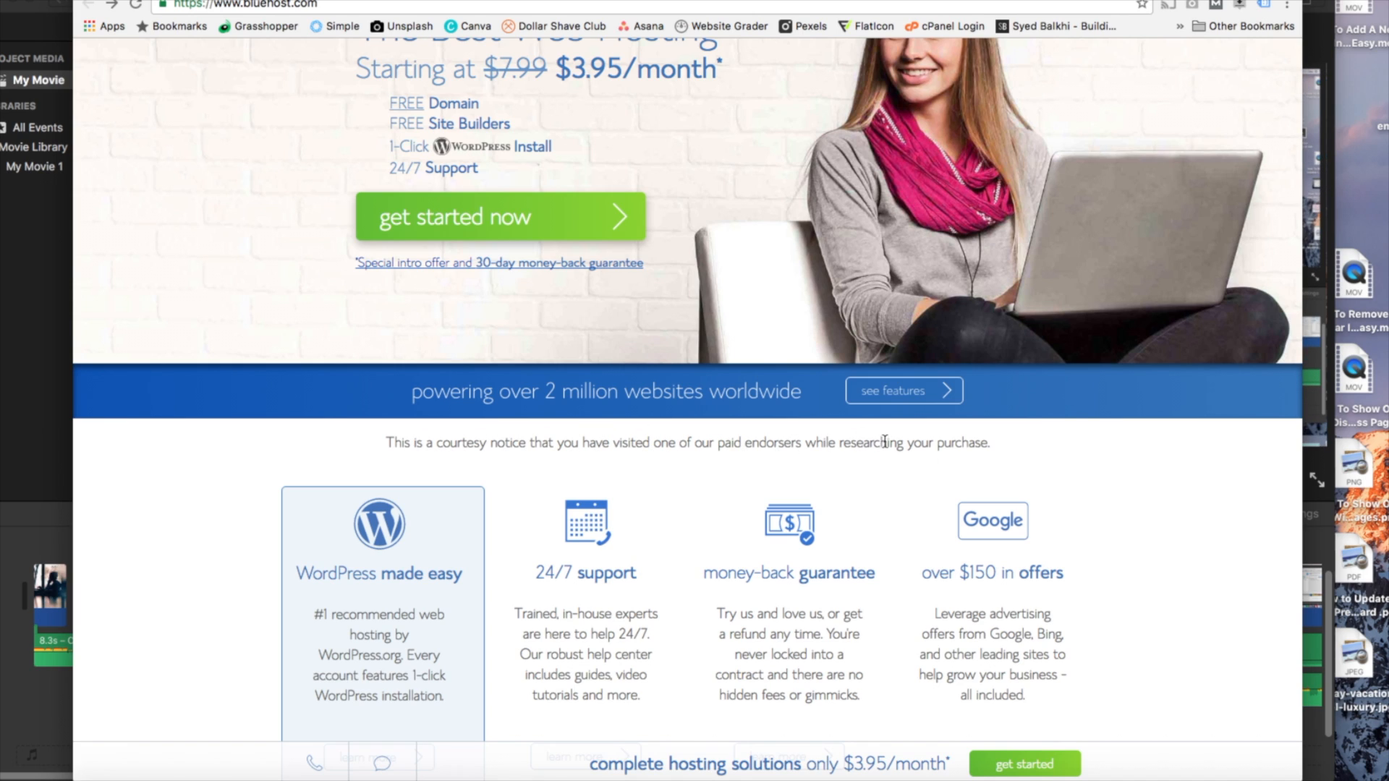
pyautogui.moveTo(1115, 503)
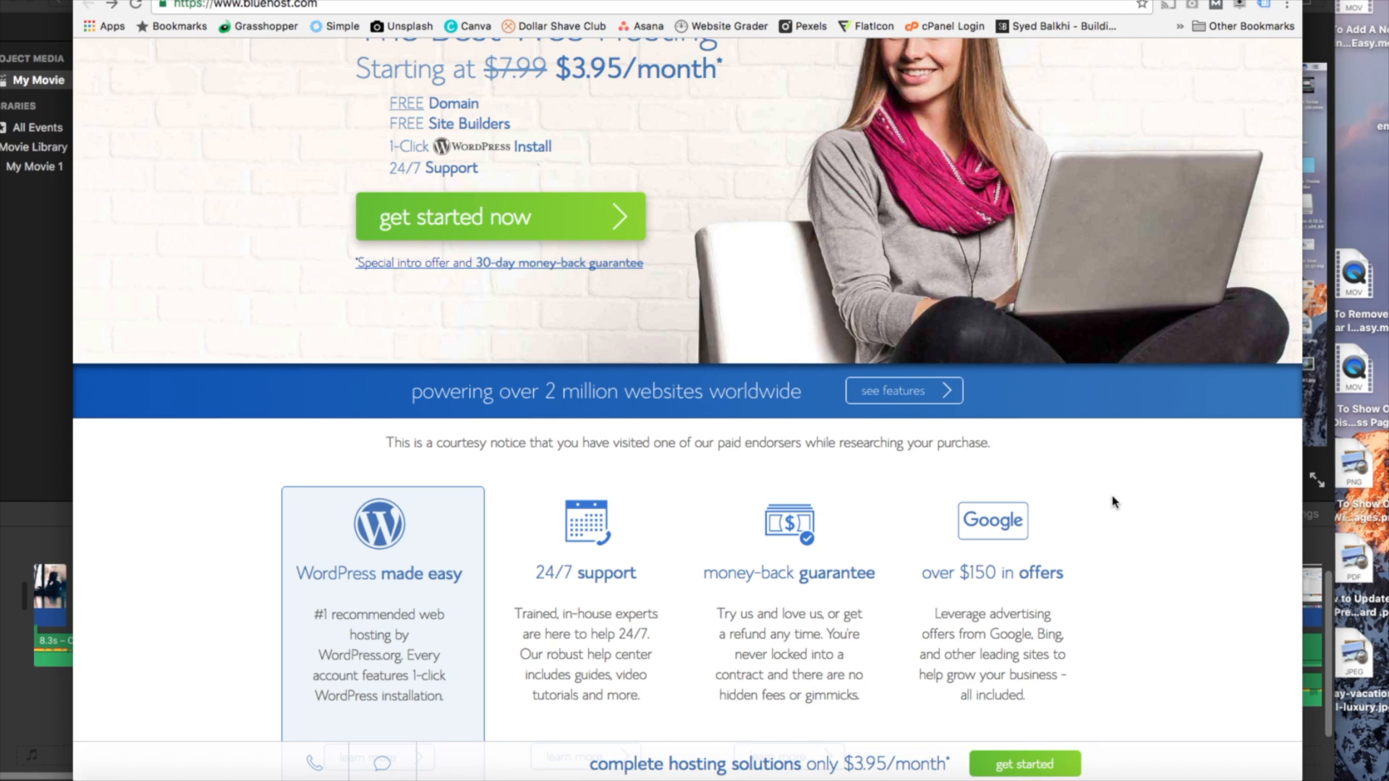
pyautogui.scroll(3)
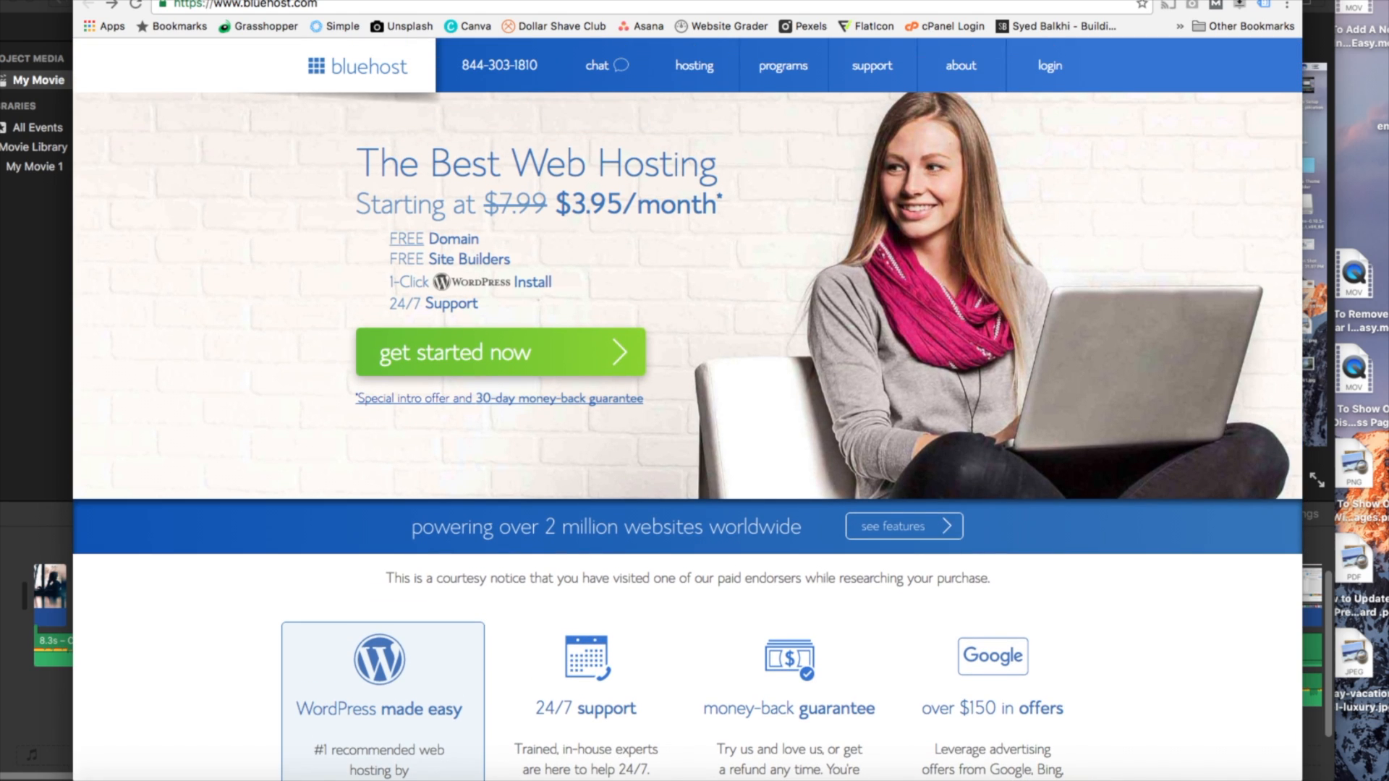
pyautogui.moveTo(210, 411)
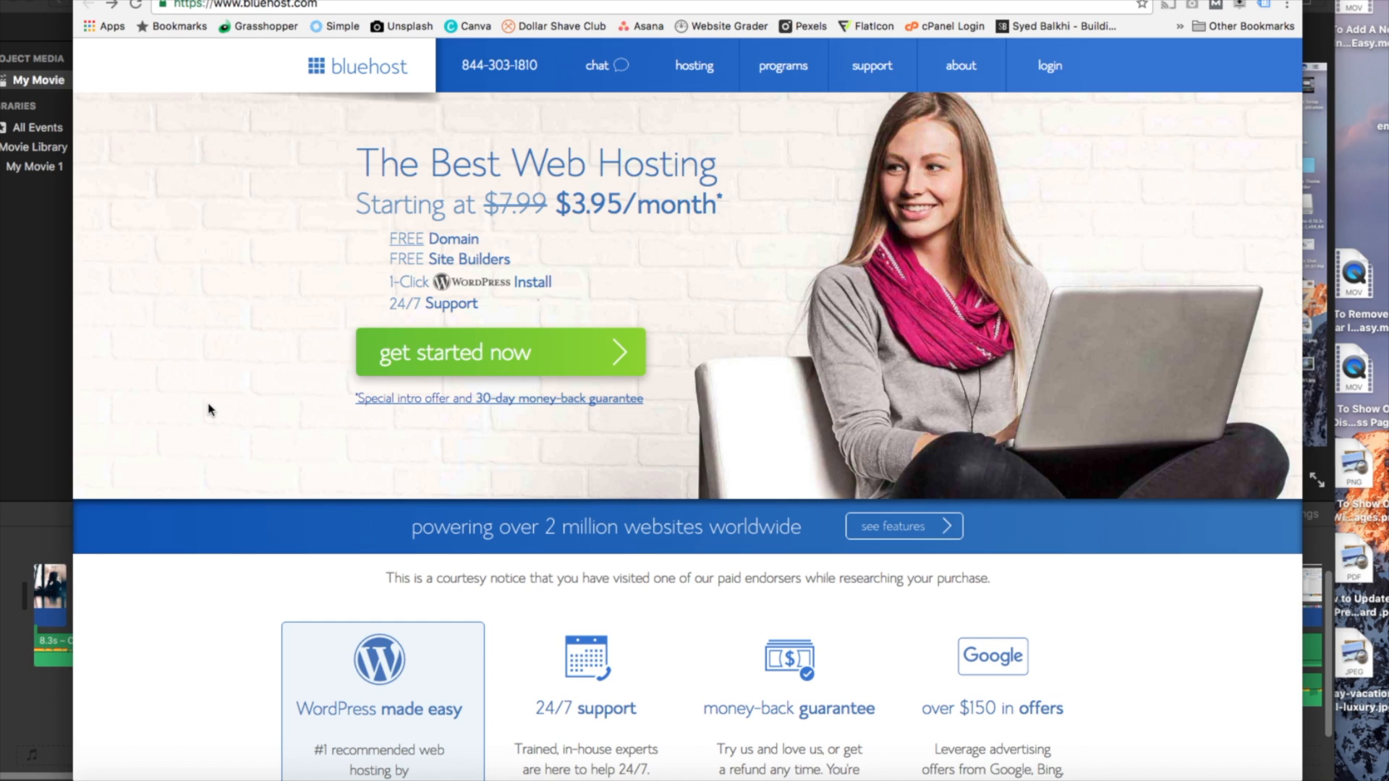
pyautogui.moveTo(230, 374)
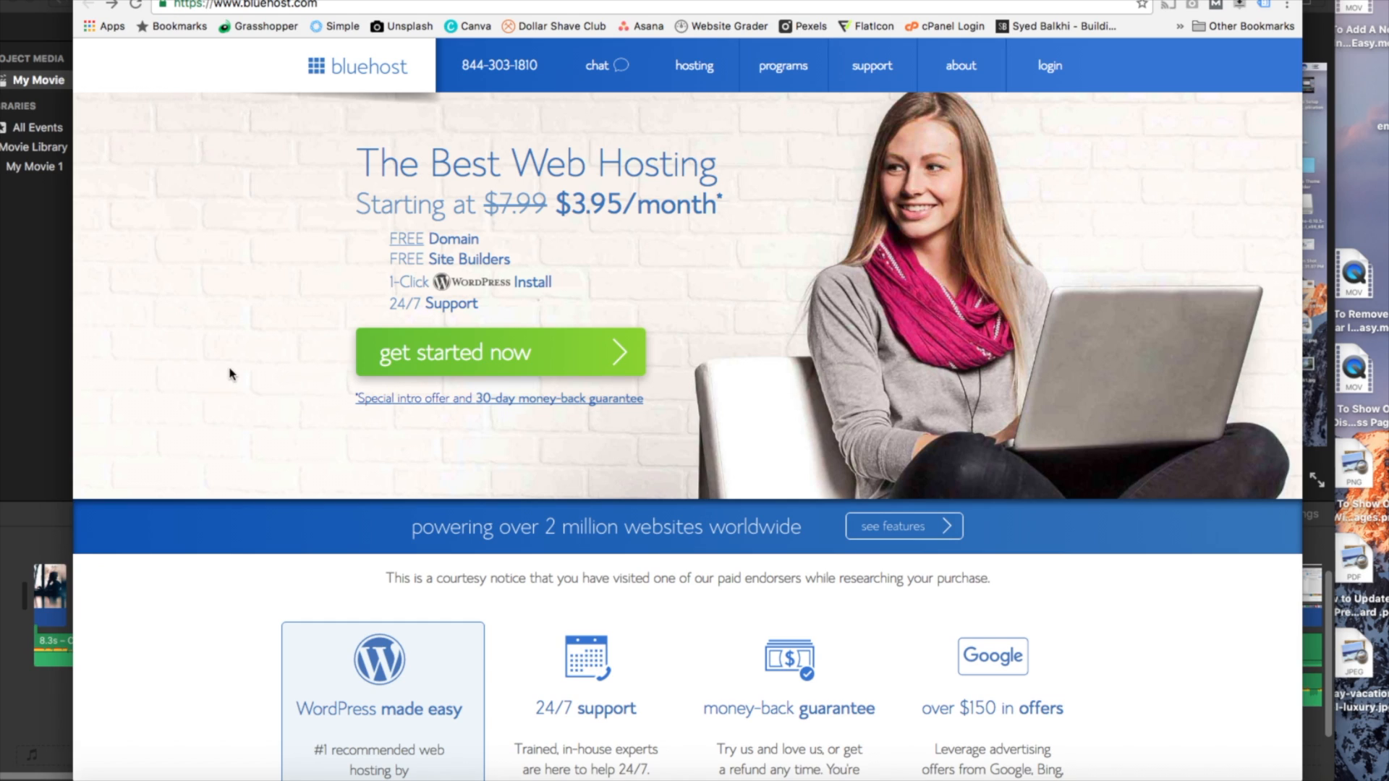
pyautogui.moveTo(411, 365)
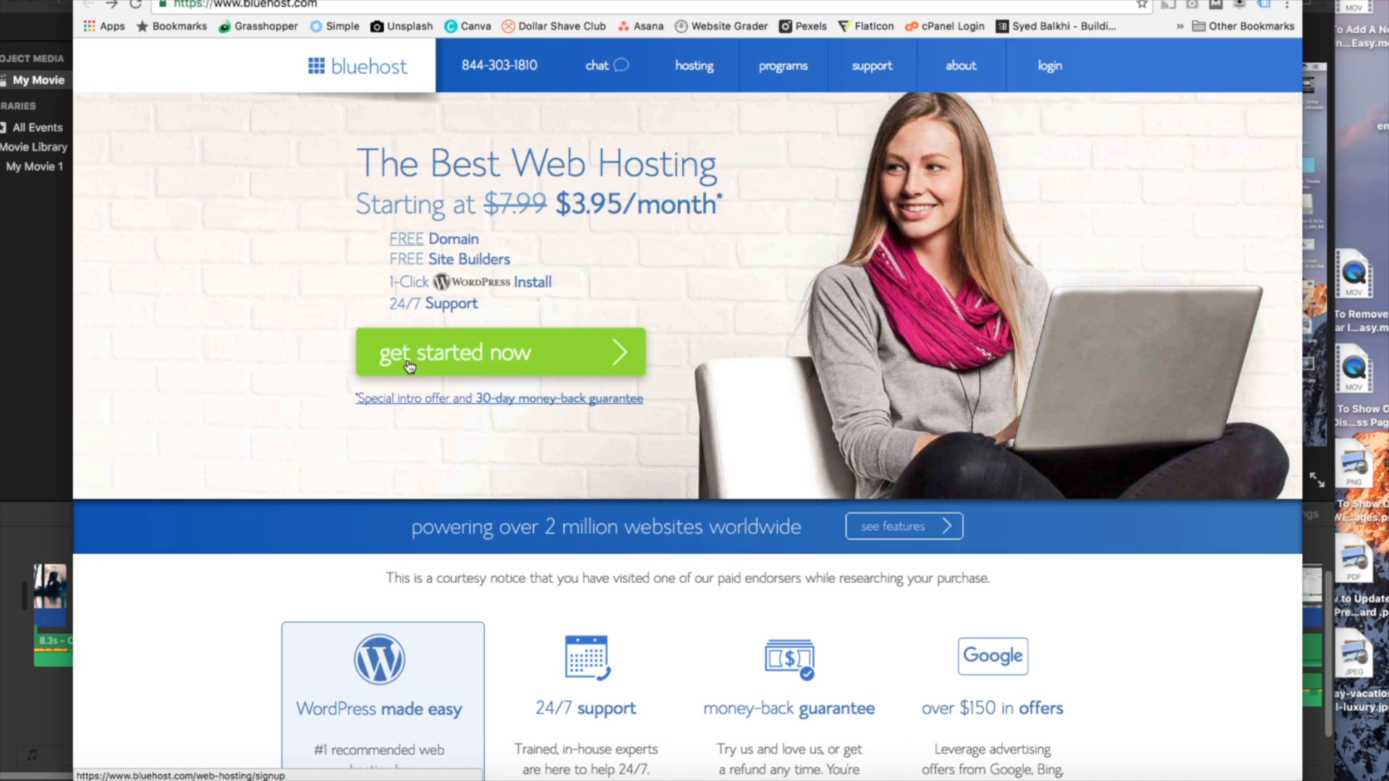
pyautogui.moveTo(492, 358)
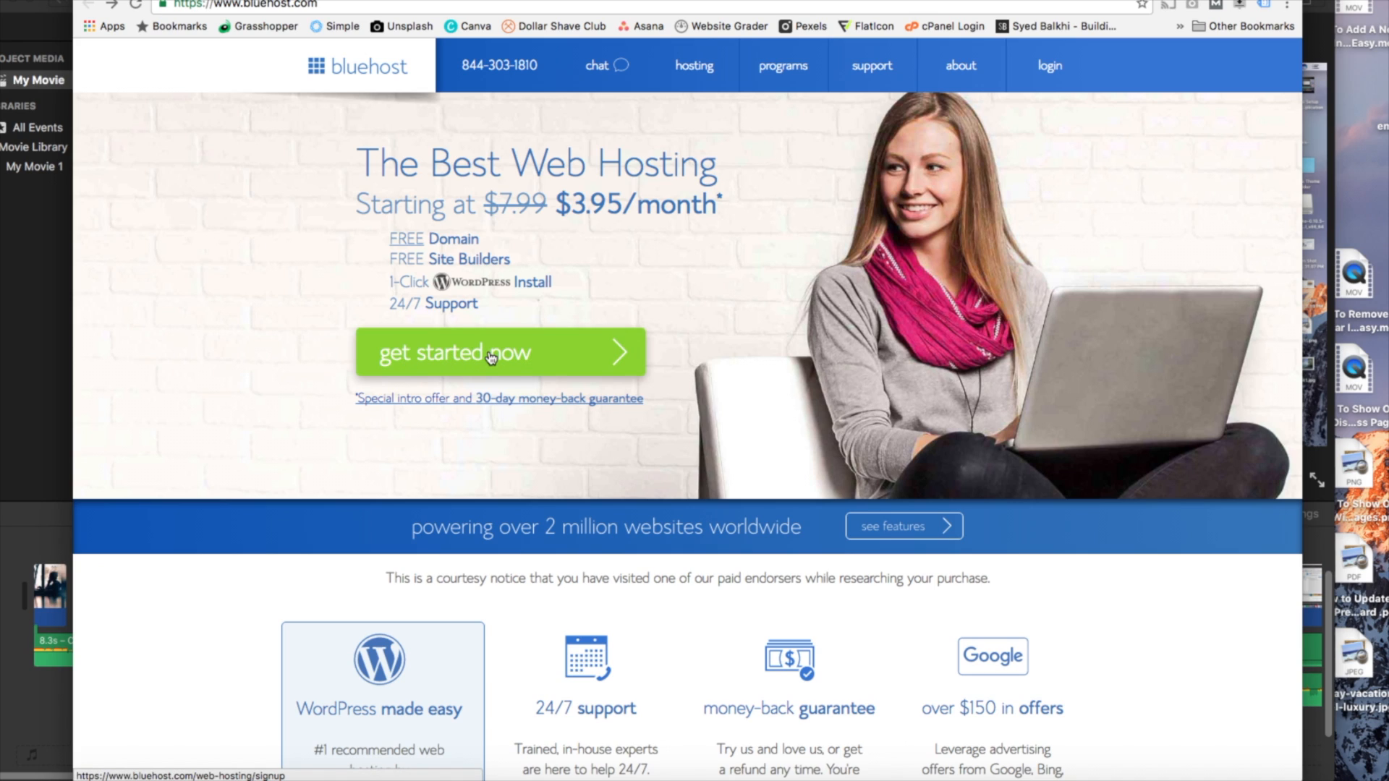
pyautogui.click(499, 352)
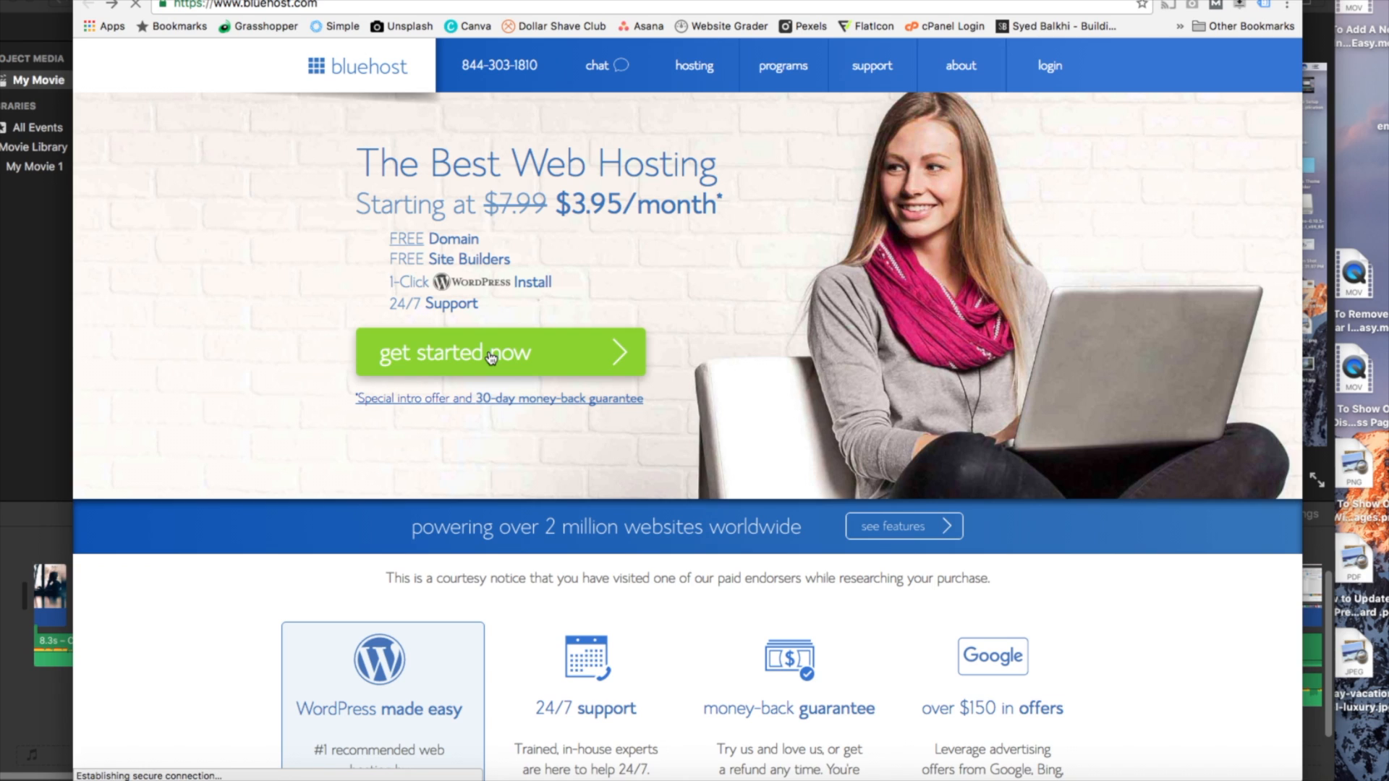
pyautogui.click(499, 352)
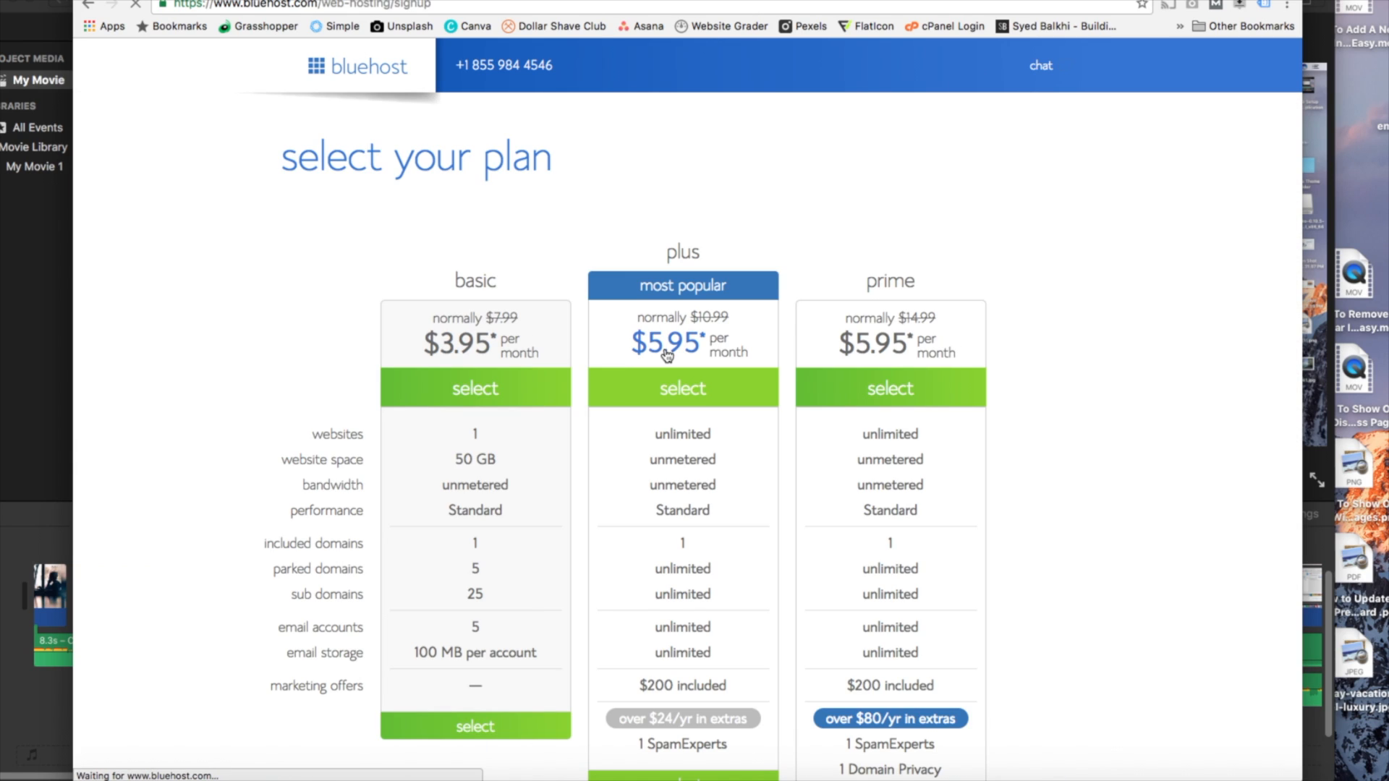
pyautogui.scroll(-3)
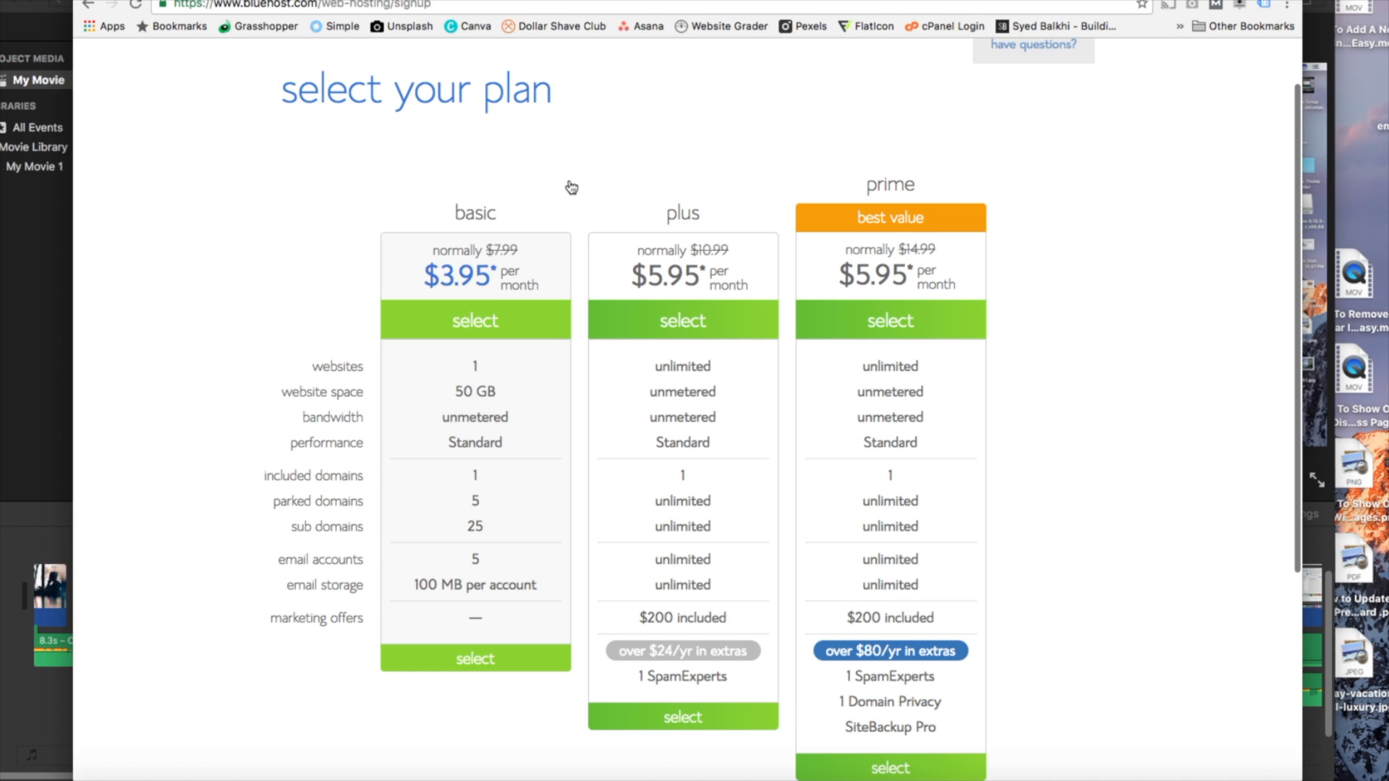
pyautogui.moveTo(446, 343)
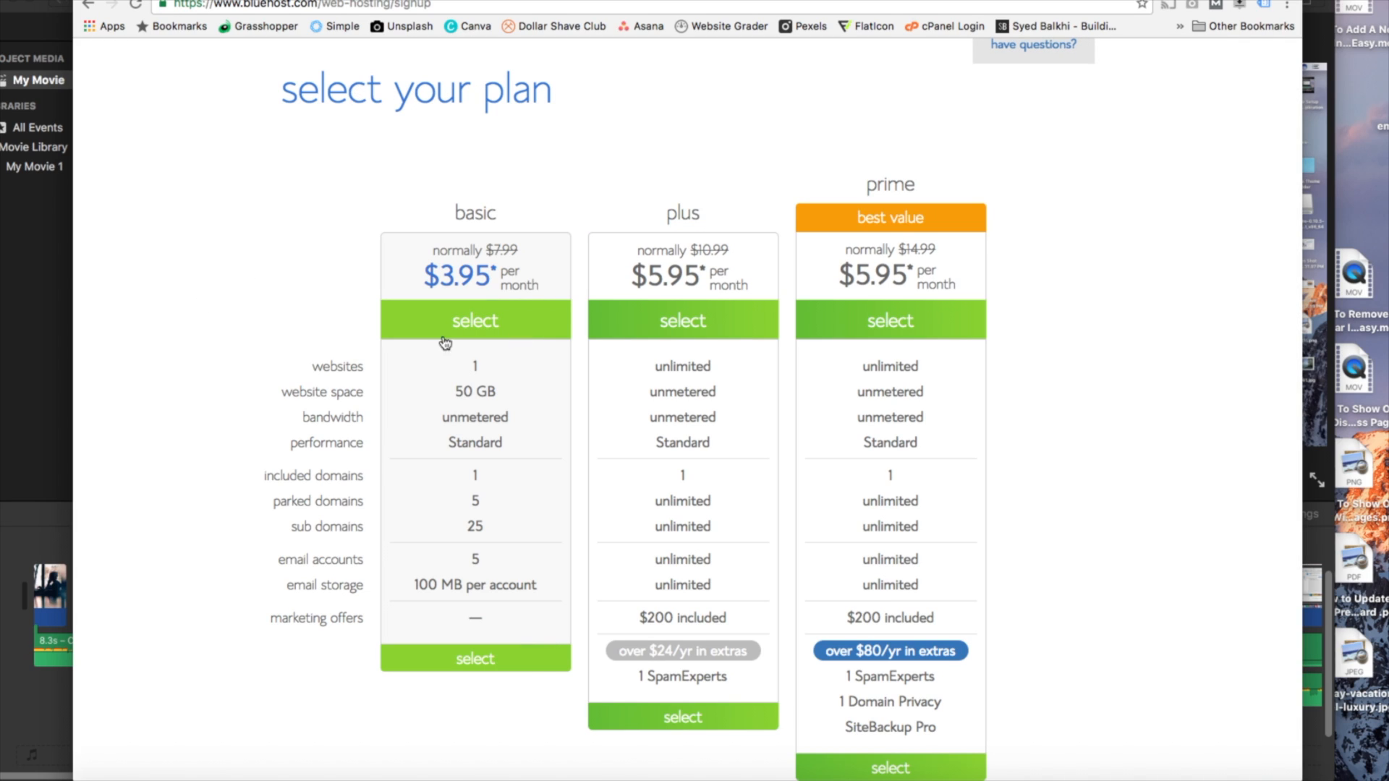
pyautogui.moveTo(717, 329)
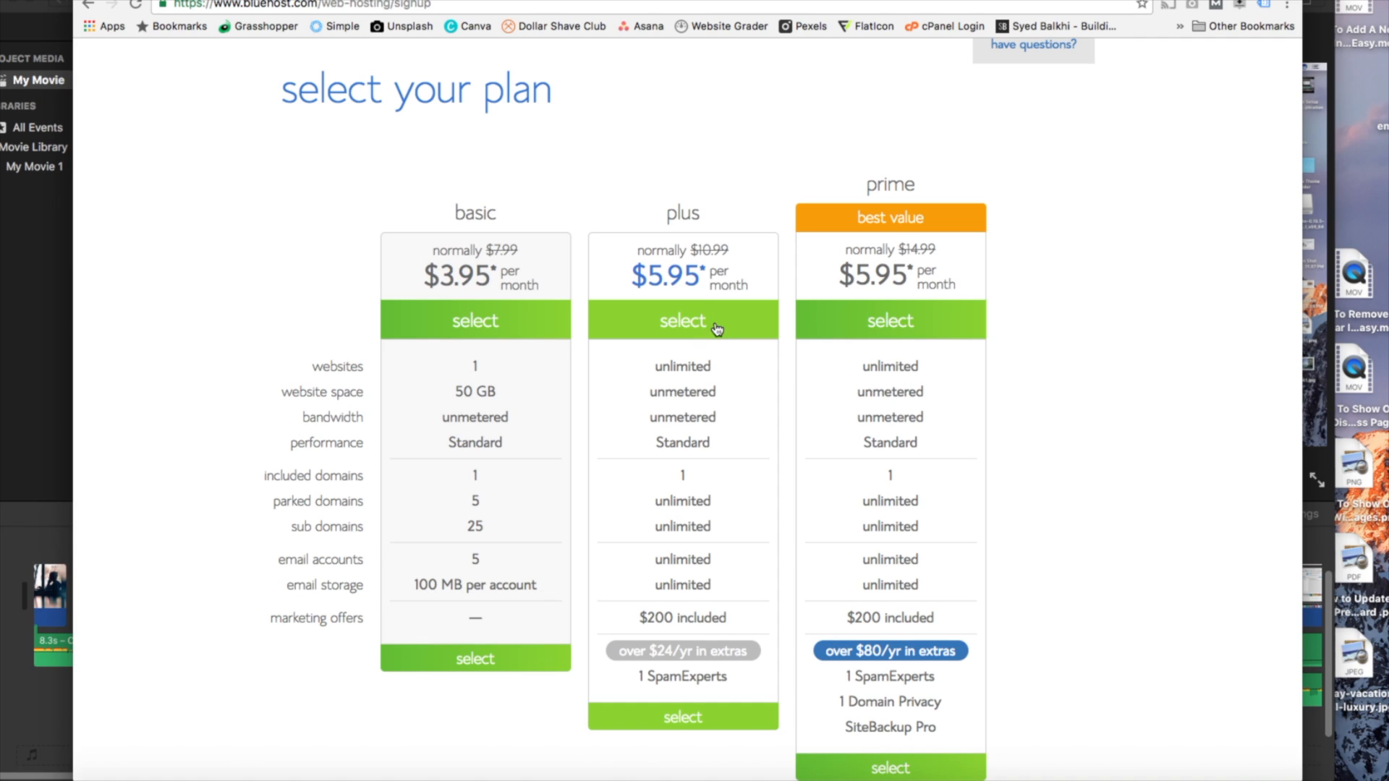
pyautogui.scroll(-3)
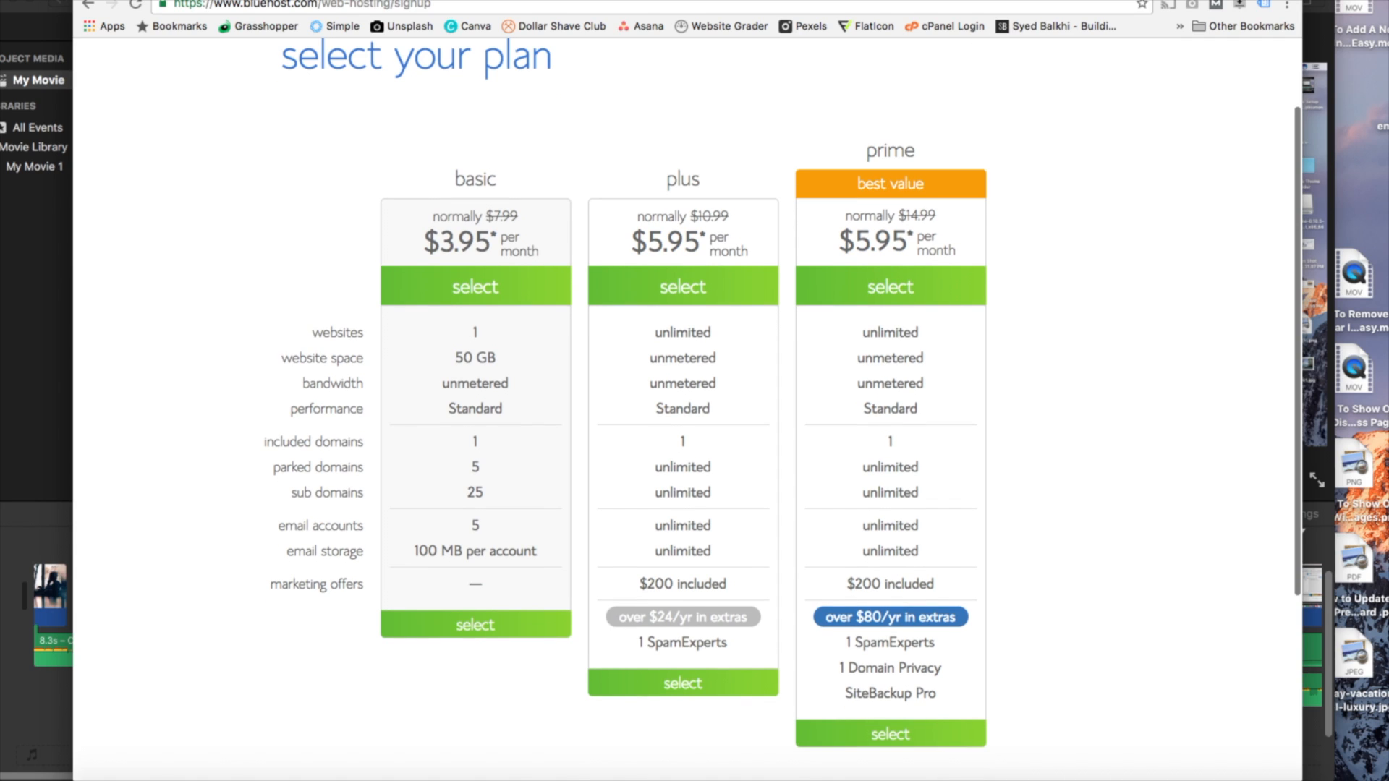
pyautogui.moveTo(1060, 348)
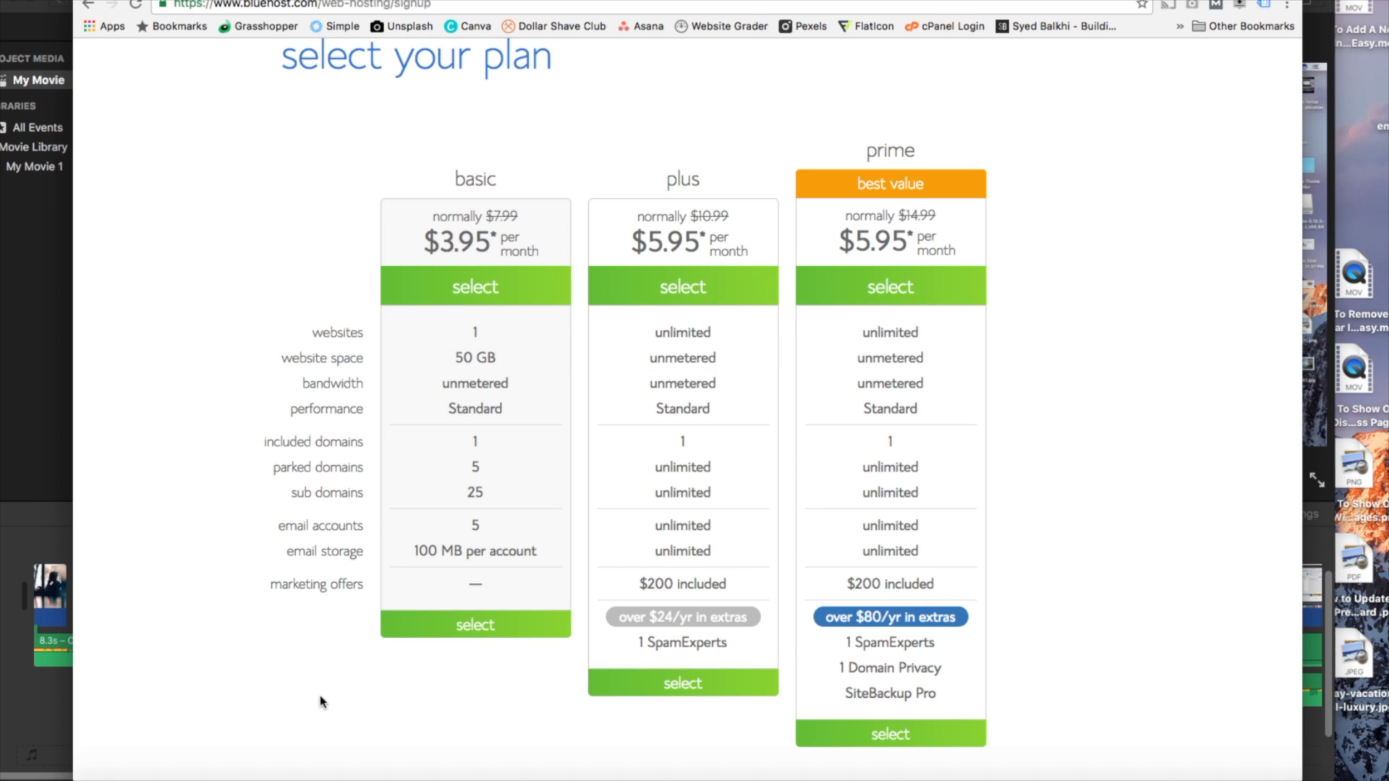
pyautogui.moveTo(470, 688)
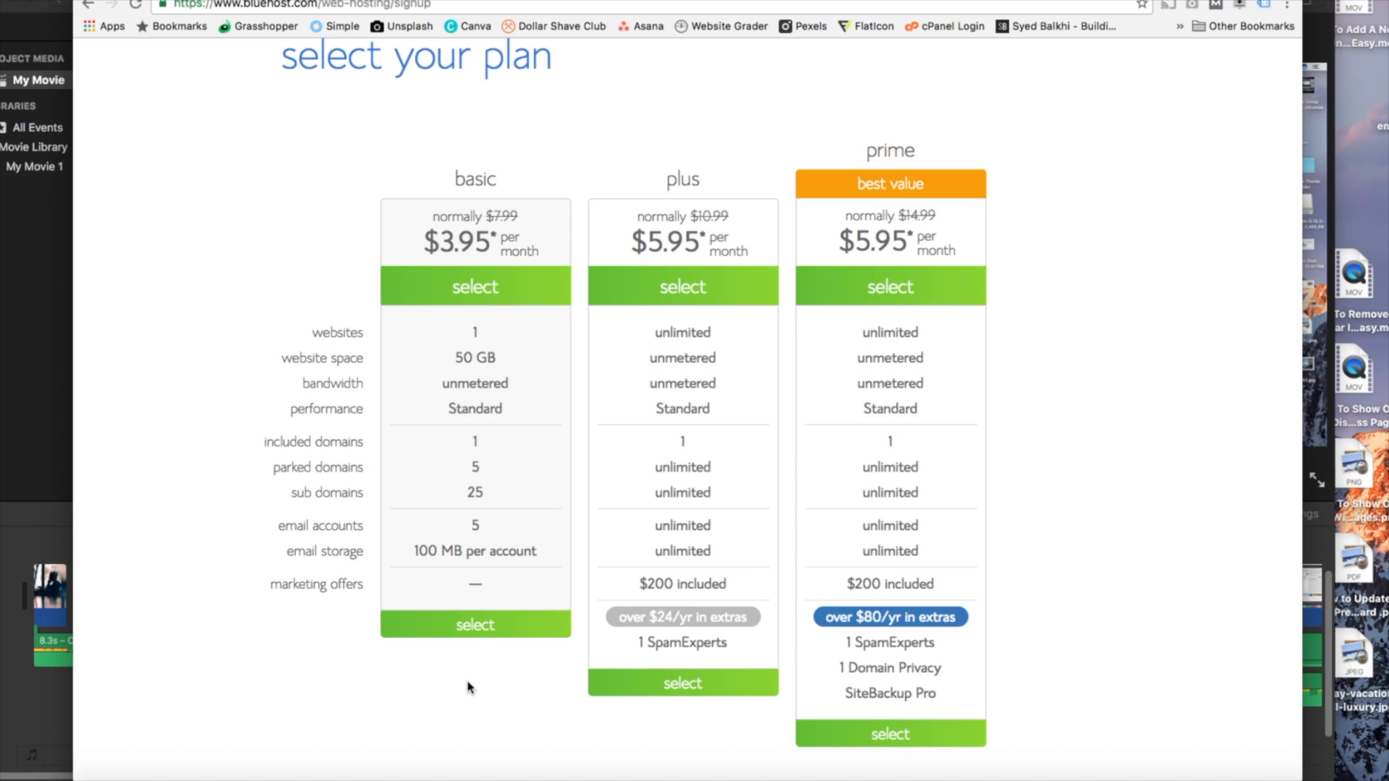
pyautogui.moveTo(471, 671)
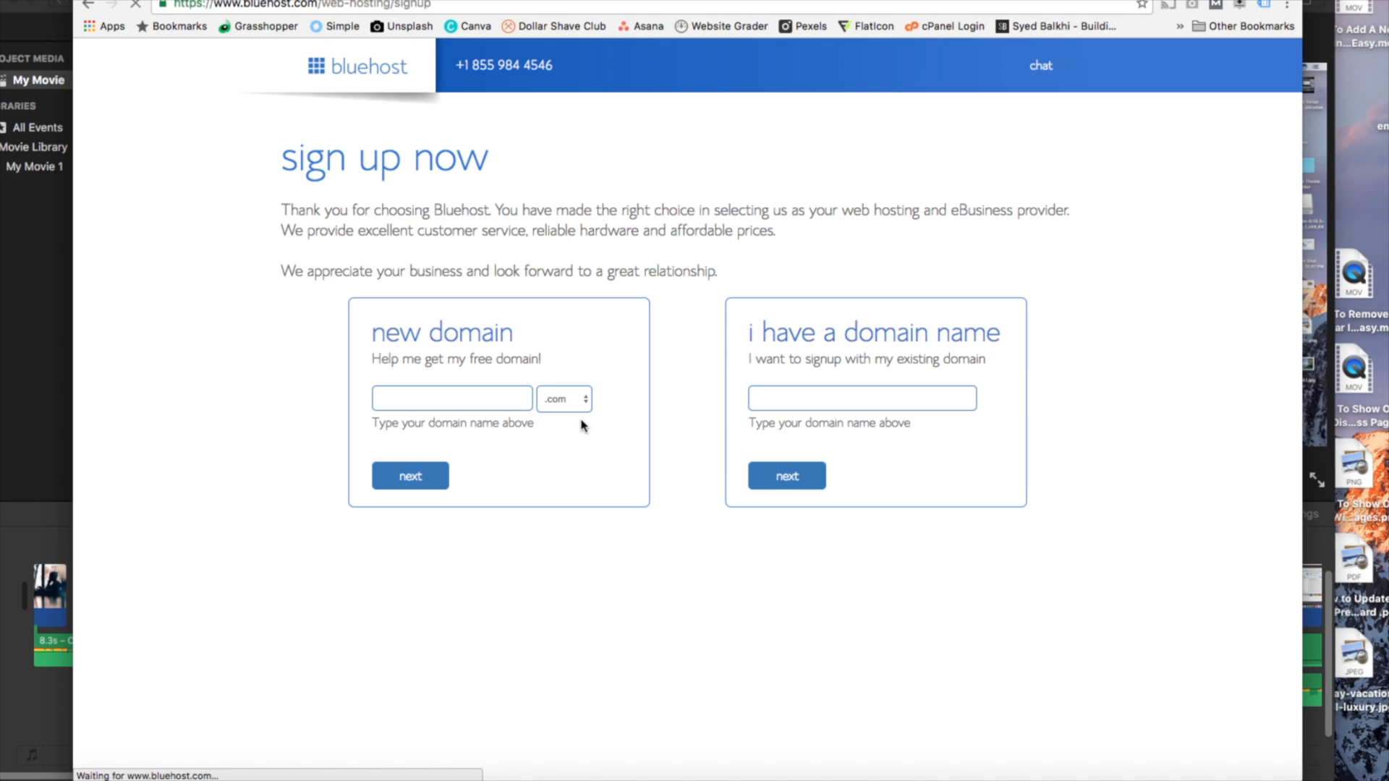
pyautogui.moveTo(678, 392)
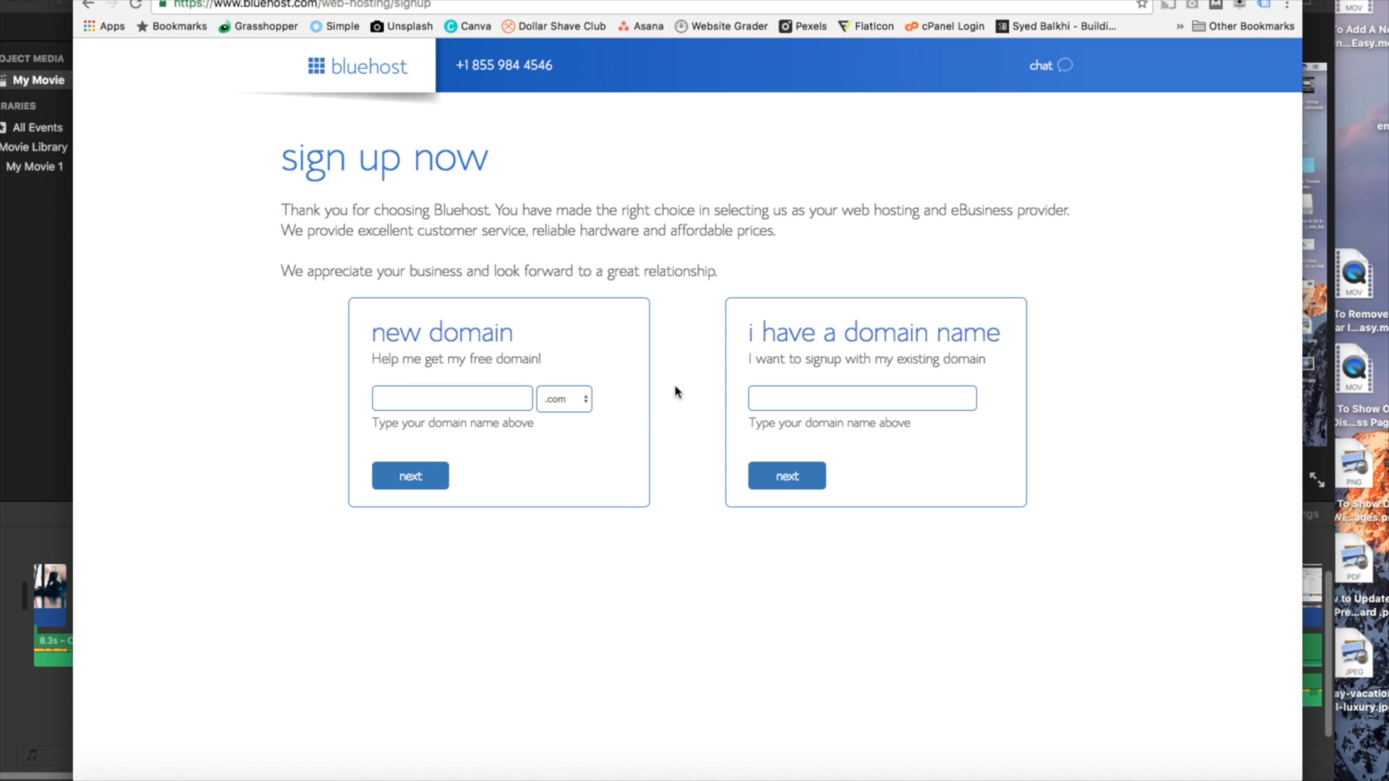
pyautogui.moveTo(1050, 64)
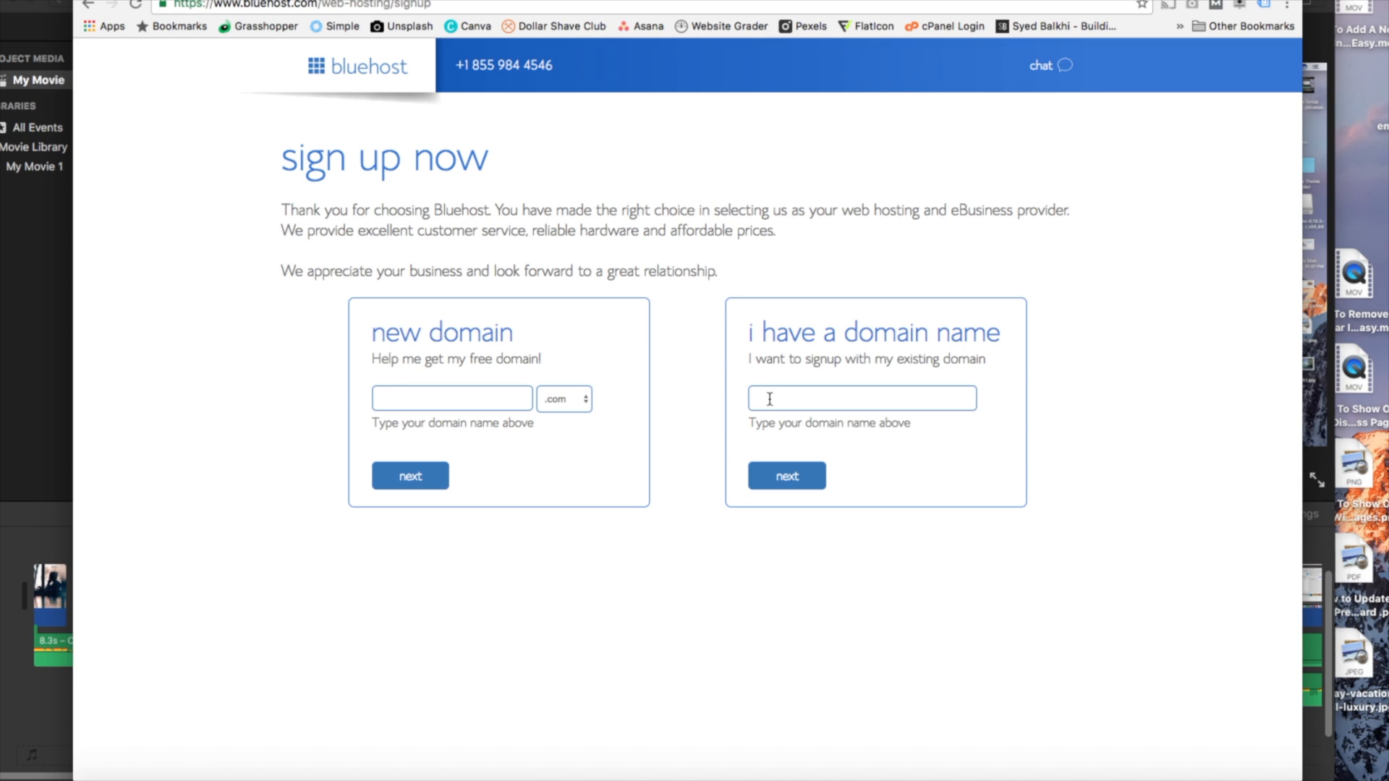
# - Enter 'demodomain494' as a new free .com domain and continue
pyautogui.write('alreadyhave.co')
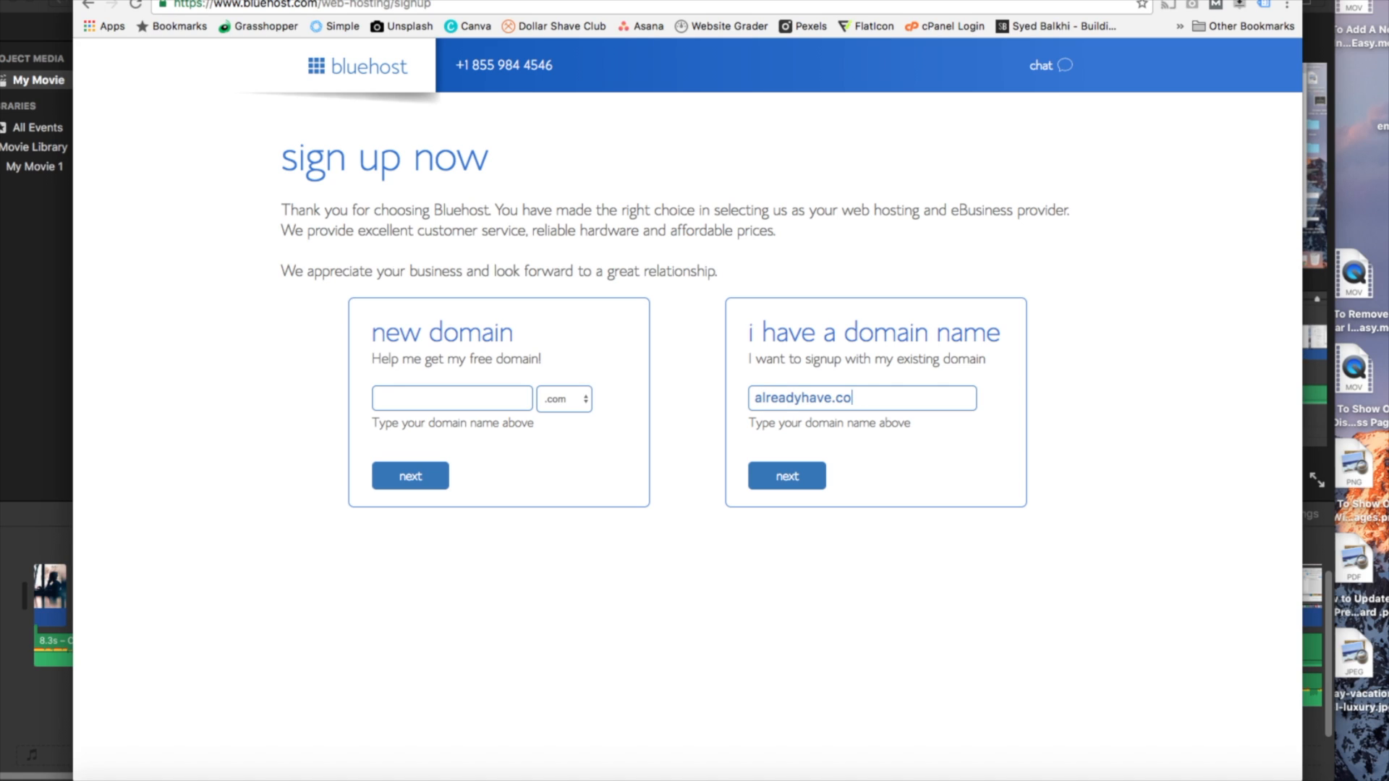
pyautogui.press('Backspace')
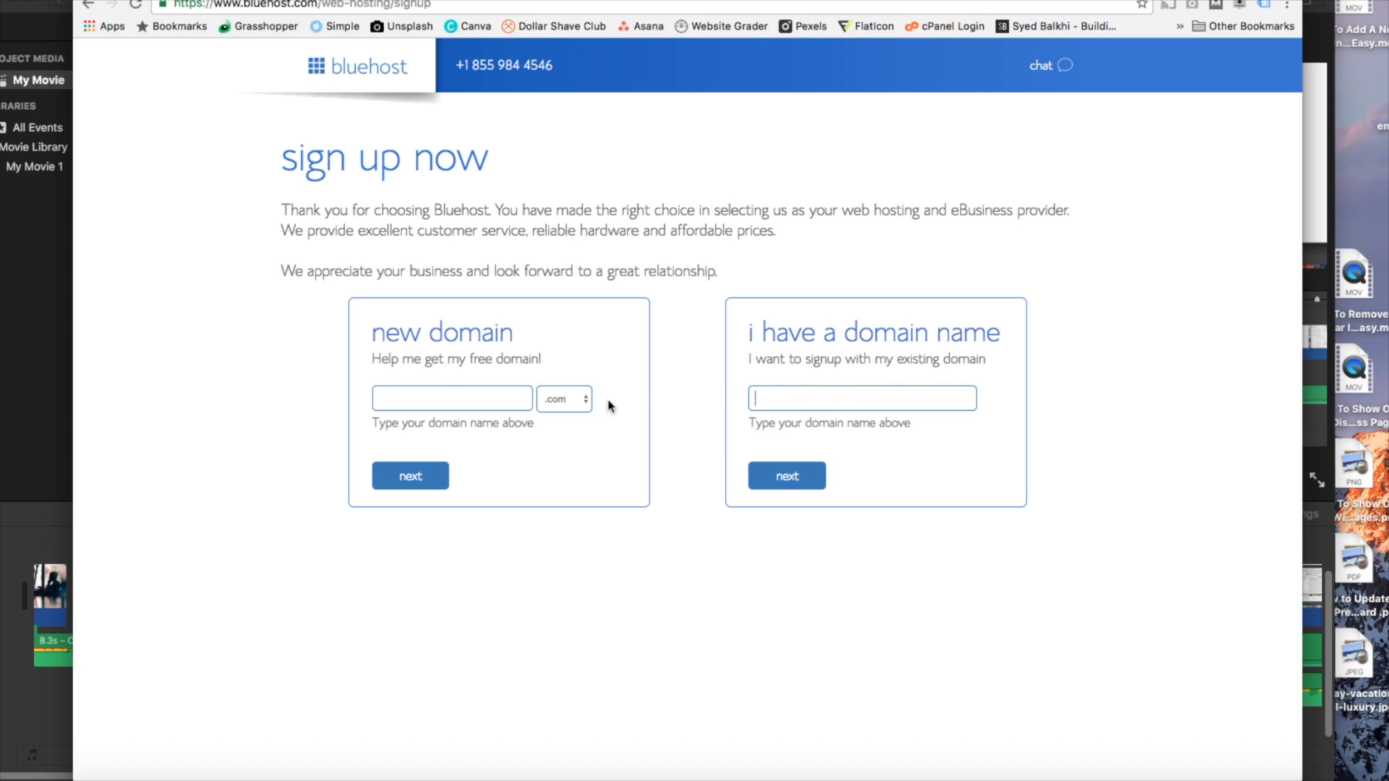
pyautogui.click(452, 398)
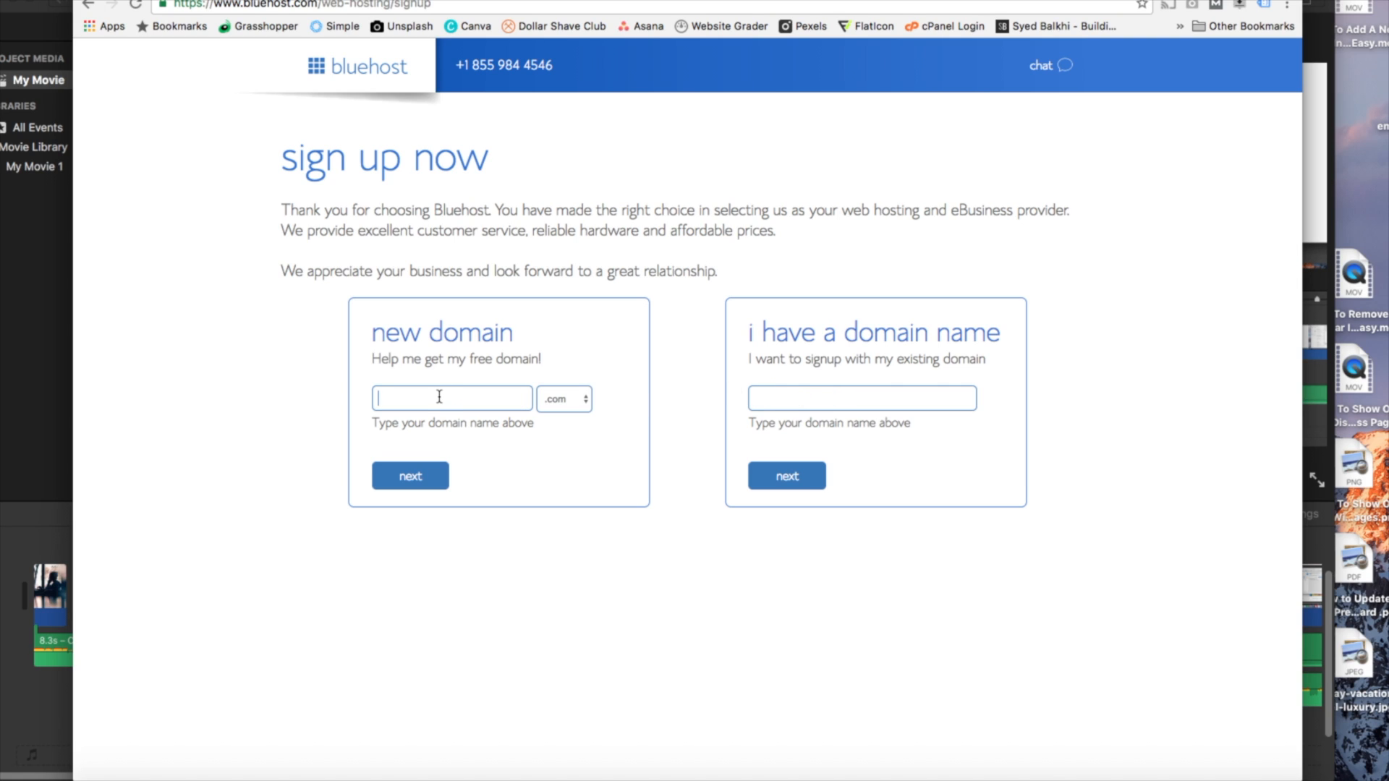
pyautogui.write('demodomai')
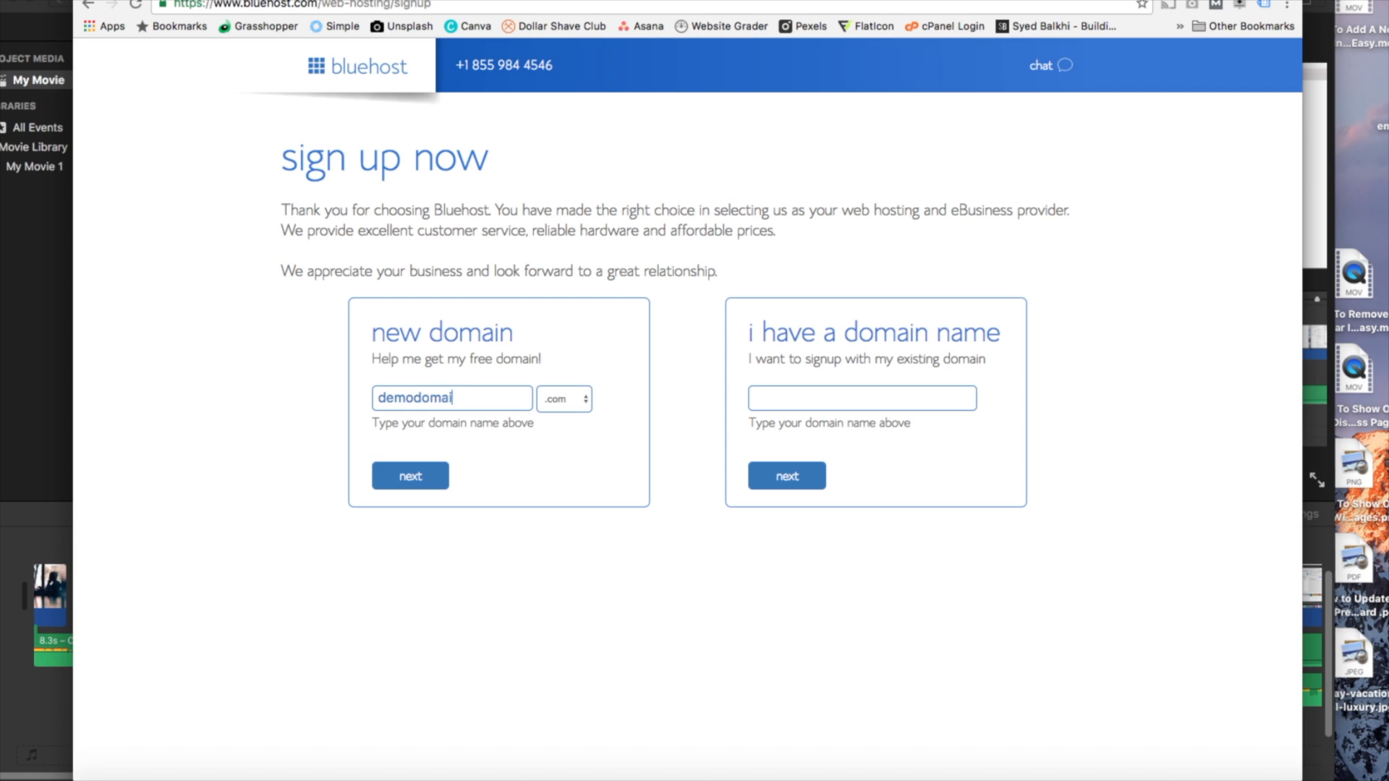
pyautogui.click(563, 398)
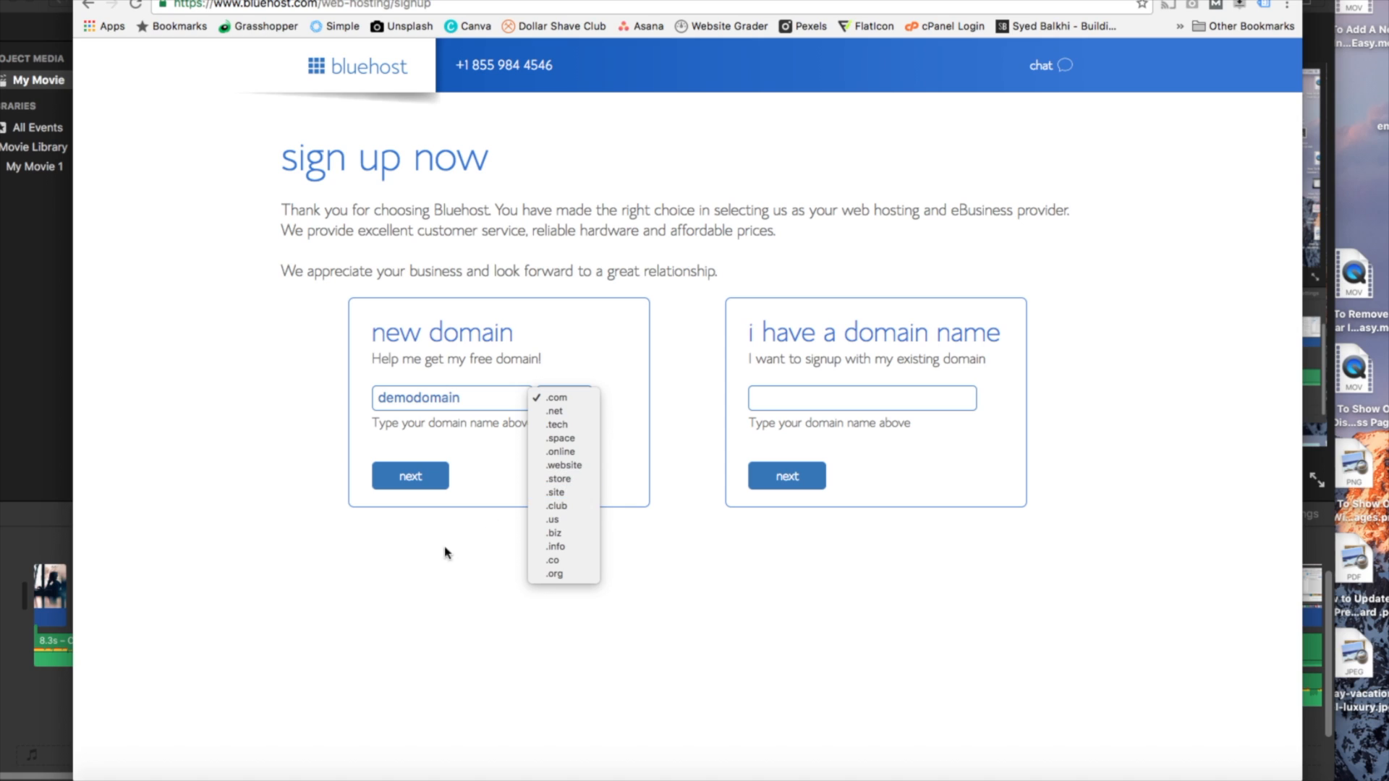
pyautogui.click(556, 397)
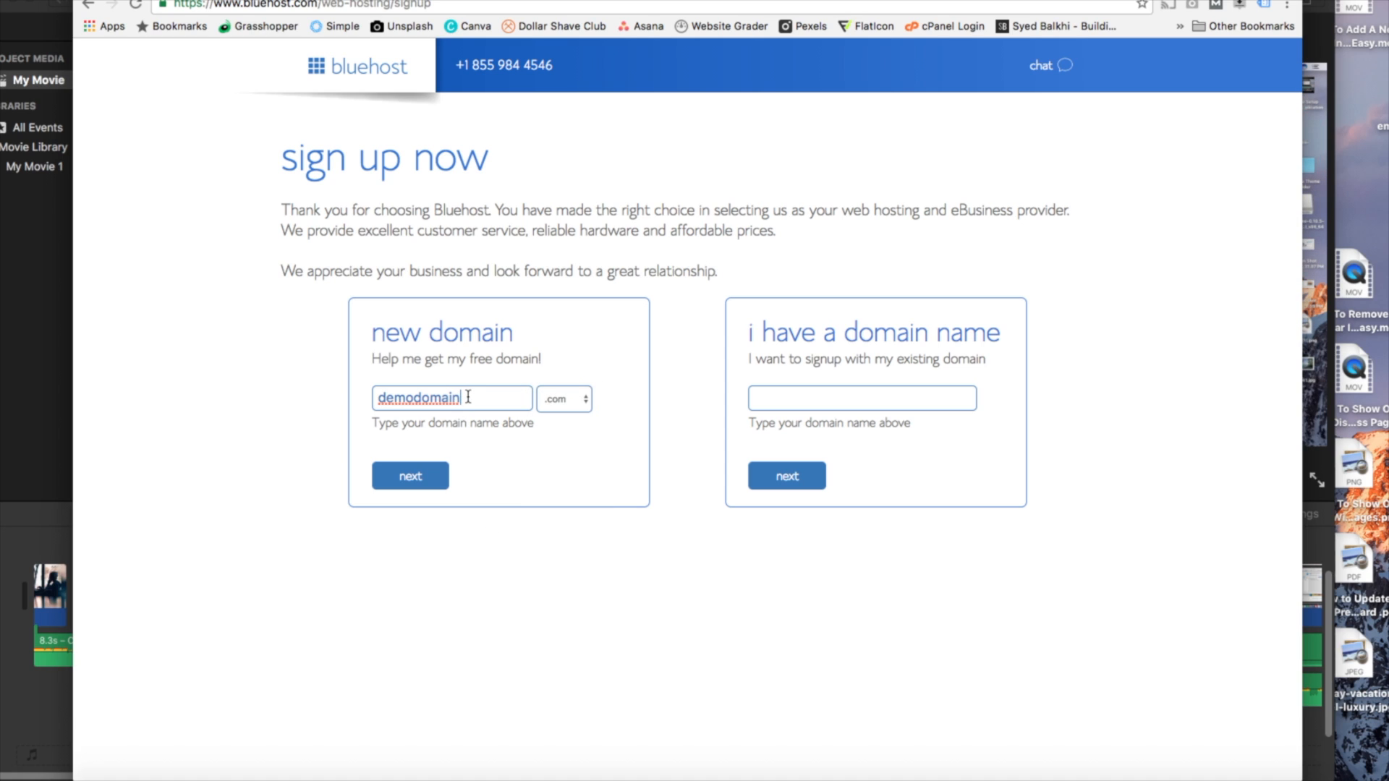
pyautogui.write('494')
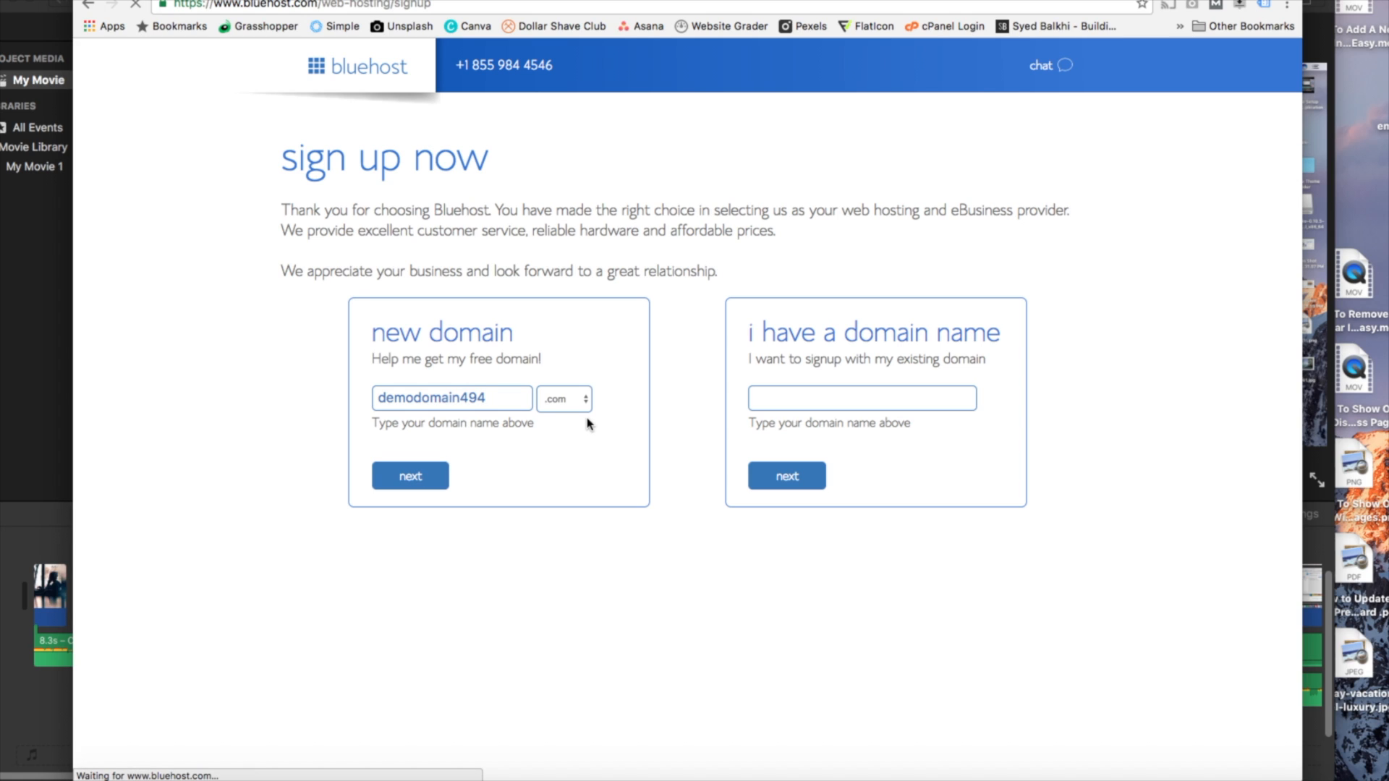
pyautogui.moveTo(609, 423)
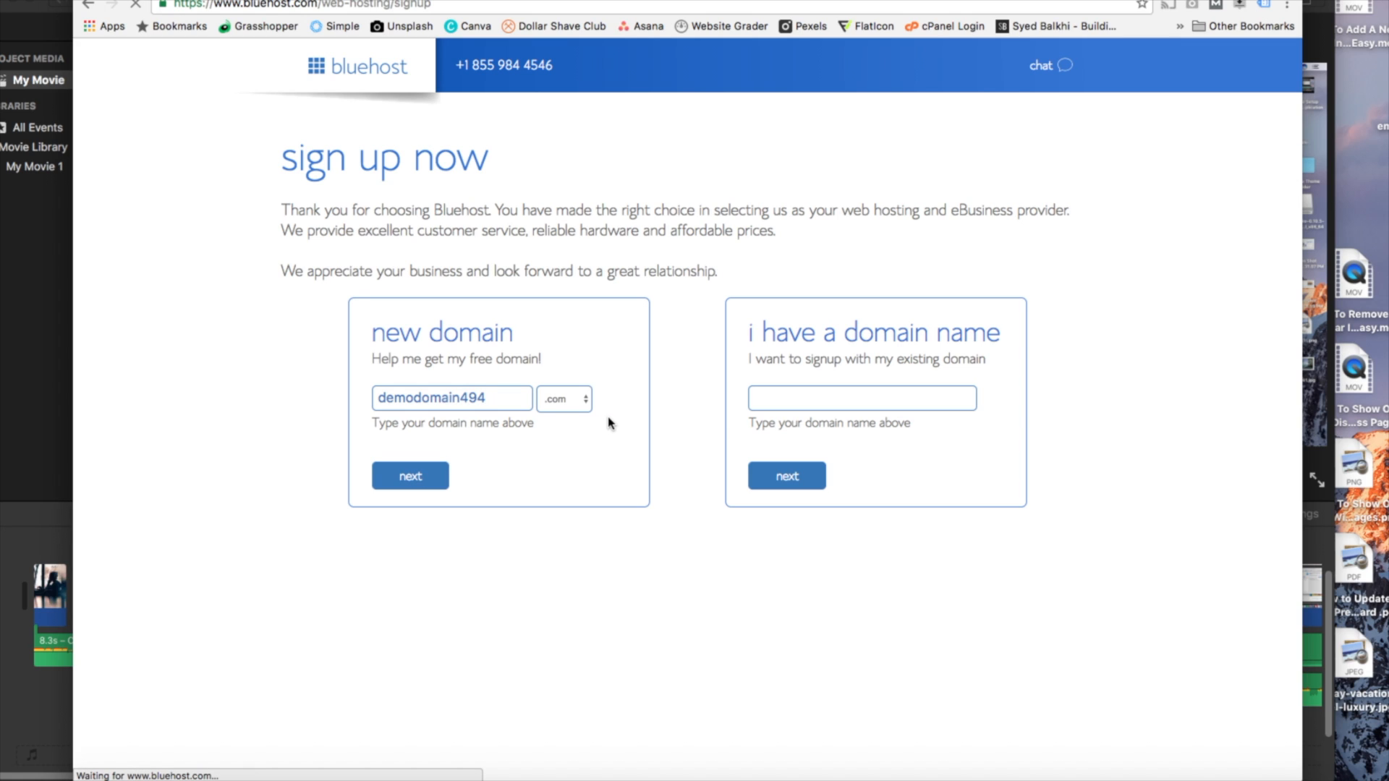
# - Fill the account form with demo name and address details, state Missouri
pyautogui.click(409, 476)
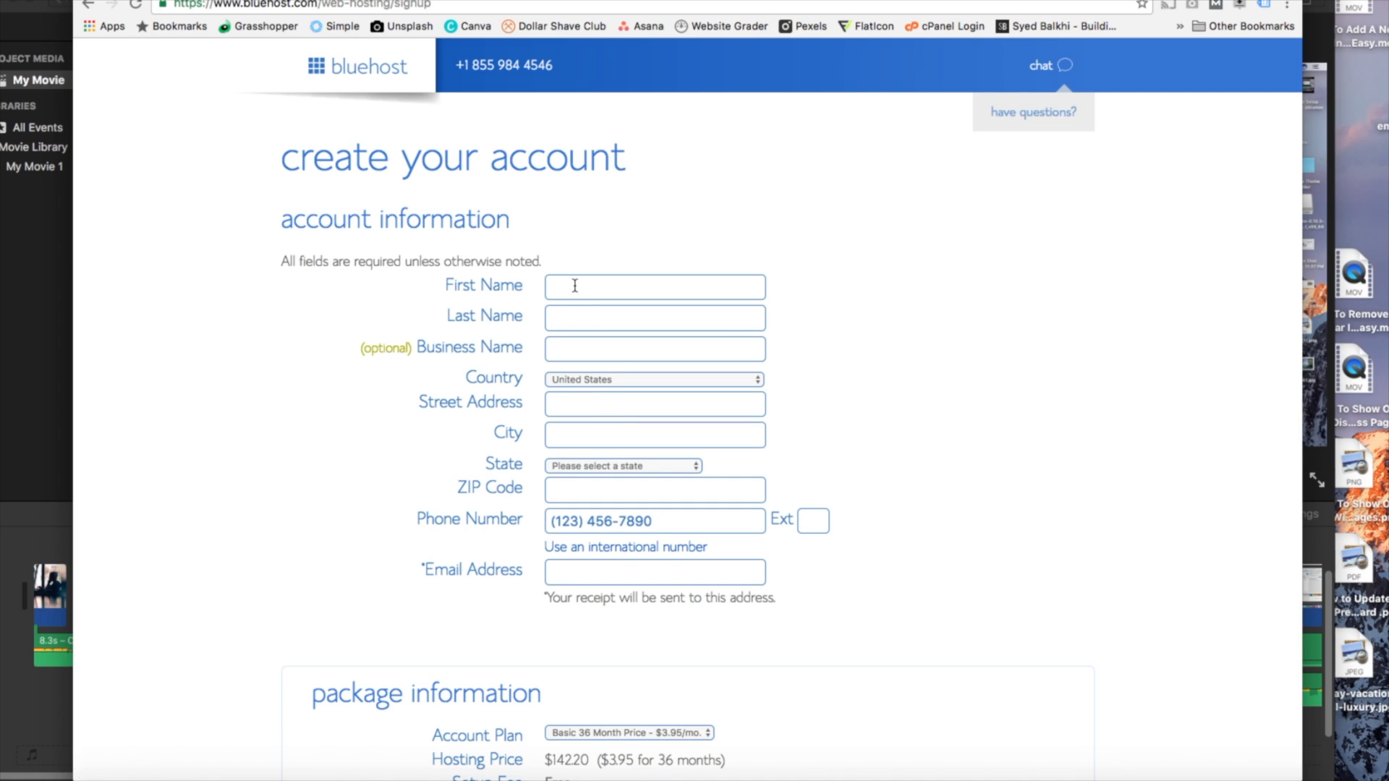
pyautogui.write('demo')
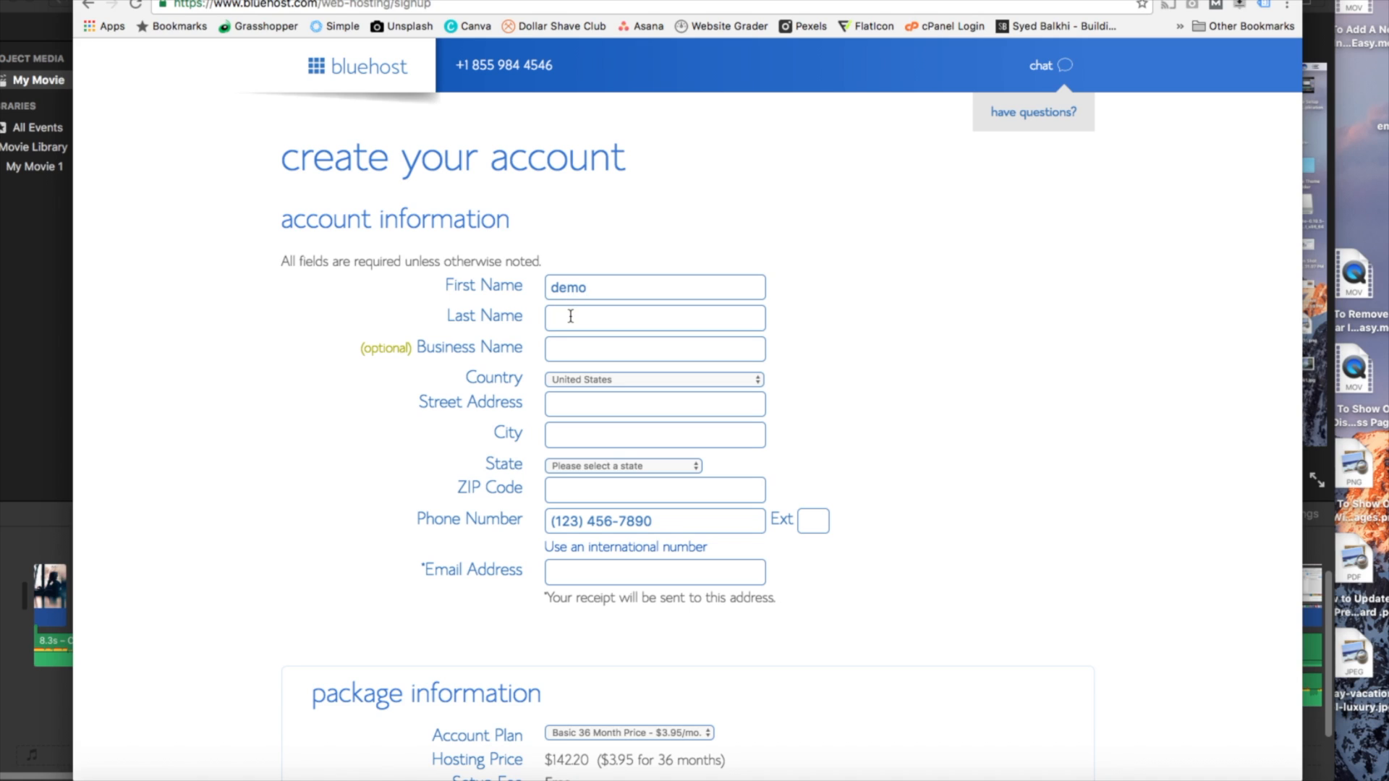
pyautogui.write('demo')
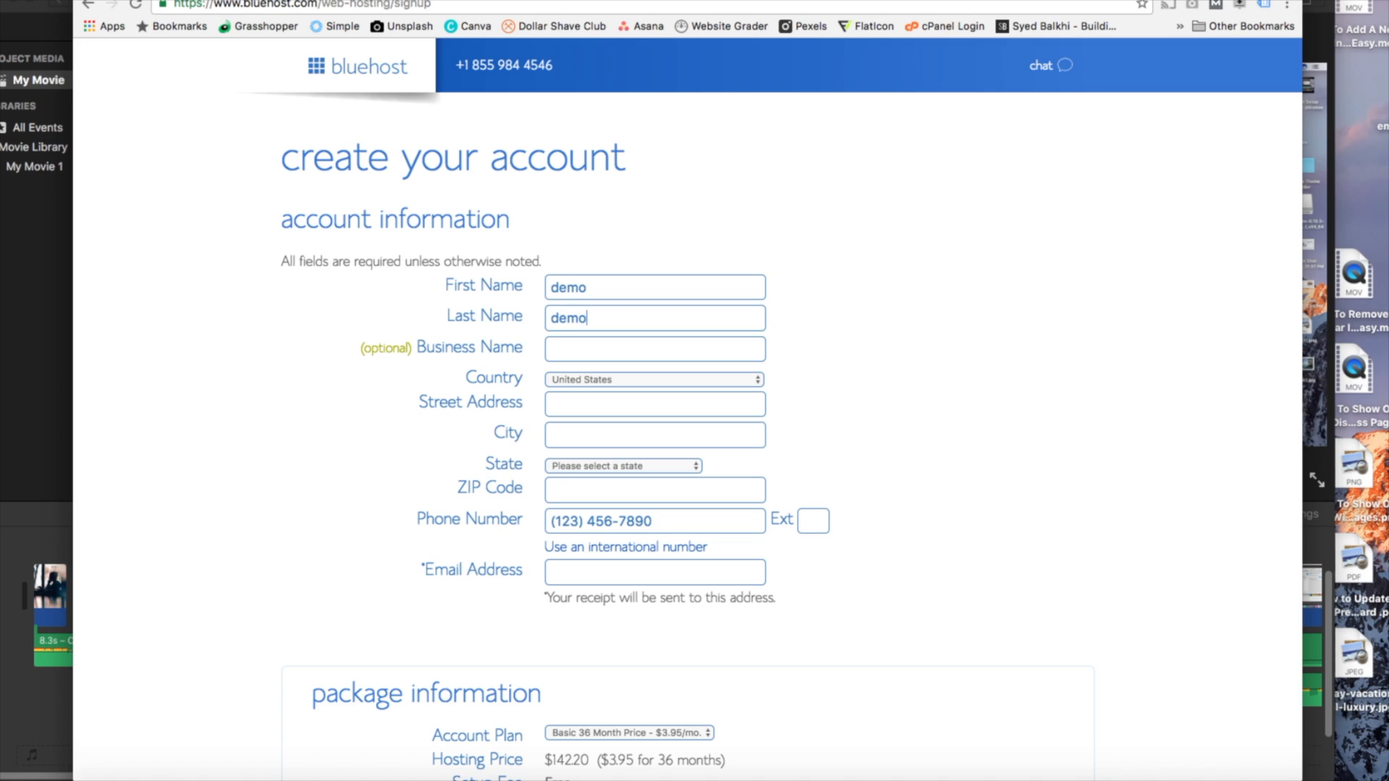
pyautogui.click(654, 348)
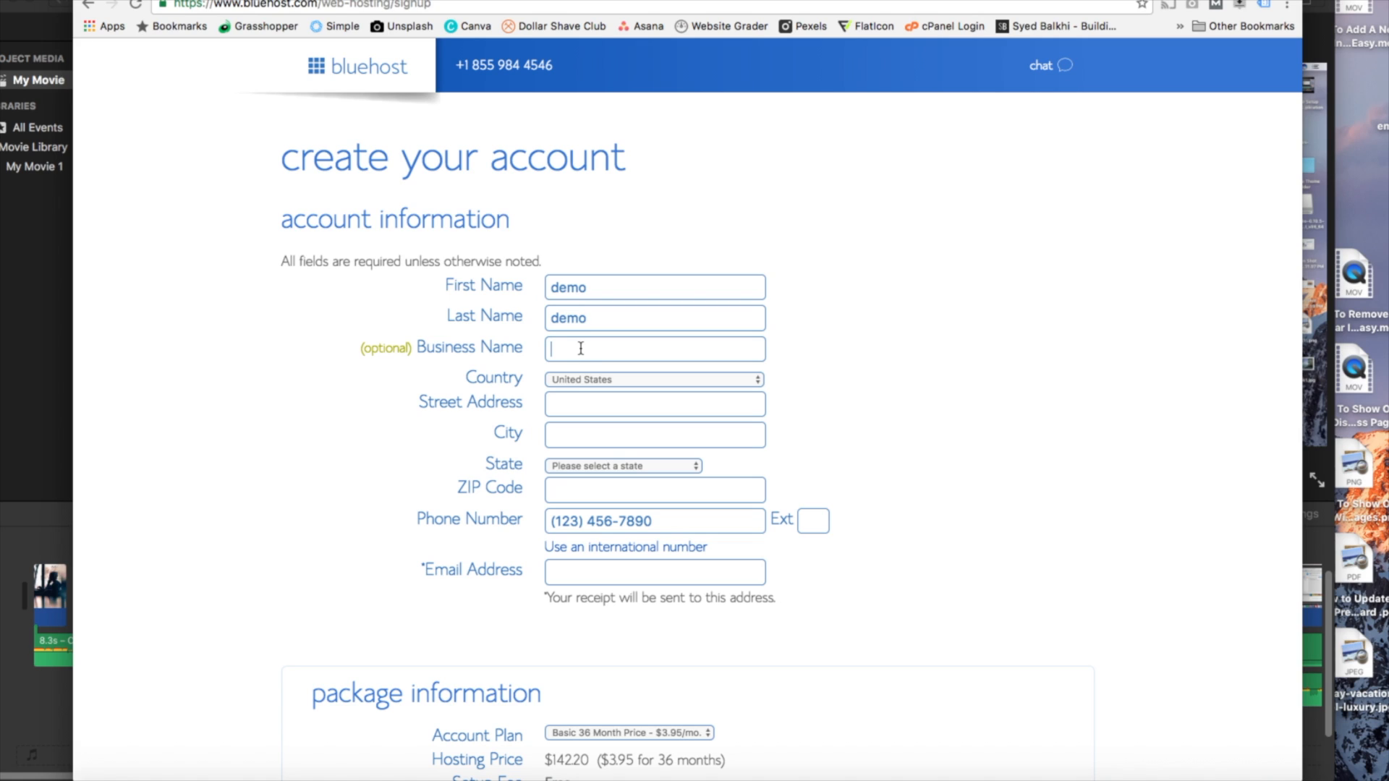
pyautogui.write('demo')
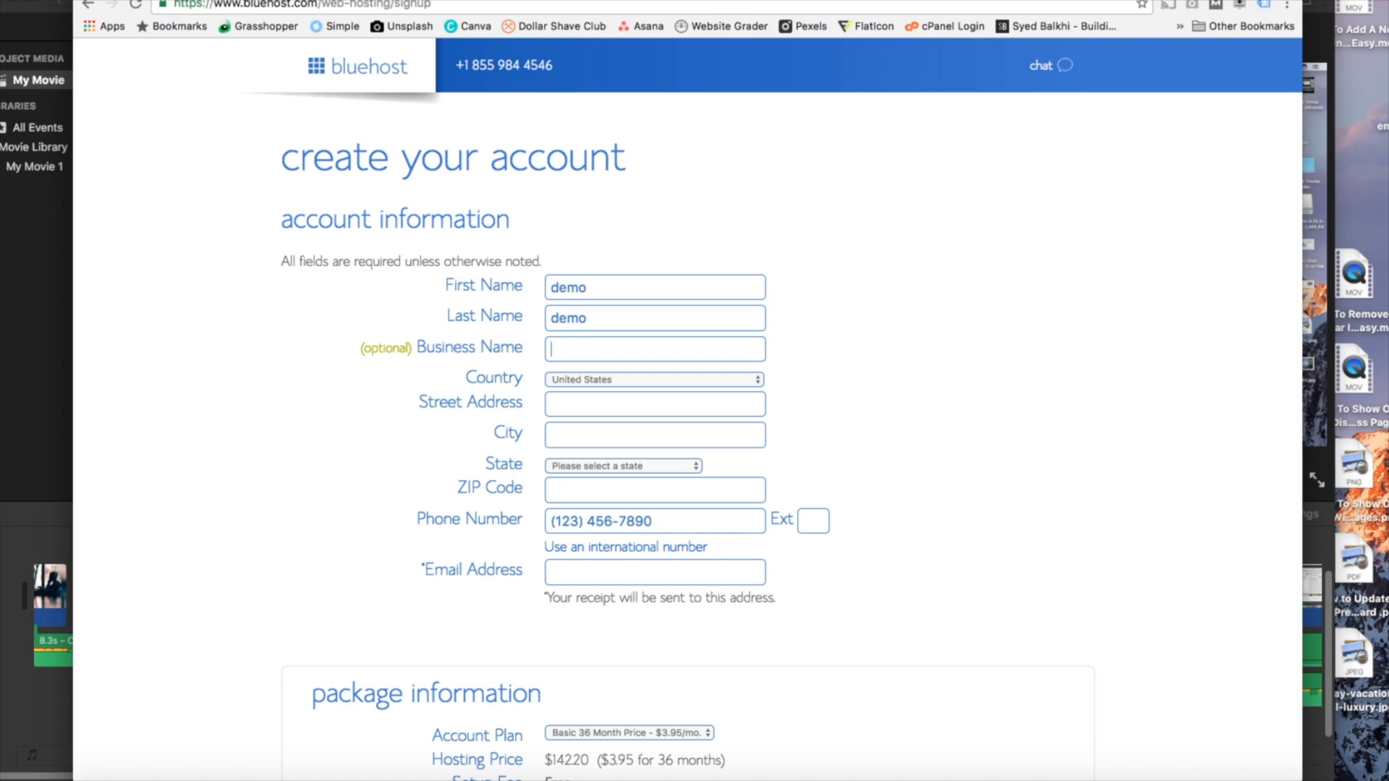
pyautogui.moveTo(593, 384)
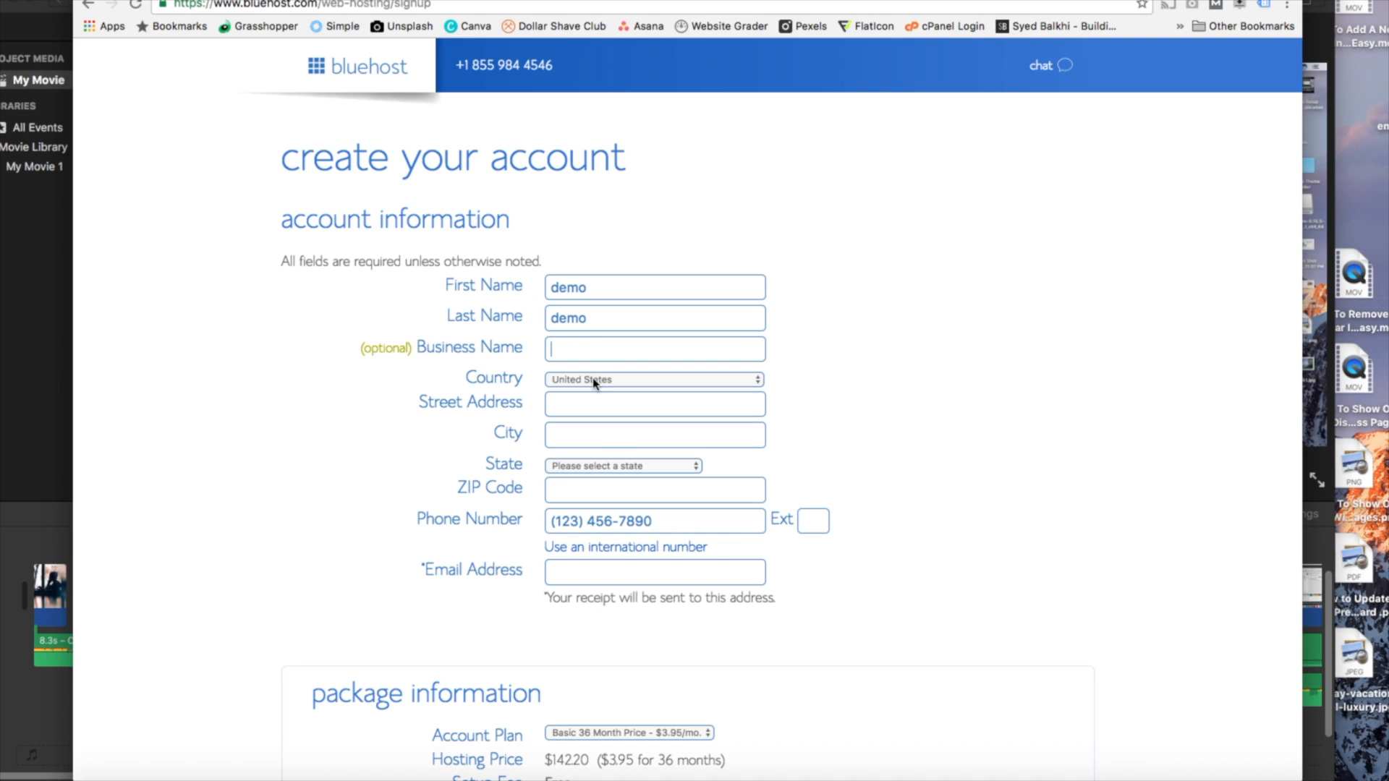
pyautogui.write('d')
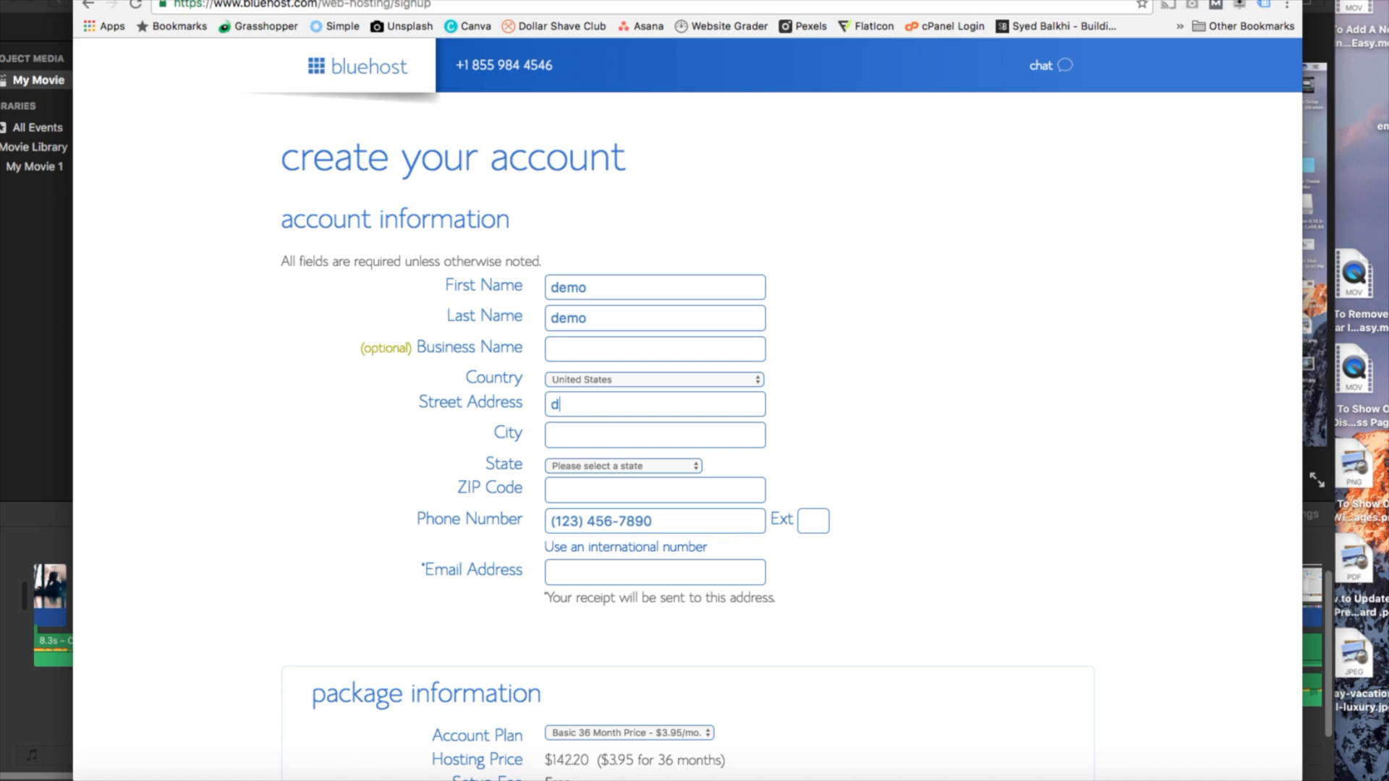
pyautogui.write('demo')
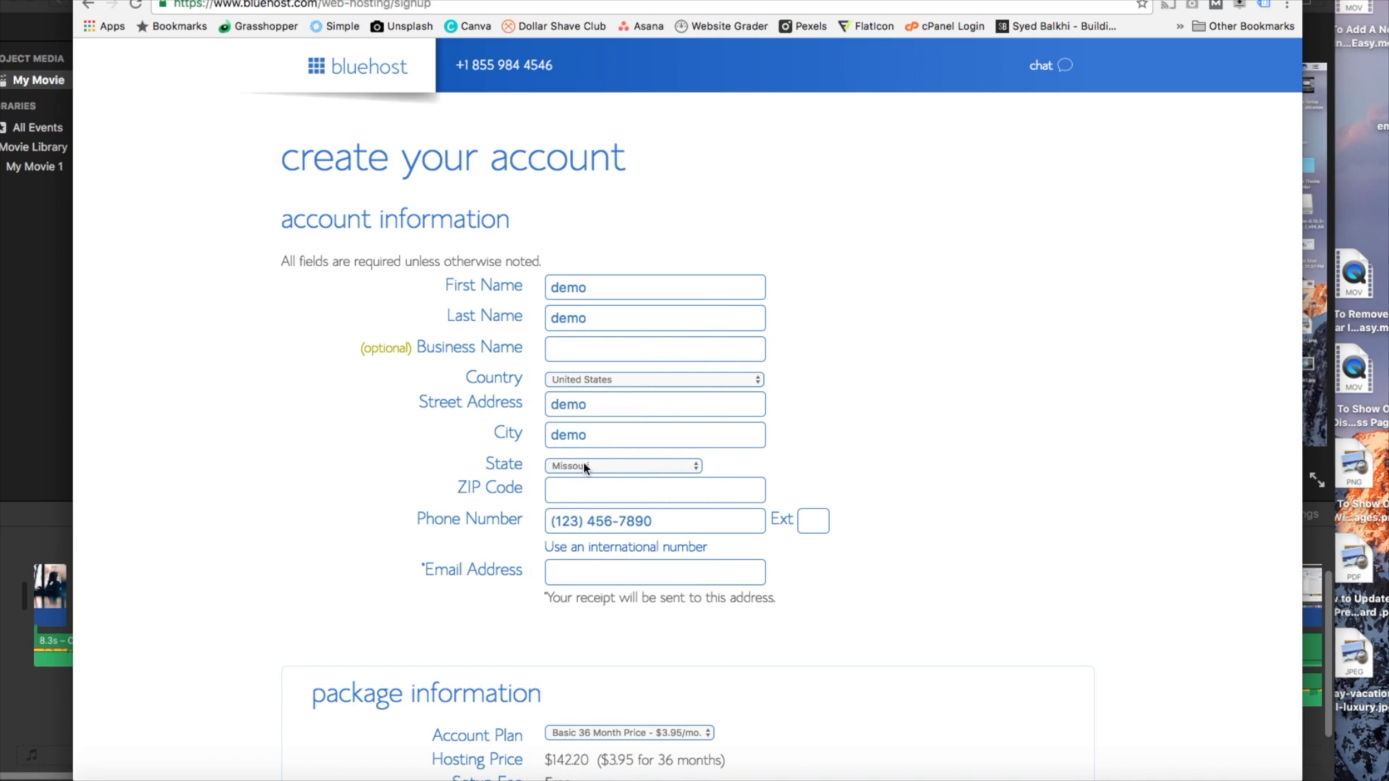
pyautogui.write('demo')
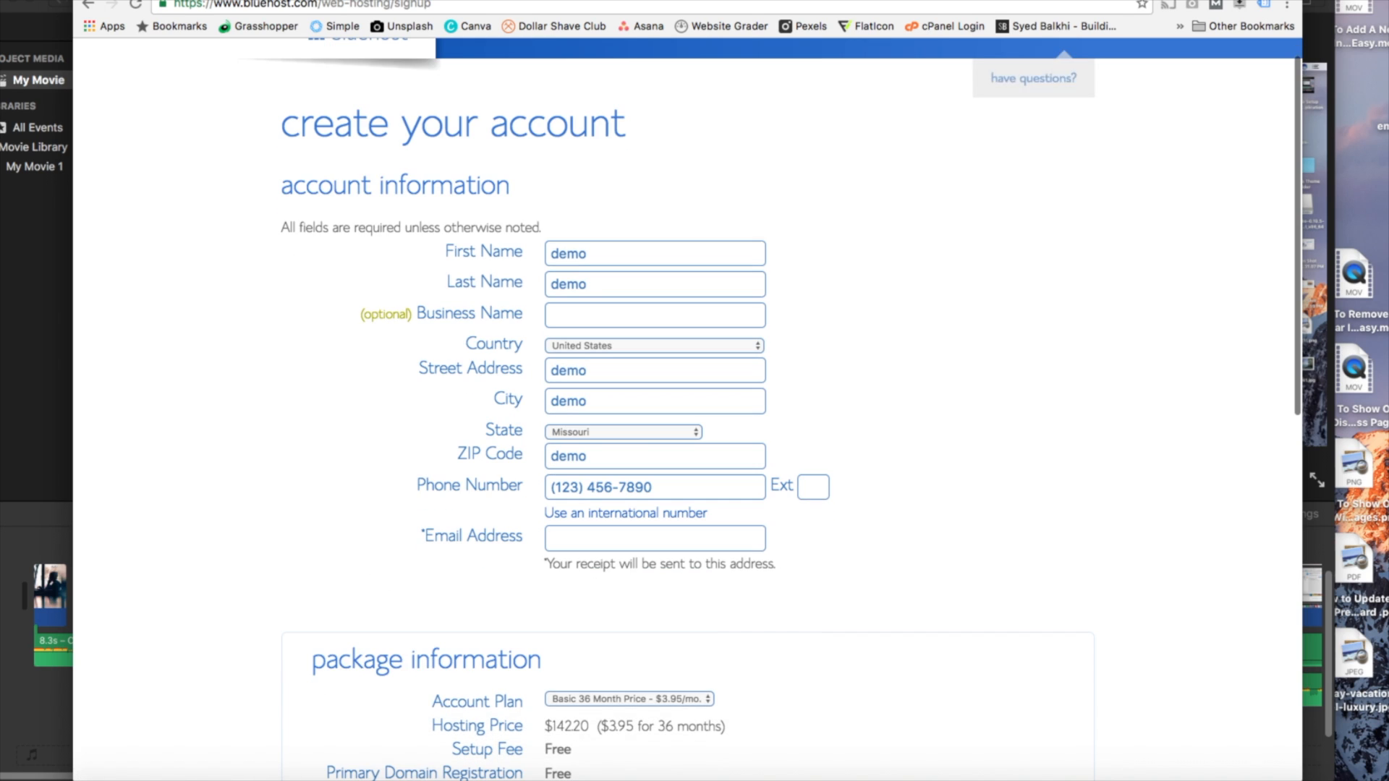
# - Switch the account plan to Basic 12 Month, totaling $137.04
pyautogui.scroll(-3)
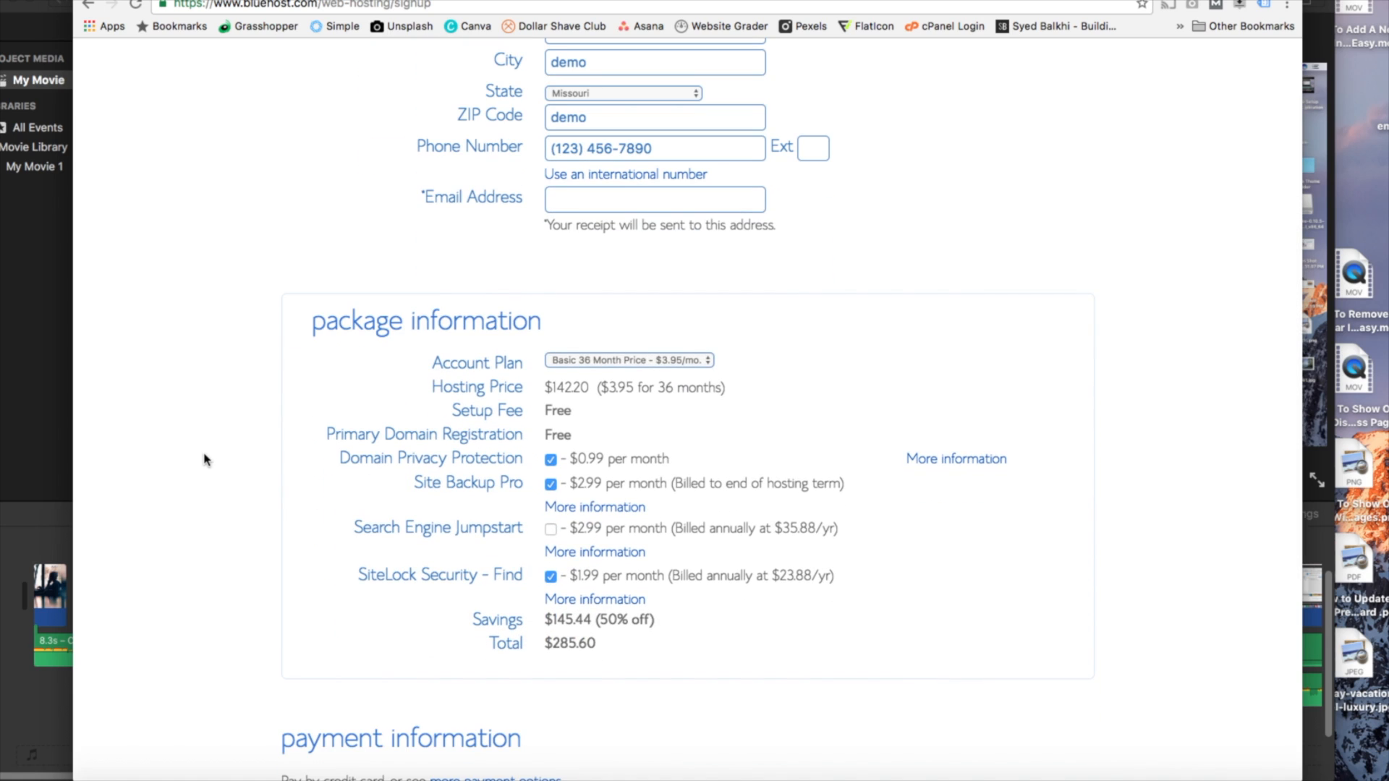
pyautogui.scroll(-3)
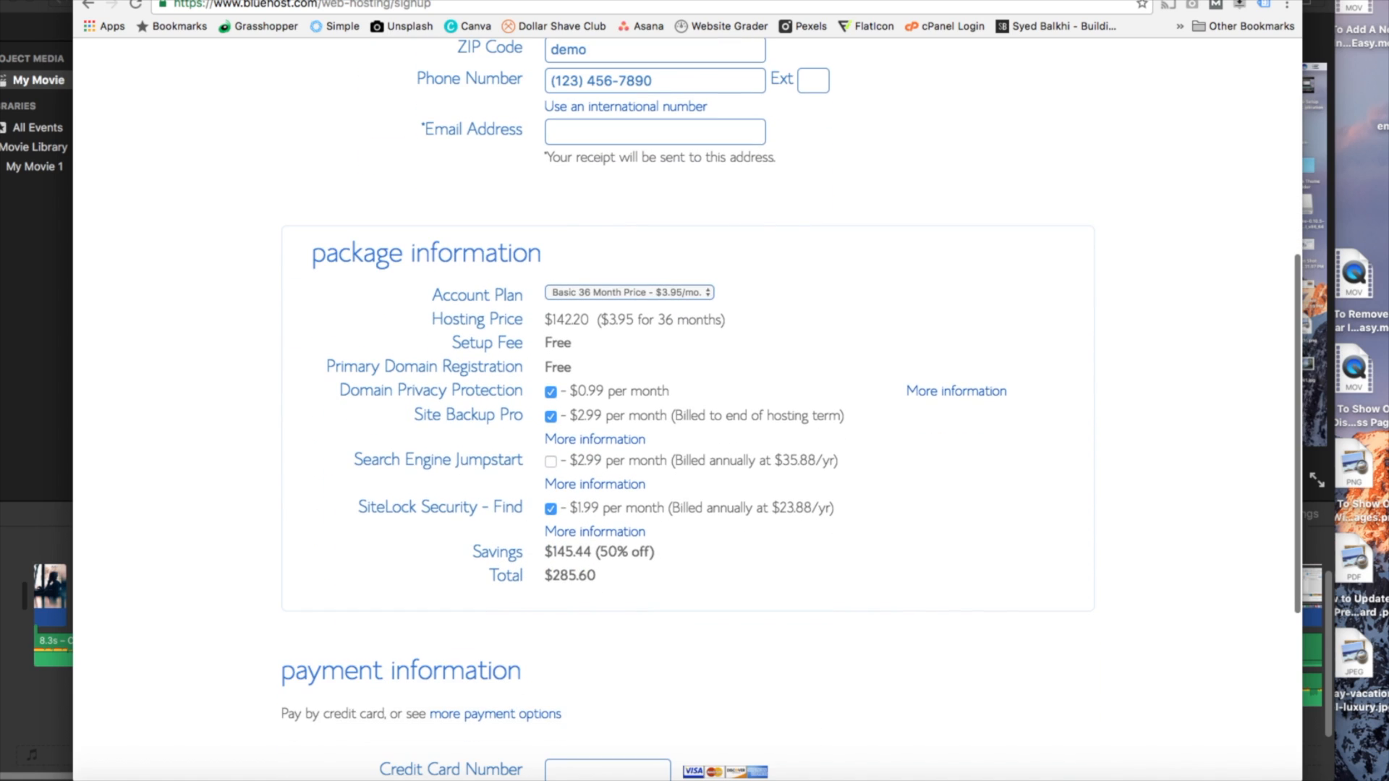
pyautogui.moveTo(225, 410)
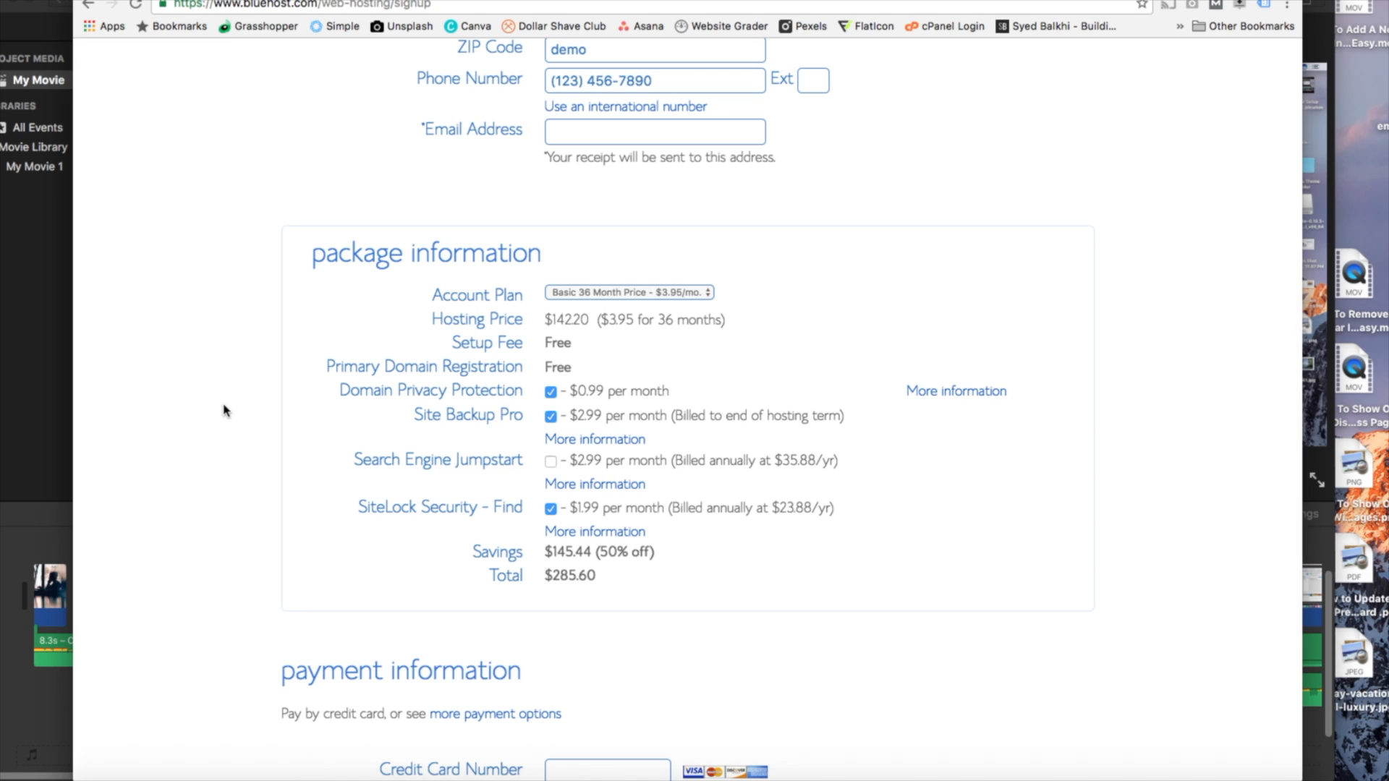
pyautogui.moveTo(432, 371)
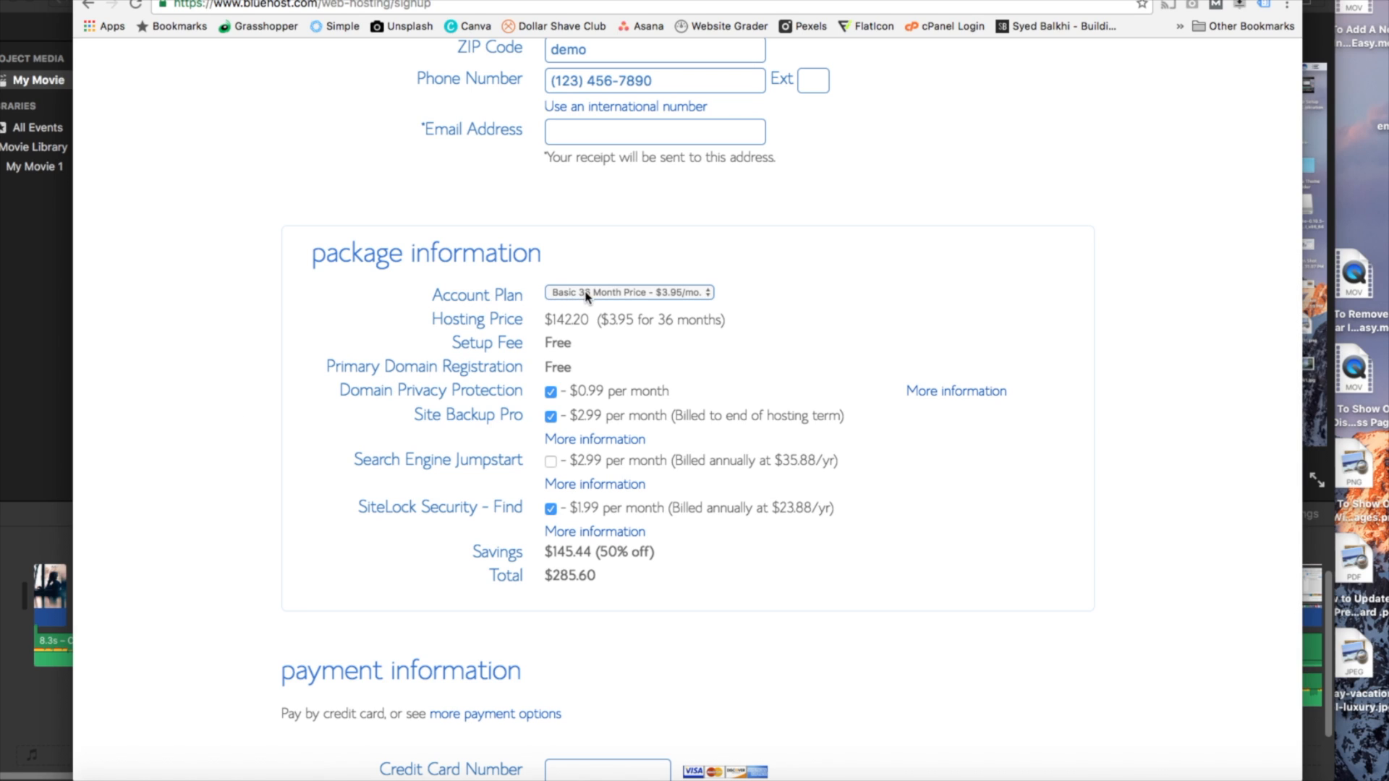
pyautogui.click(628, 293)
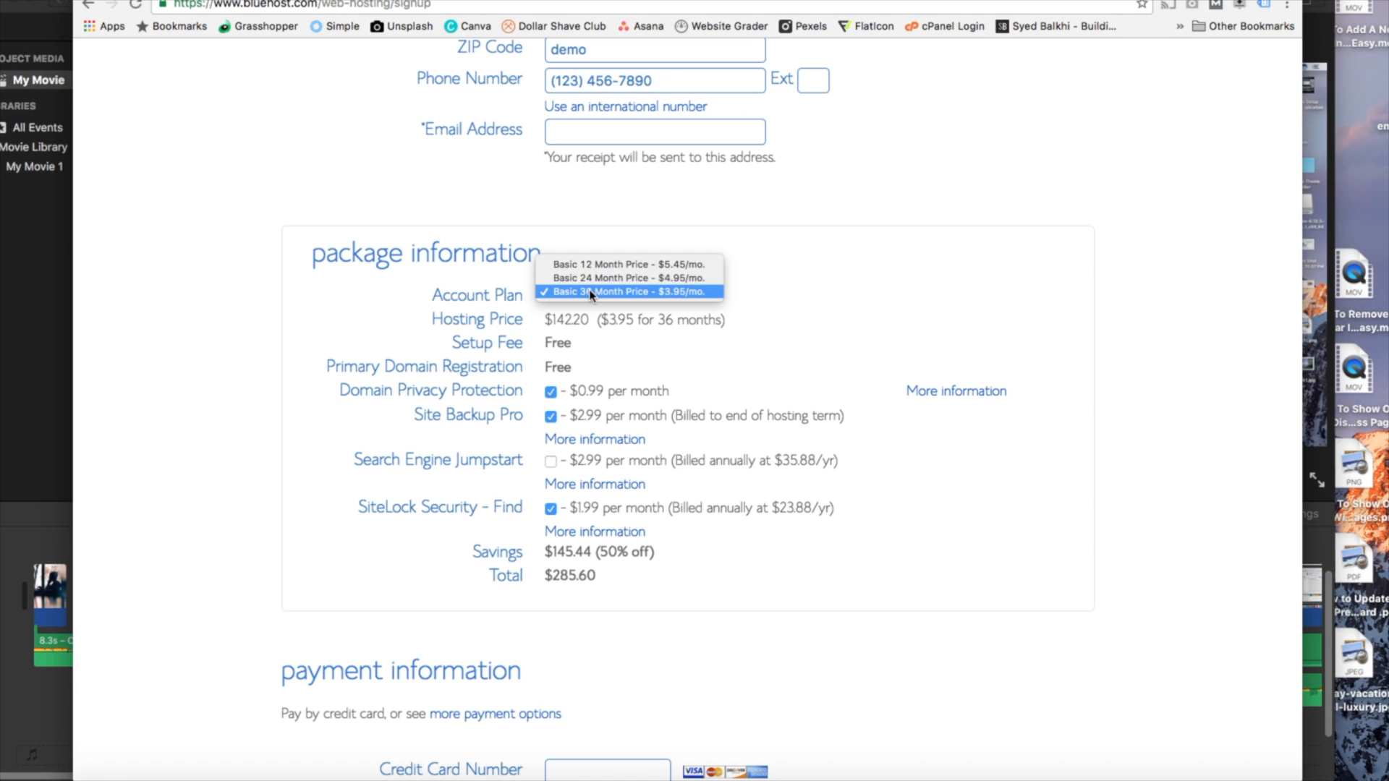
pyautogui.moveTo(627, 264)
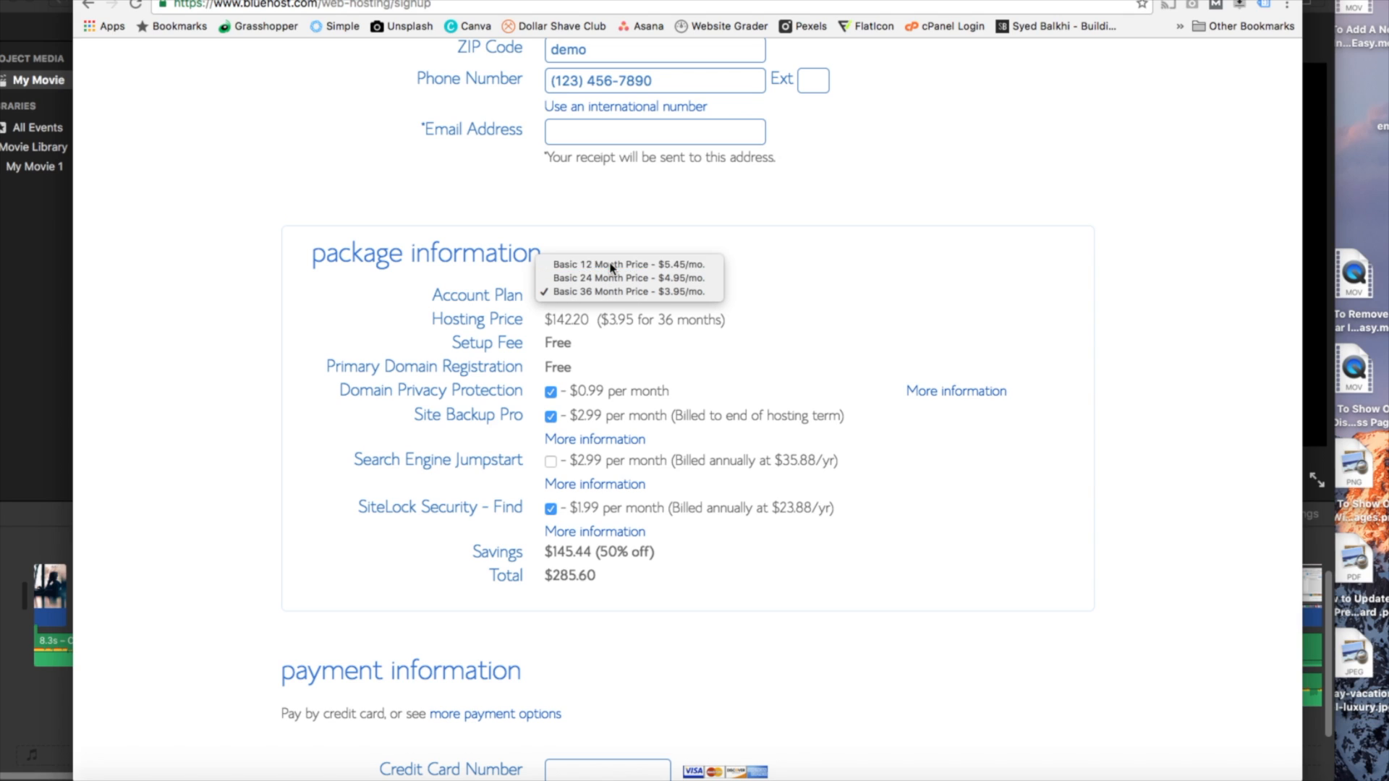
pyautogui.click(627, 265)
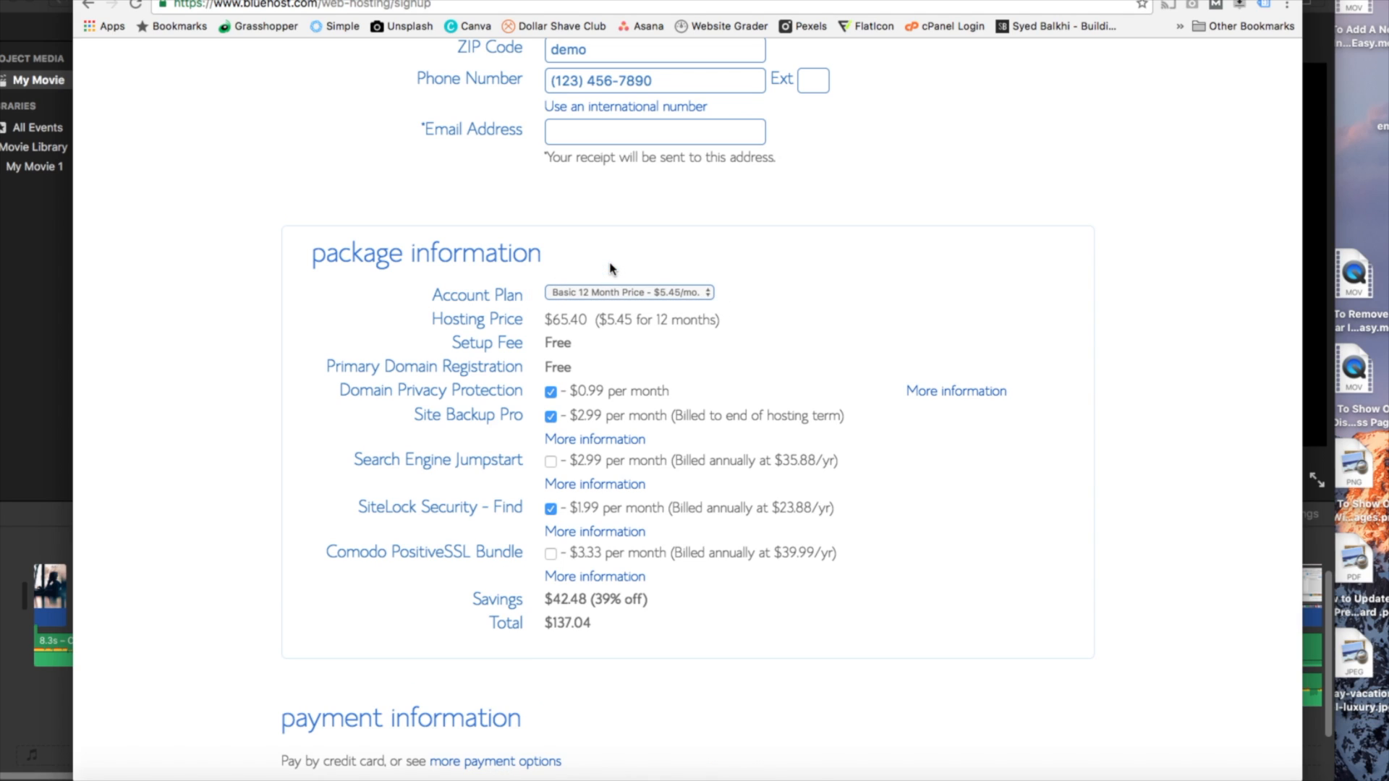
pyautogui.moveTo(791, 253)
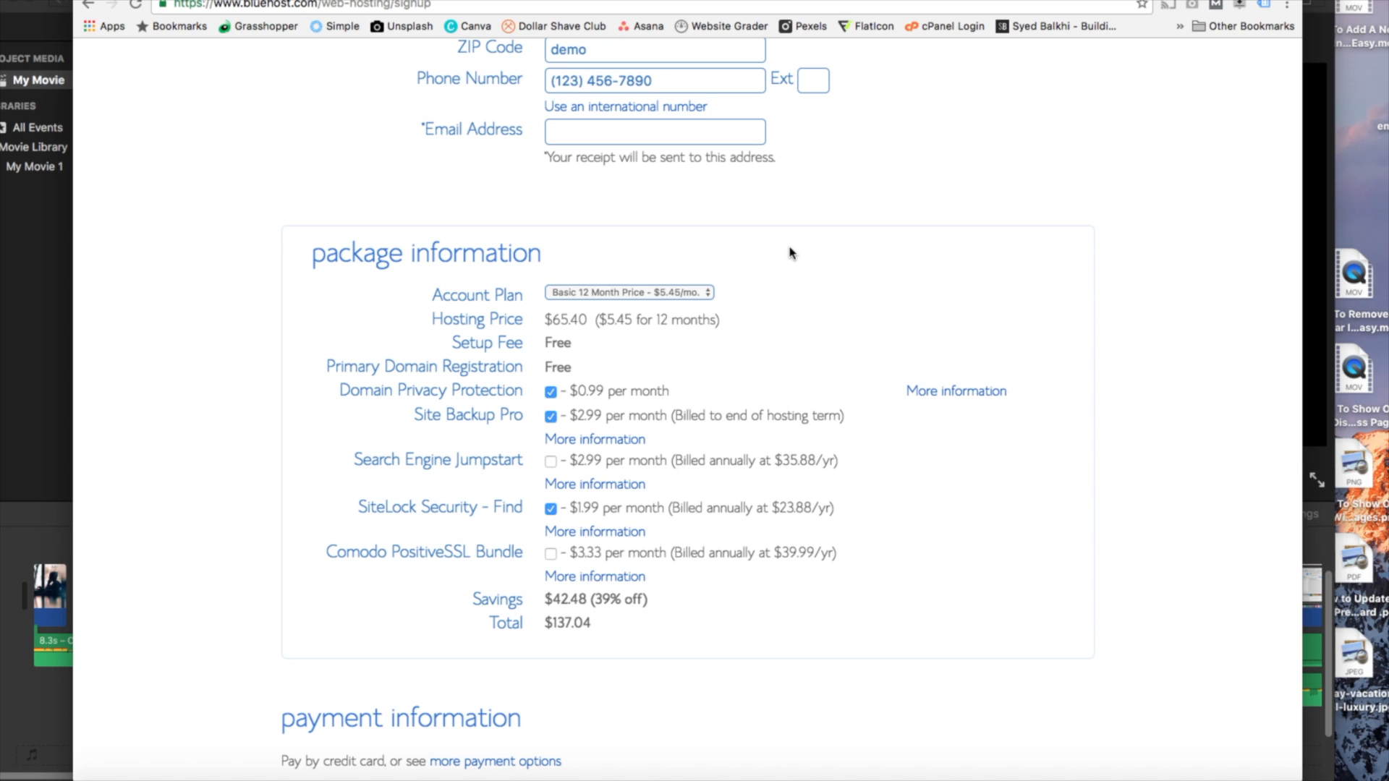
# - Turn off Domain Privacy Protection, dropping the total to $125.16
pyautogui.scroll(-3)
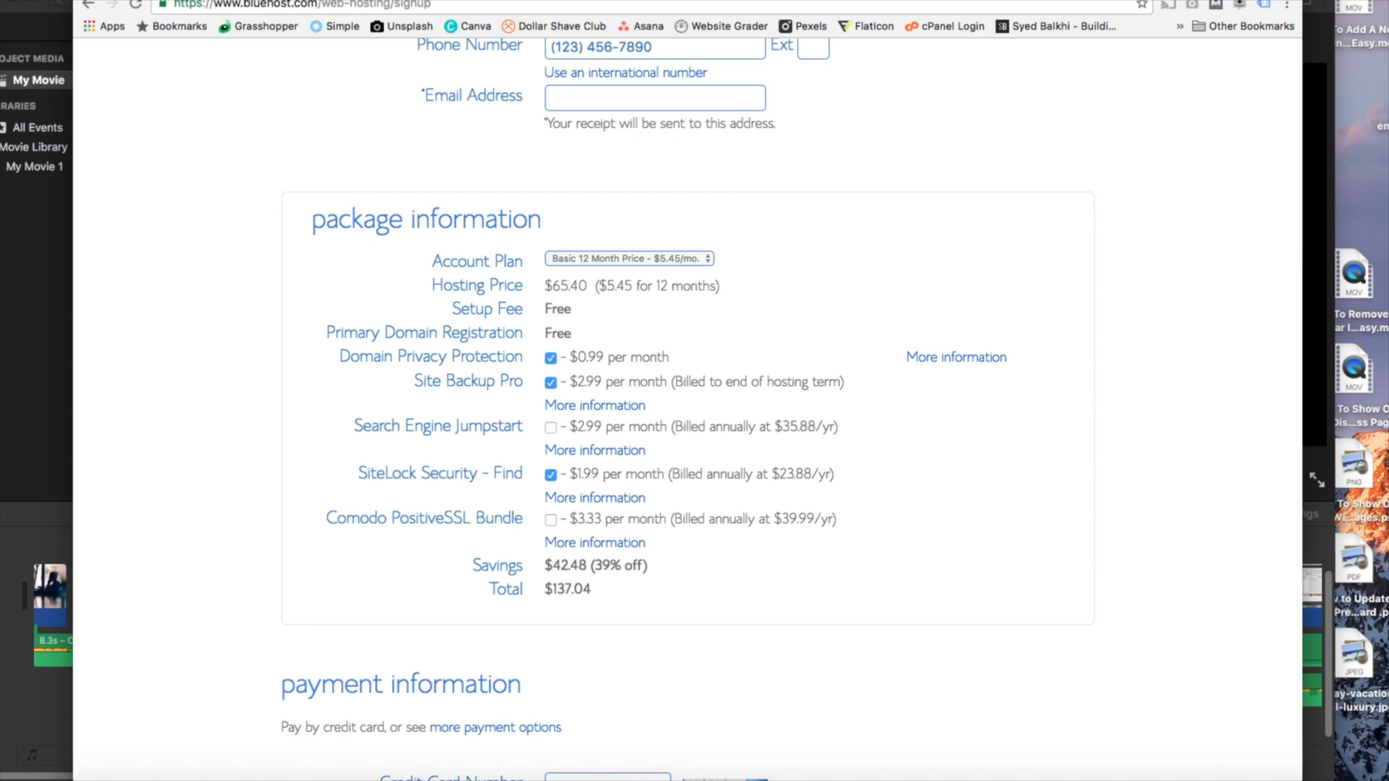
pyautogui.scroll(-3)
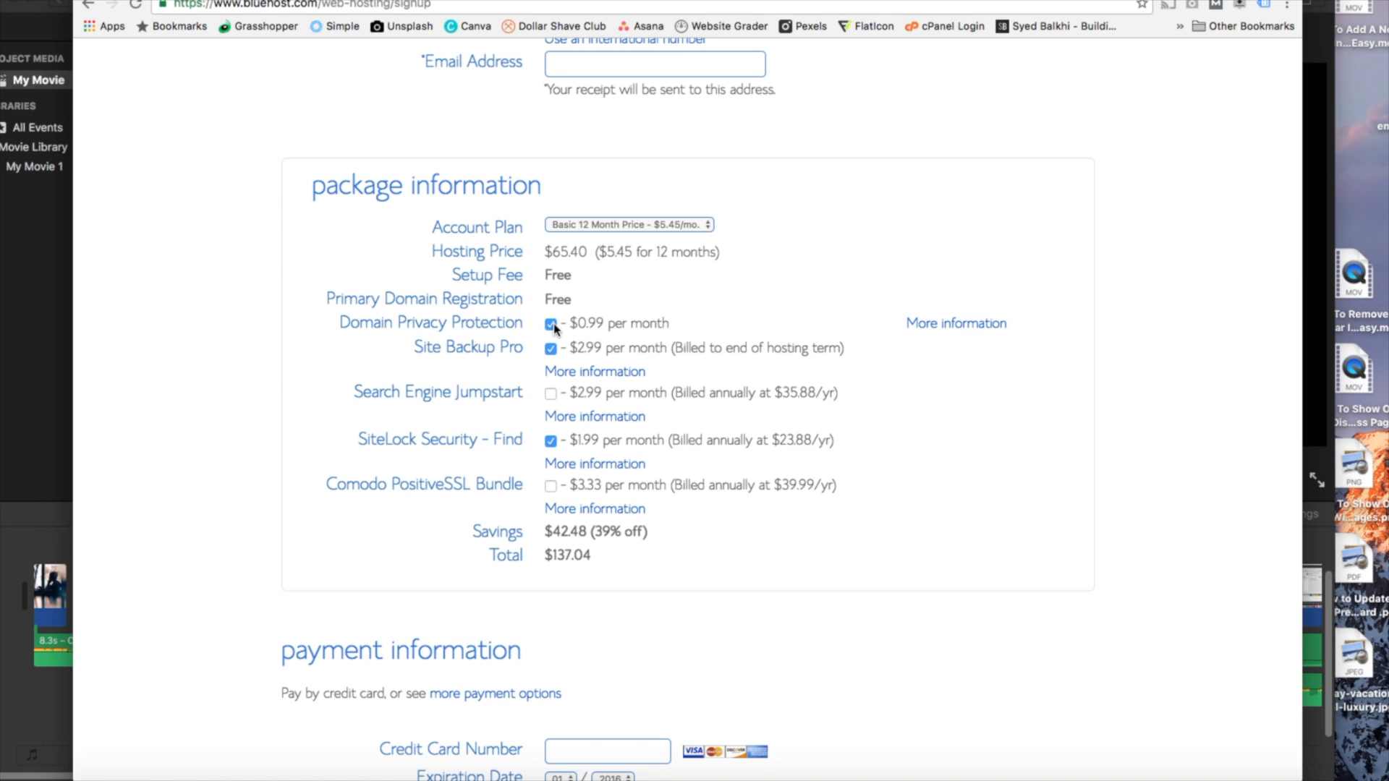
pyautogui.click(550, 323)
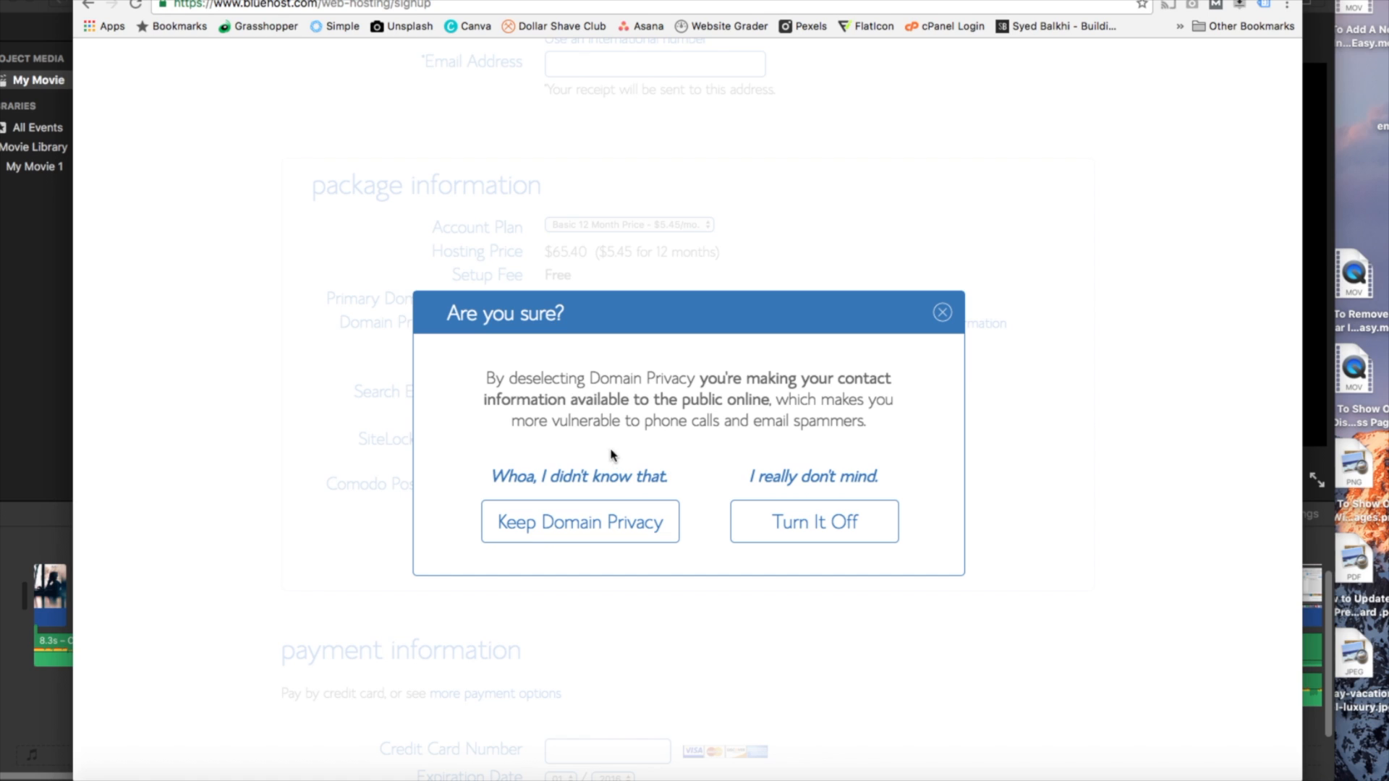
pyautogui.click(813, 521)
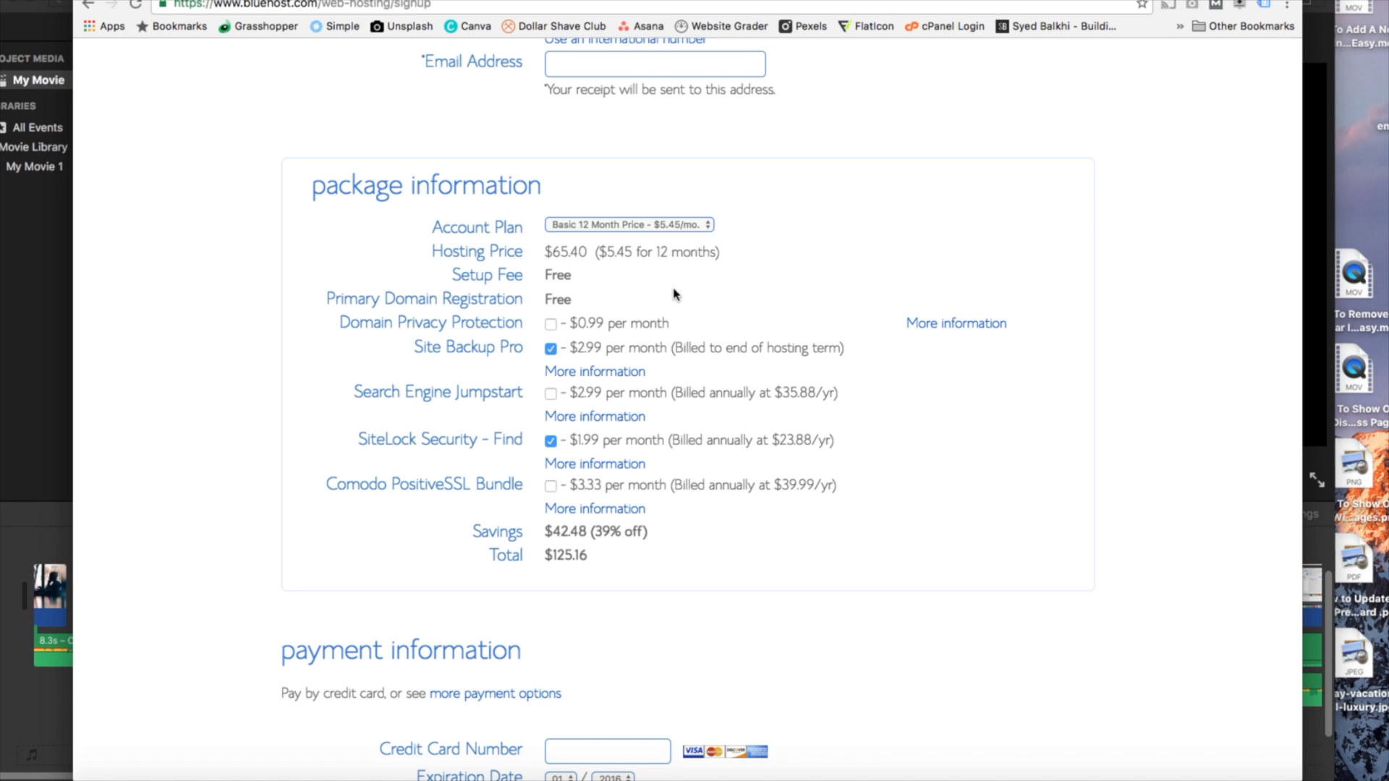
pyautogui.moveTo(704, 304)
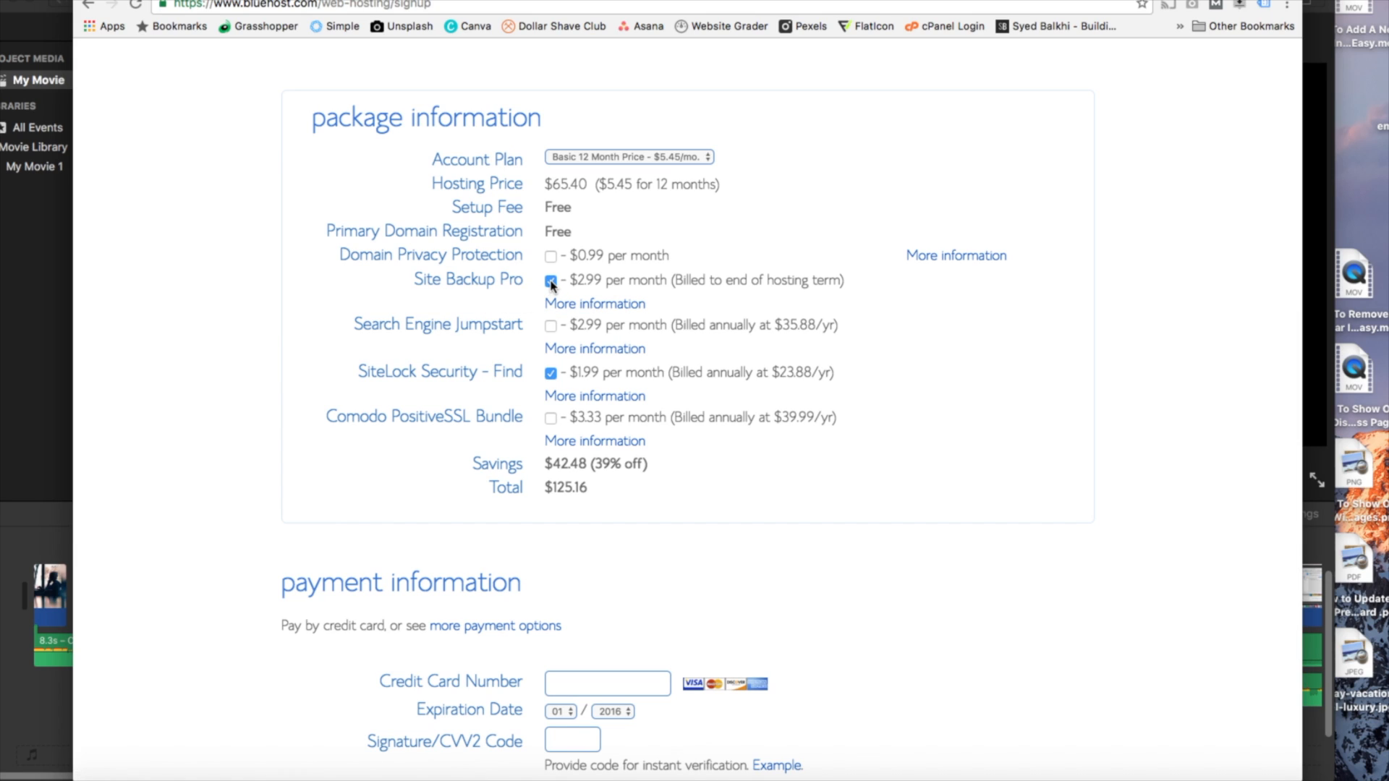
# - Untick Site Backup Pro and SiteLock Security, leaving a $65.40 total
pyautogui.click(550, 281)
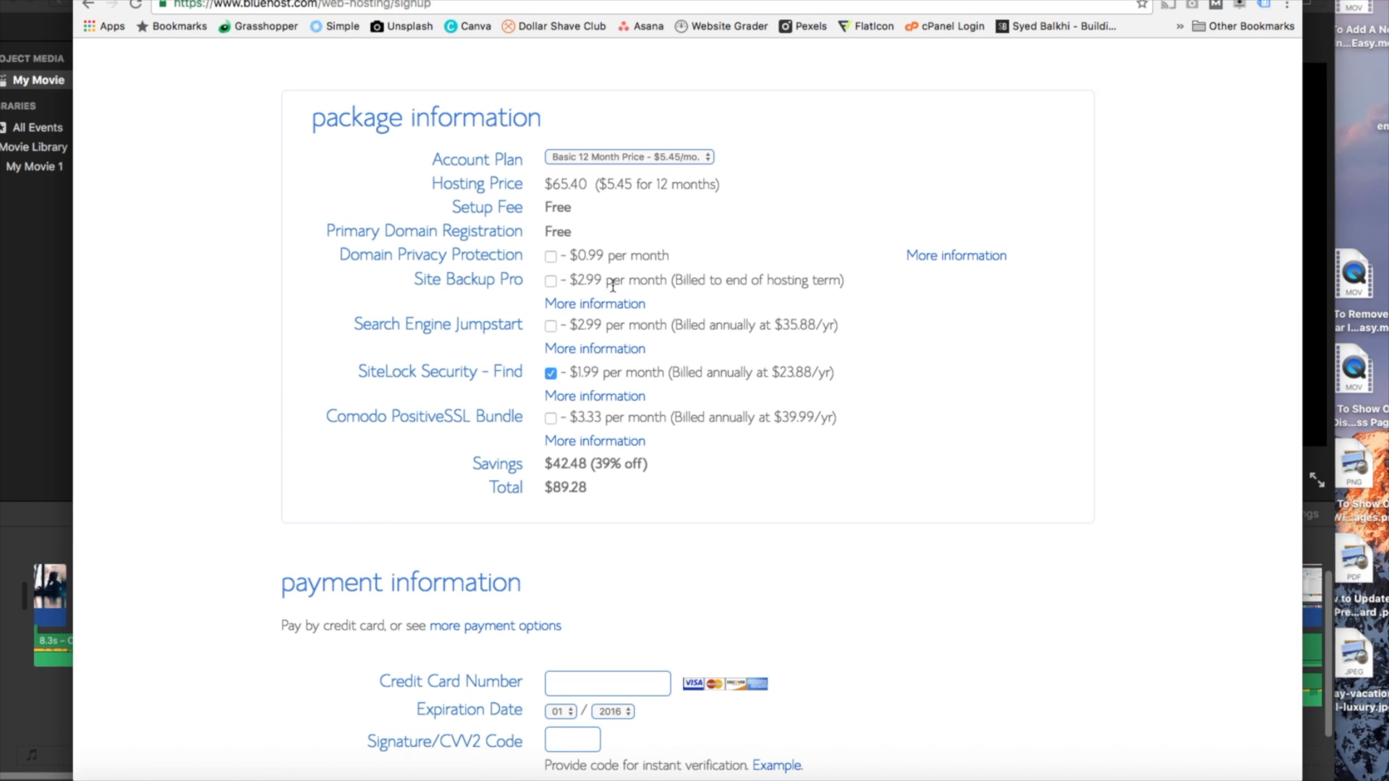
pyautogui.moveTo(690, 301)
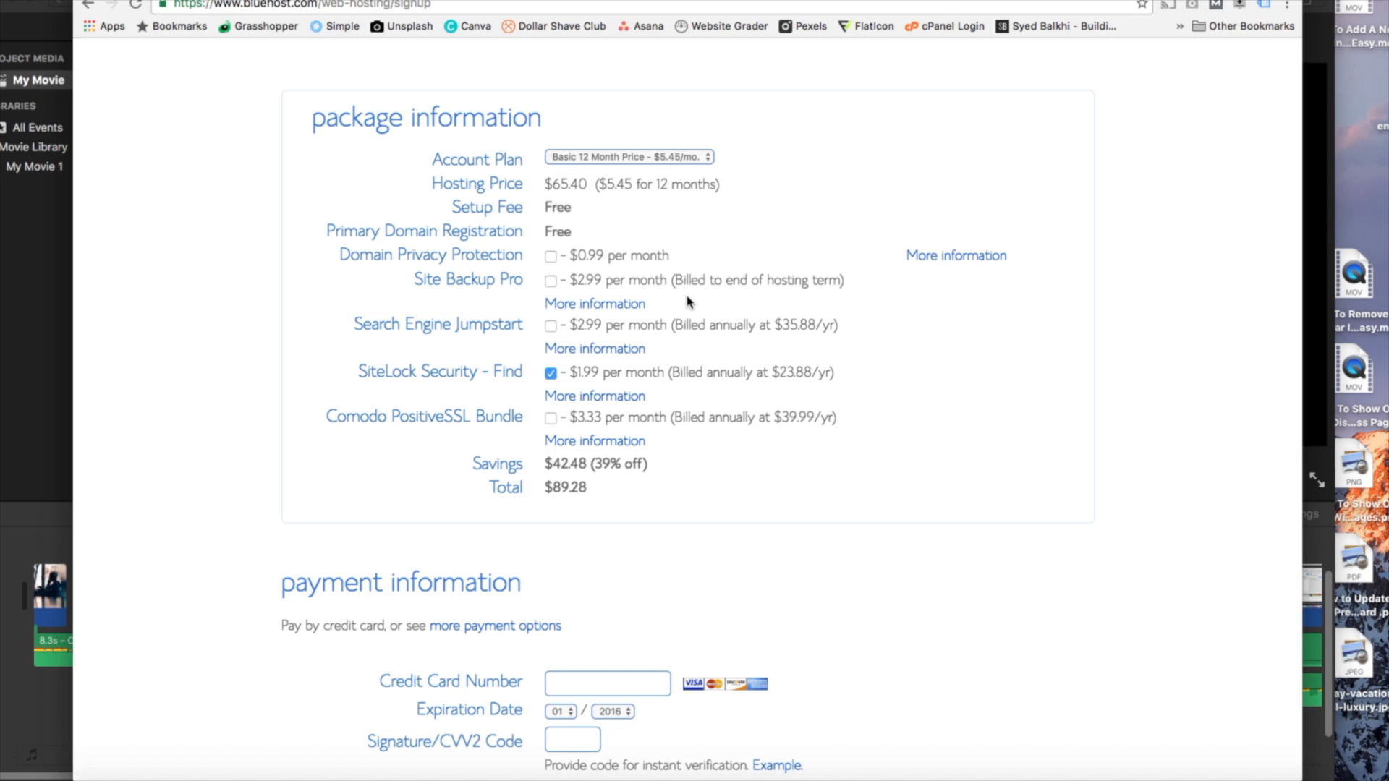
pyautogui.moveTo(554, 332)
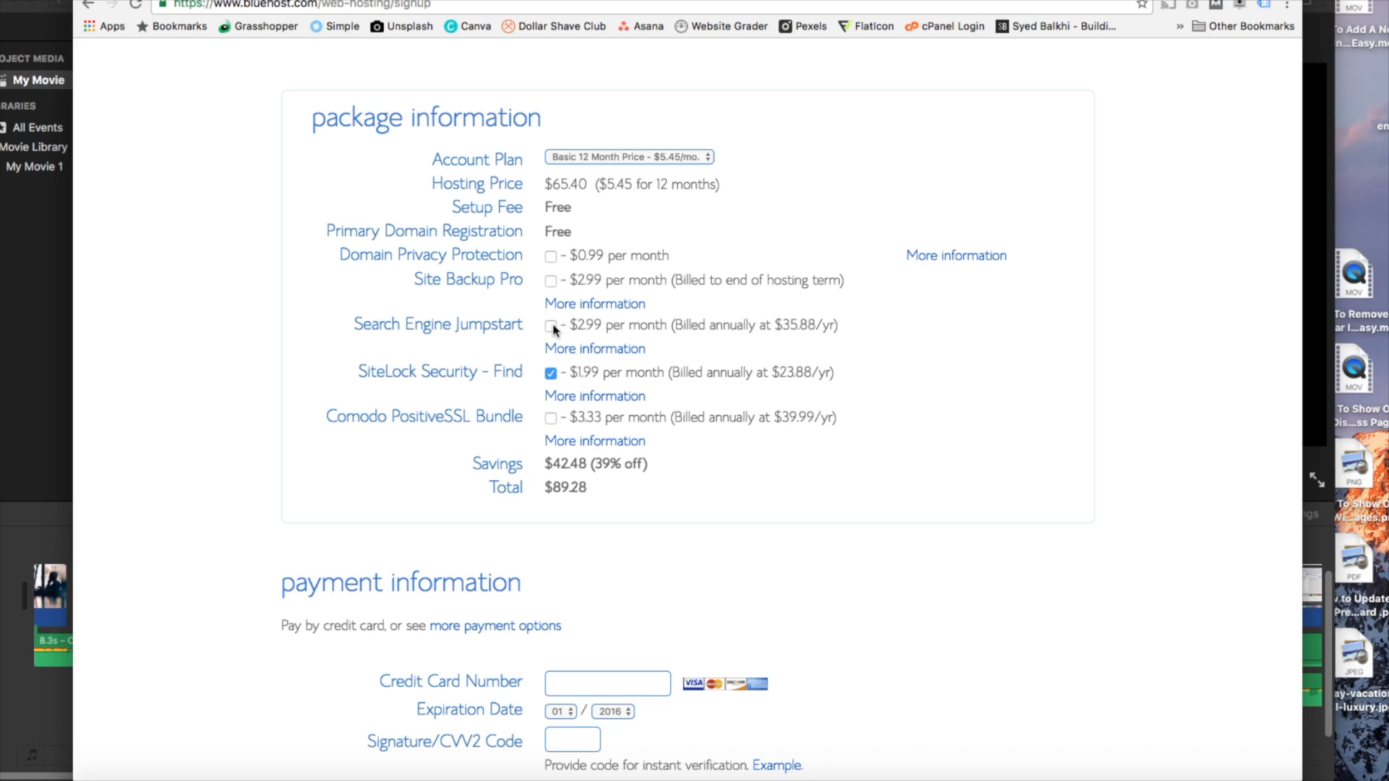
pyautogui.moveTo(466, 354)
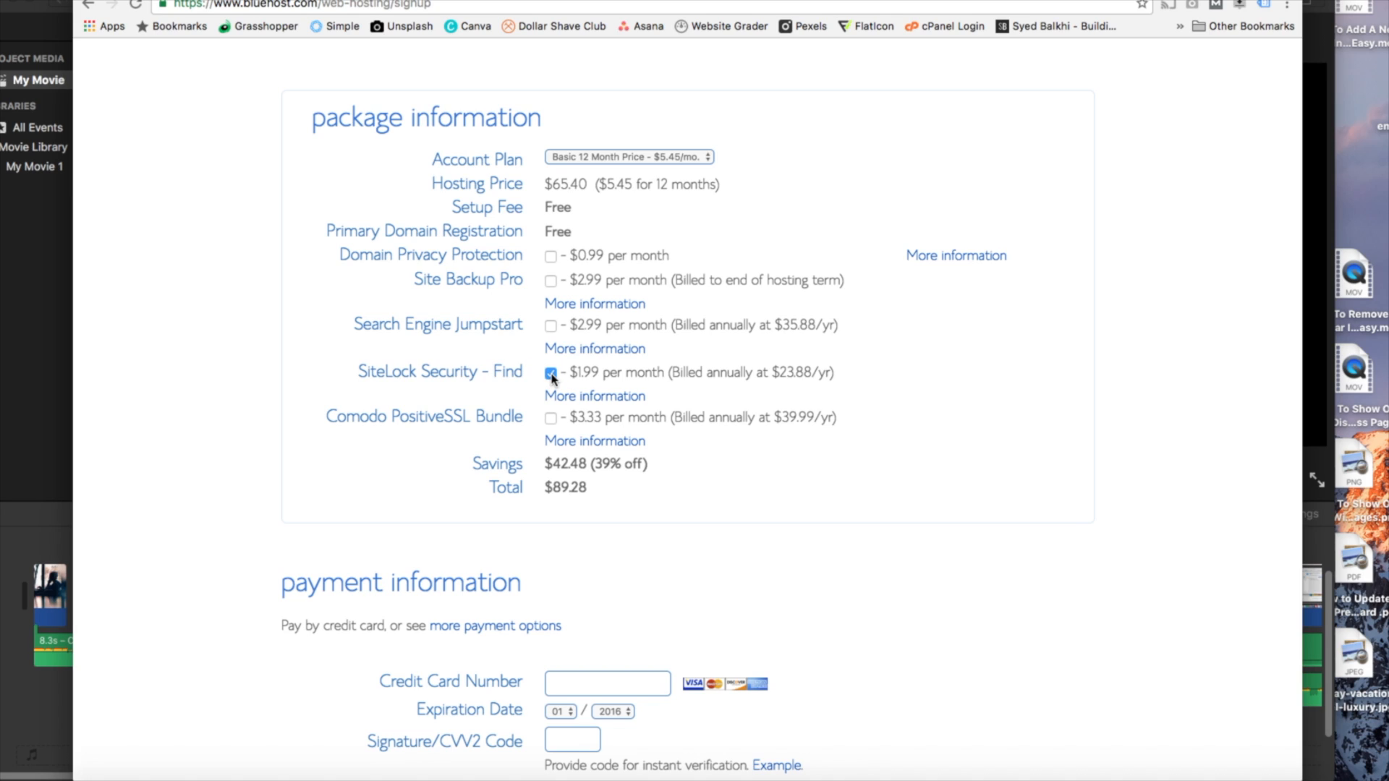
pyautogui.click(551, 373)
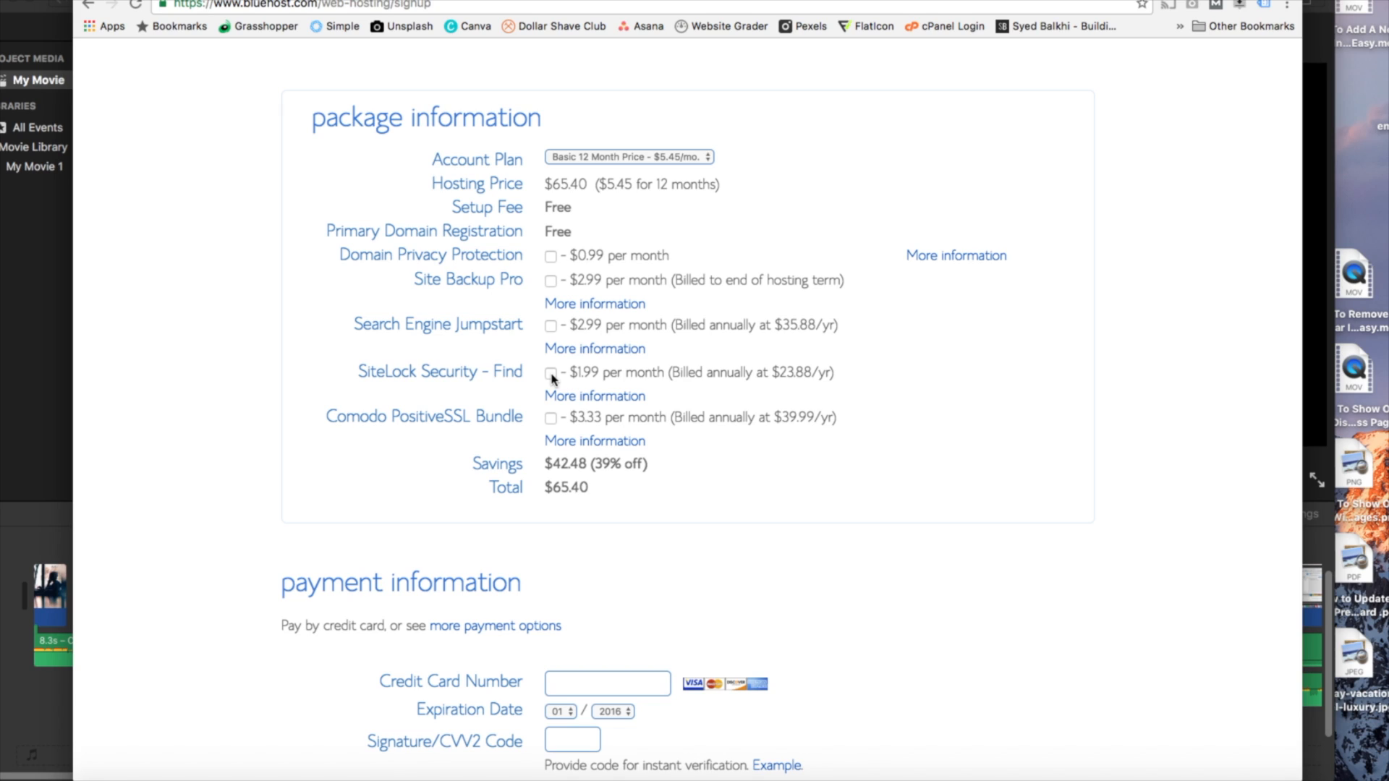
pyautogui.moveTo(903, 376)
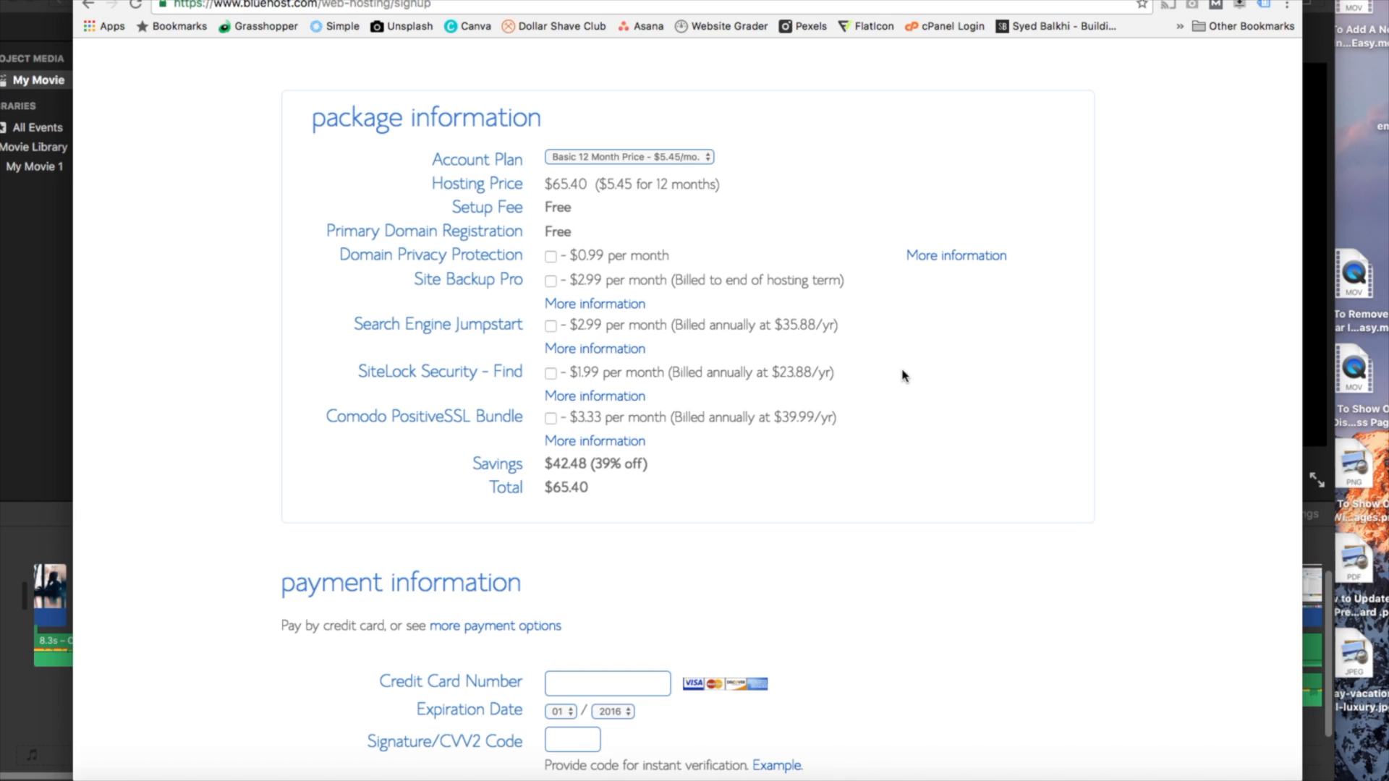
# - Enter the card security code, accept the terms, and submit the hosting order
pyautogui.scroll(-3)
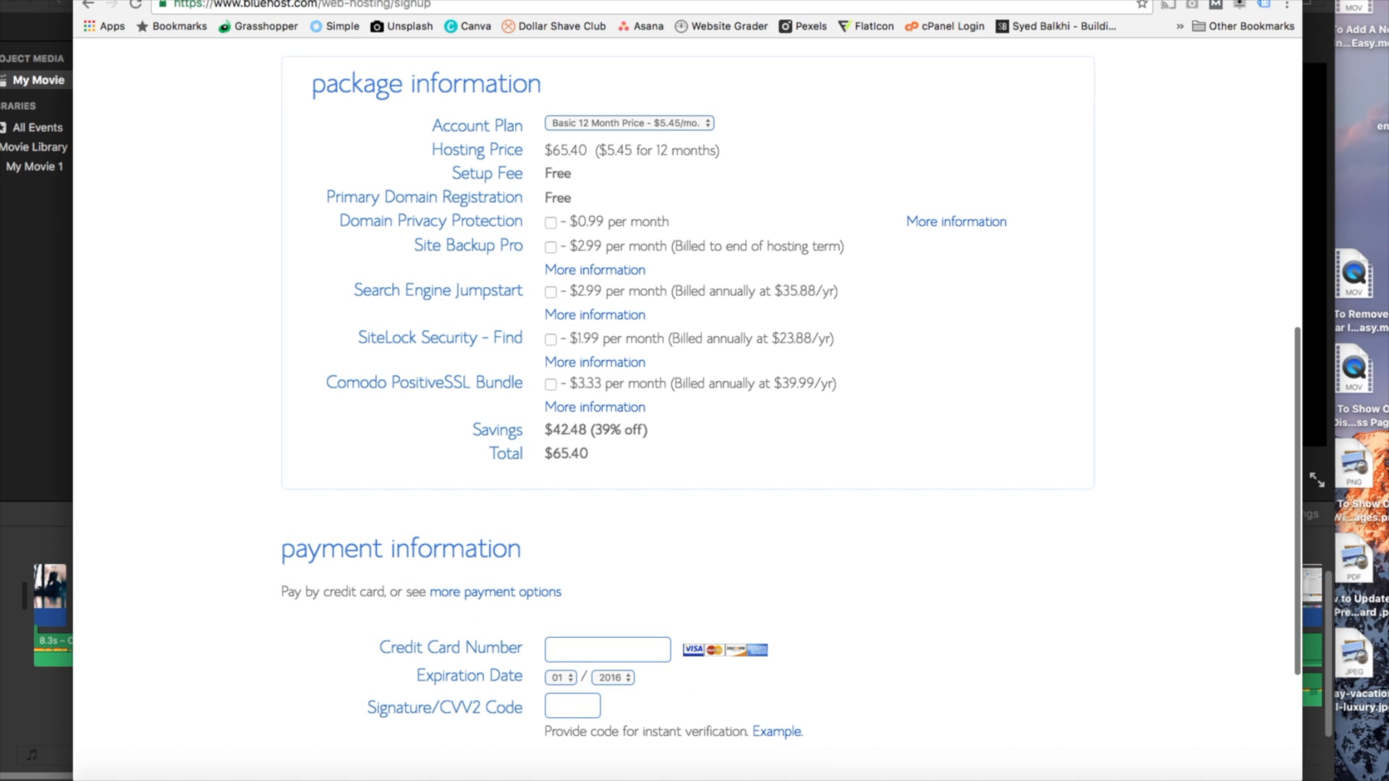
pyautogui.scroll(-3)
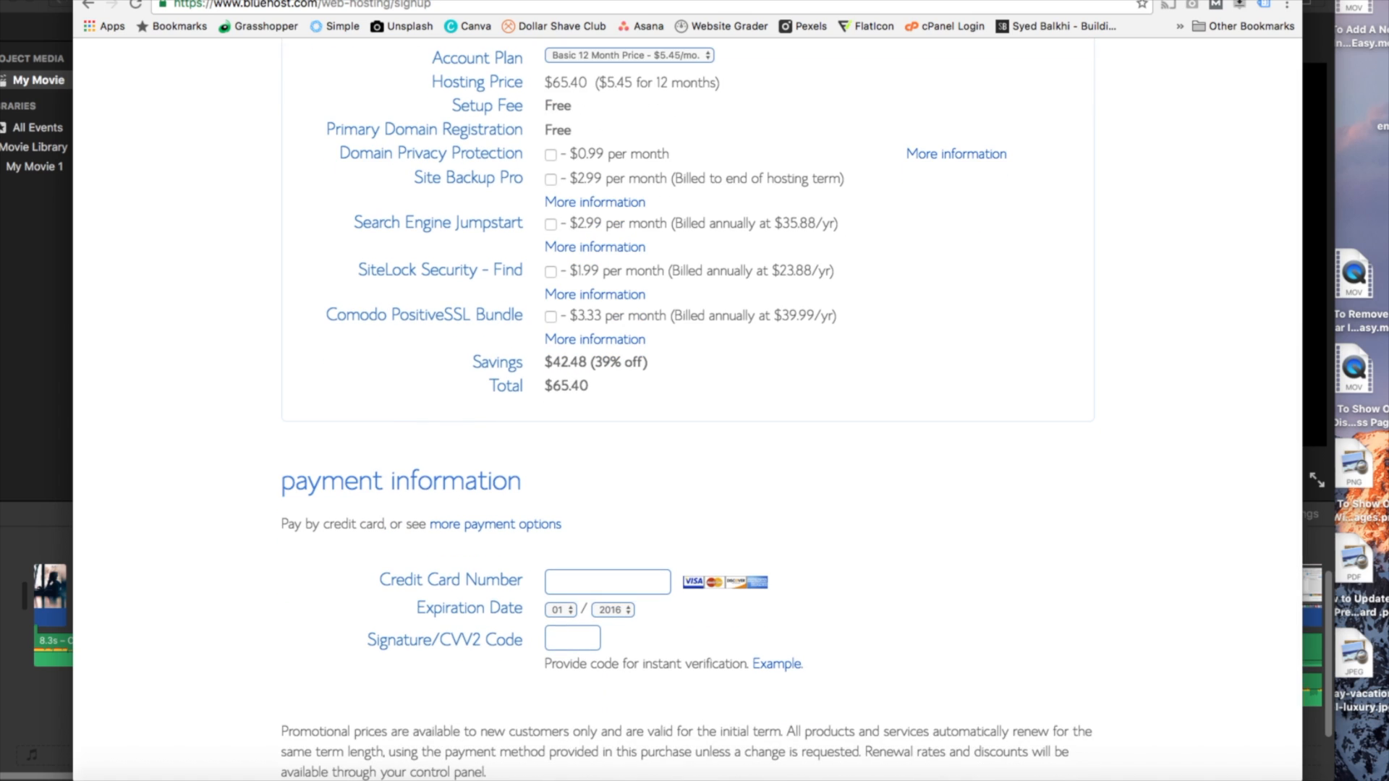
pyautogui.scroll(-3)
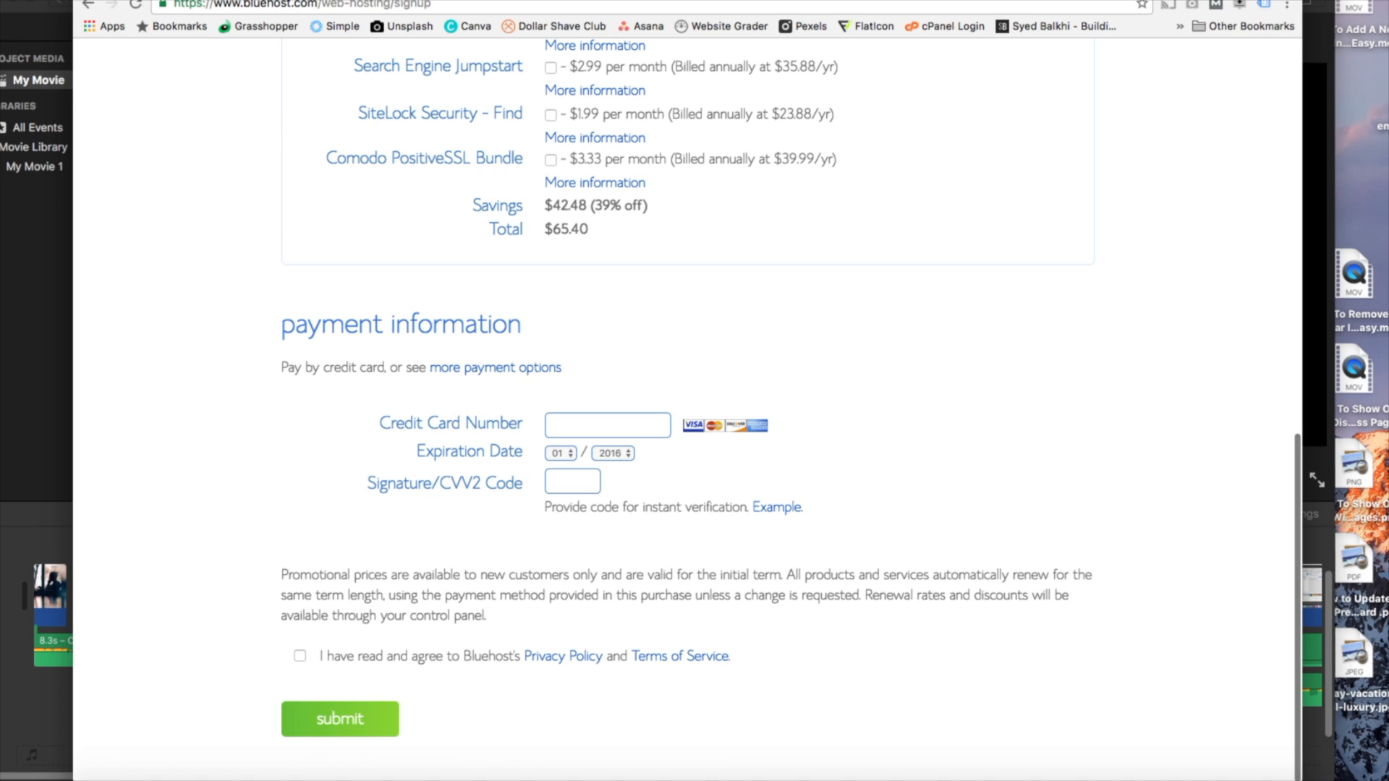
pyautogui.click(607, 425)
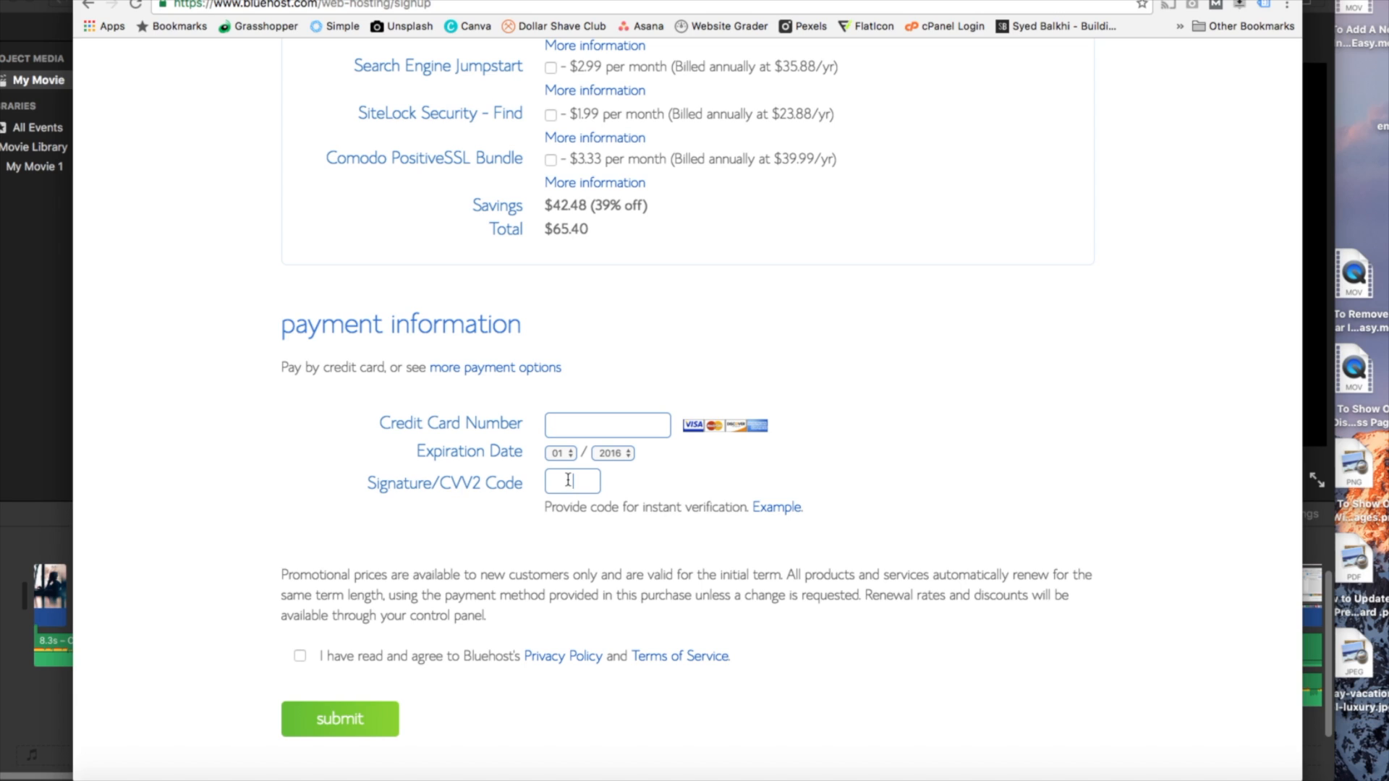
pyautogui.moveTo(359, 636)
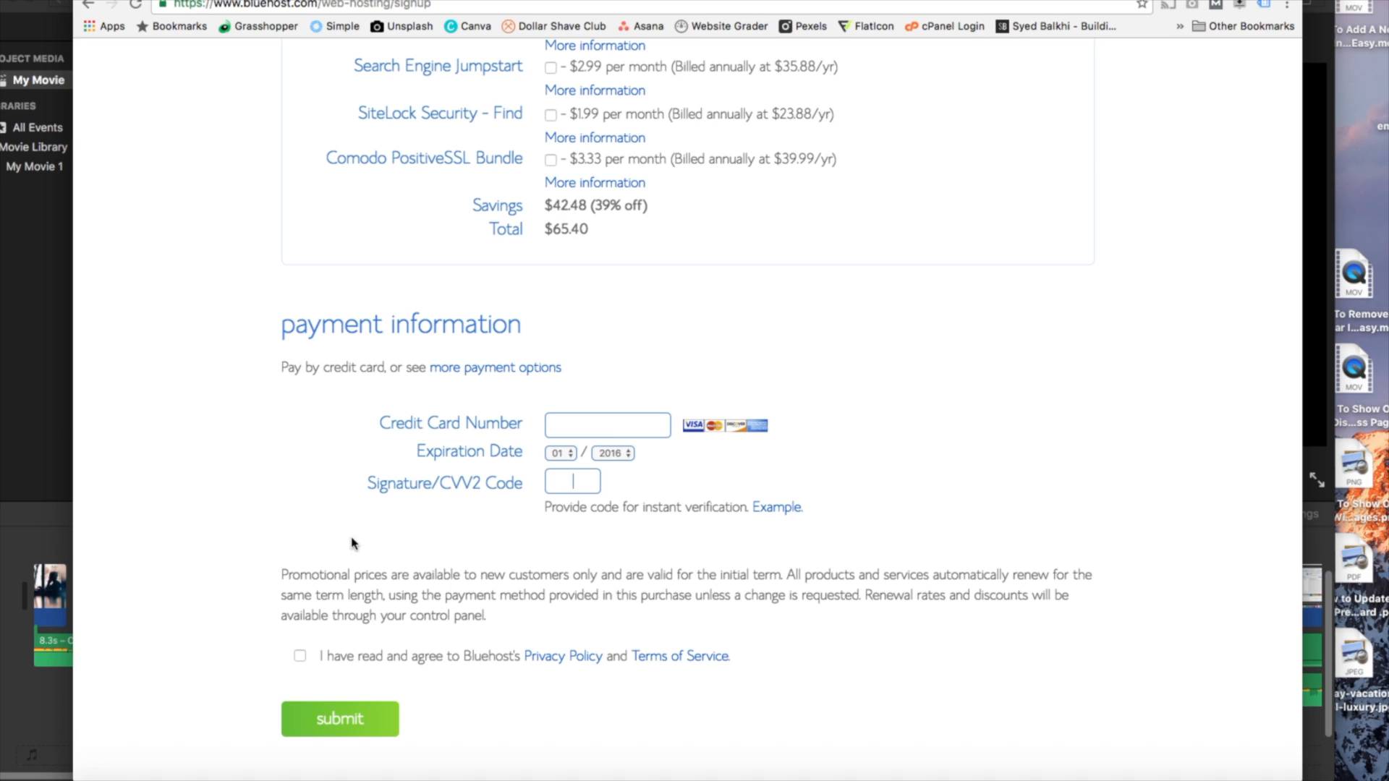
pyautogui.click(299, 655)
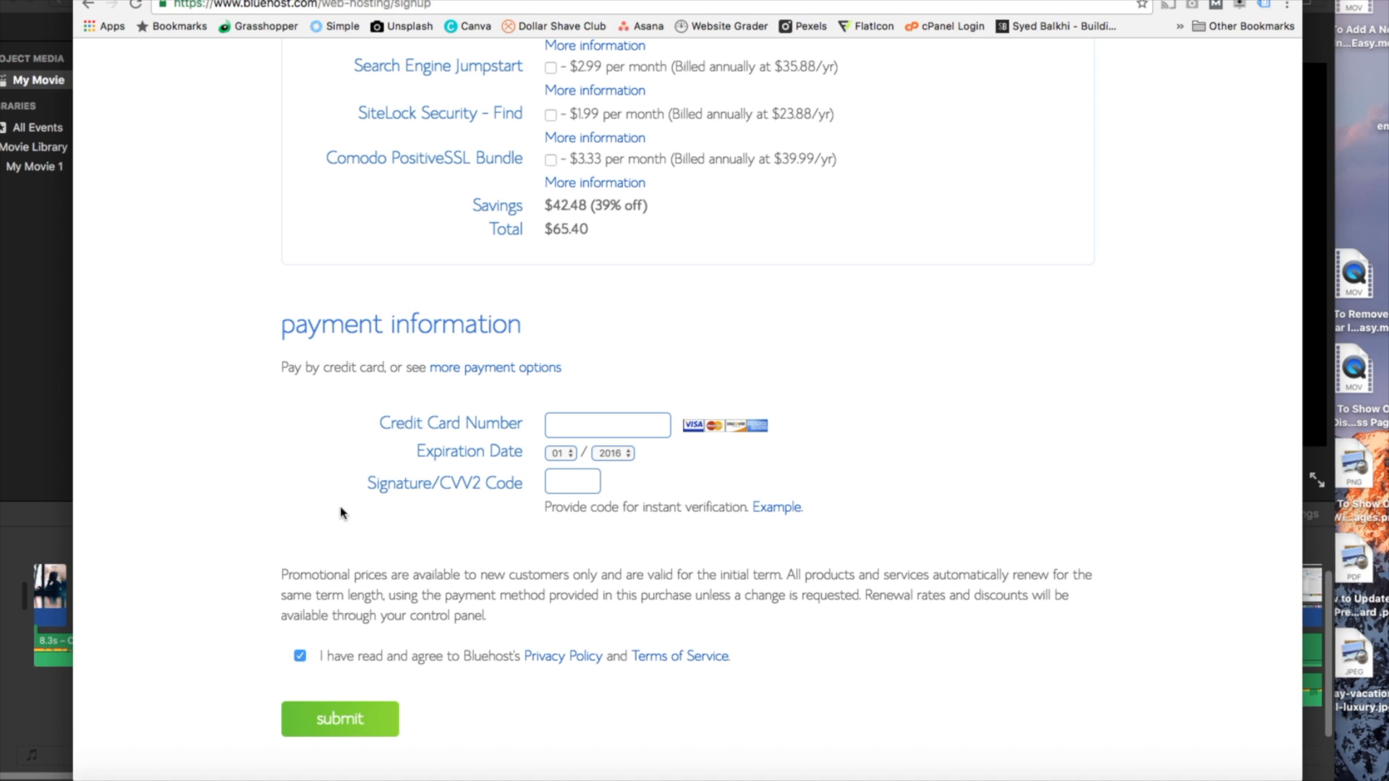
pyautogui.moveTo(381, 508)
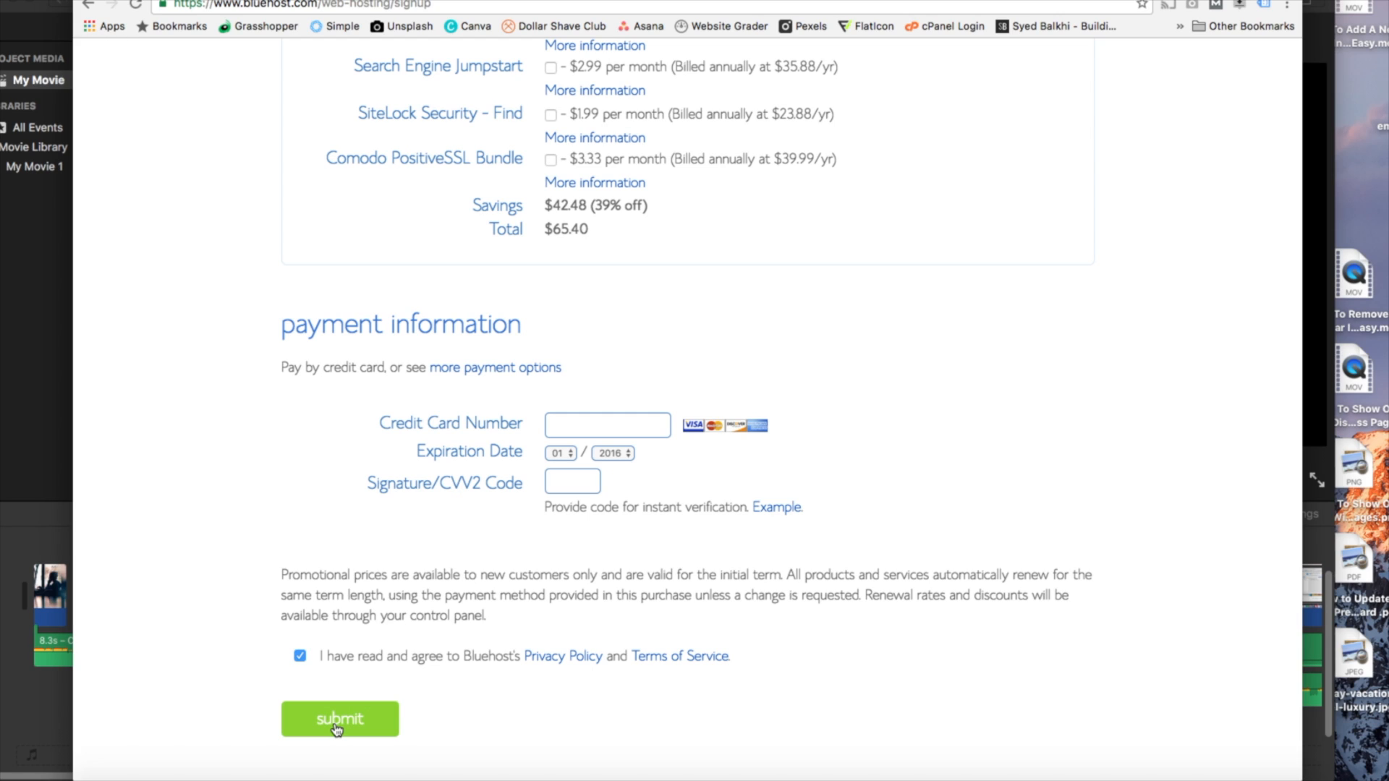
pyautogui.click(339, 719)
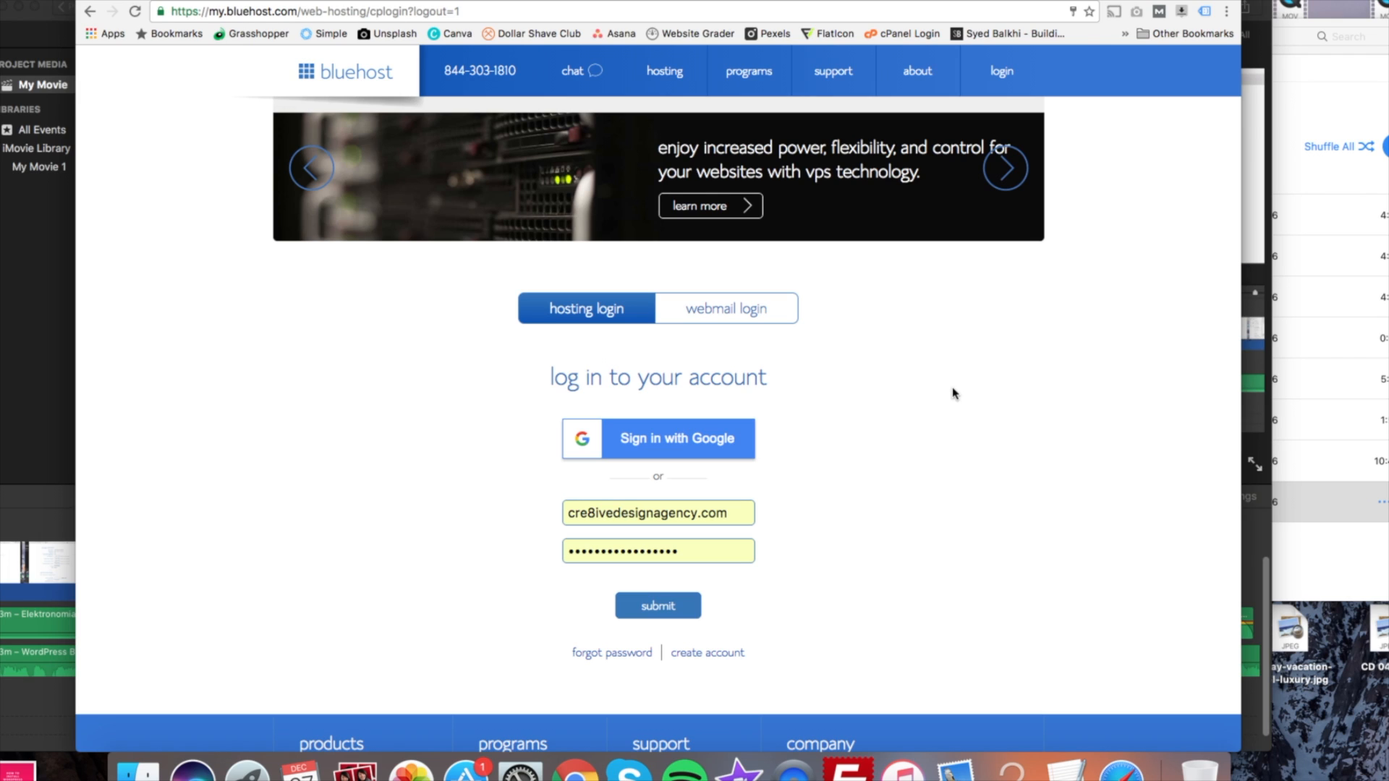
pyautogui.moveTo(1002, 71)
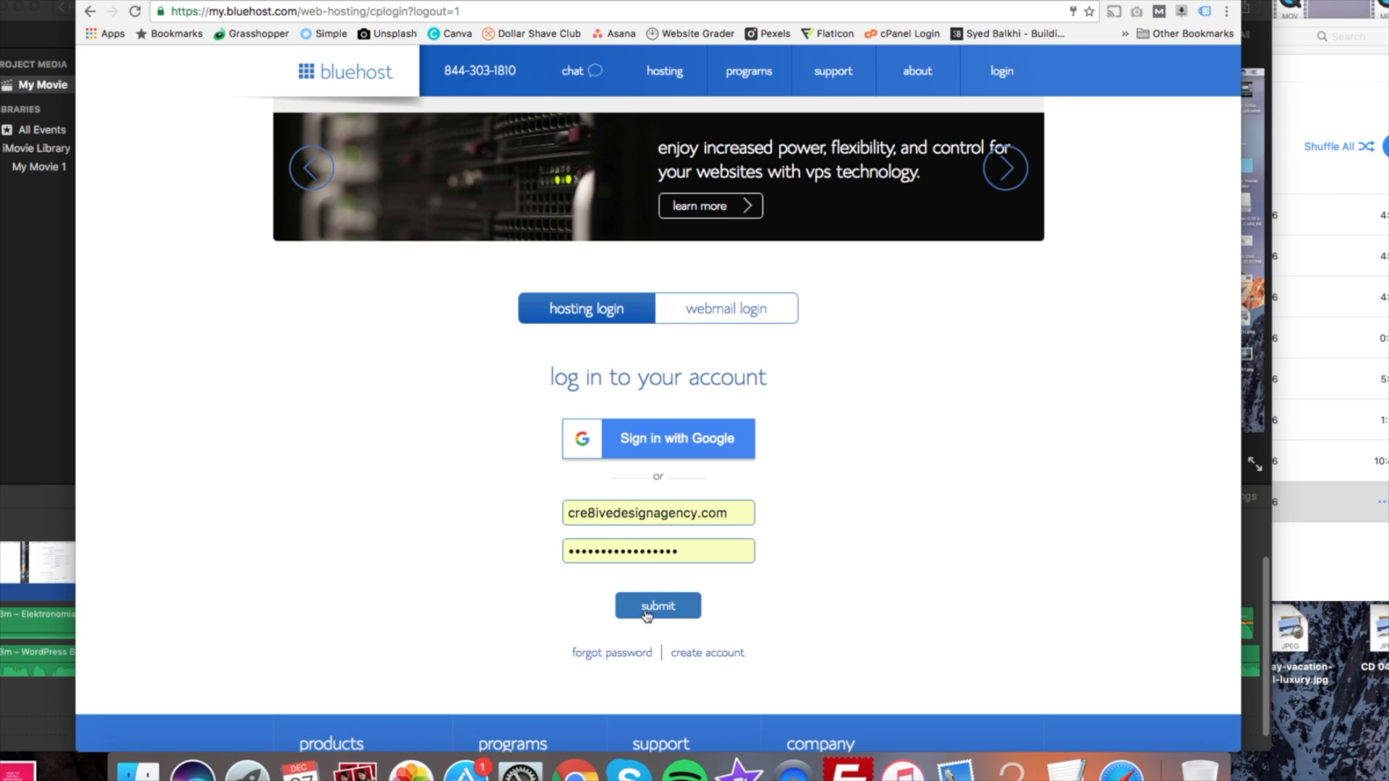
# - Log in to the hosting account and view the cPanel website tools
pyautogui.click(658, 606)
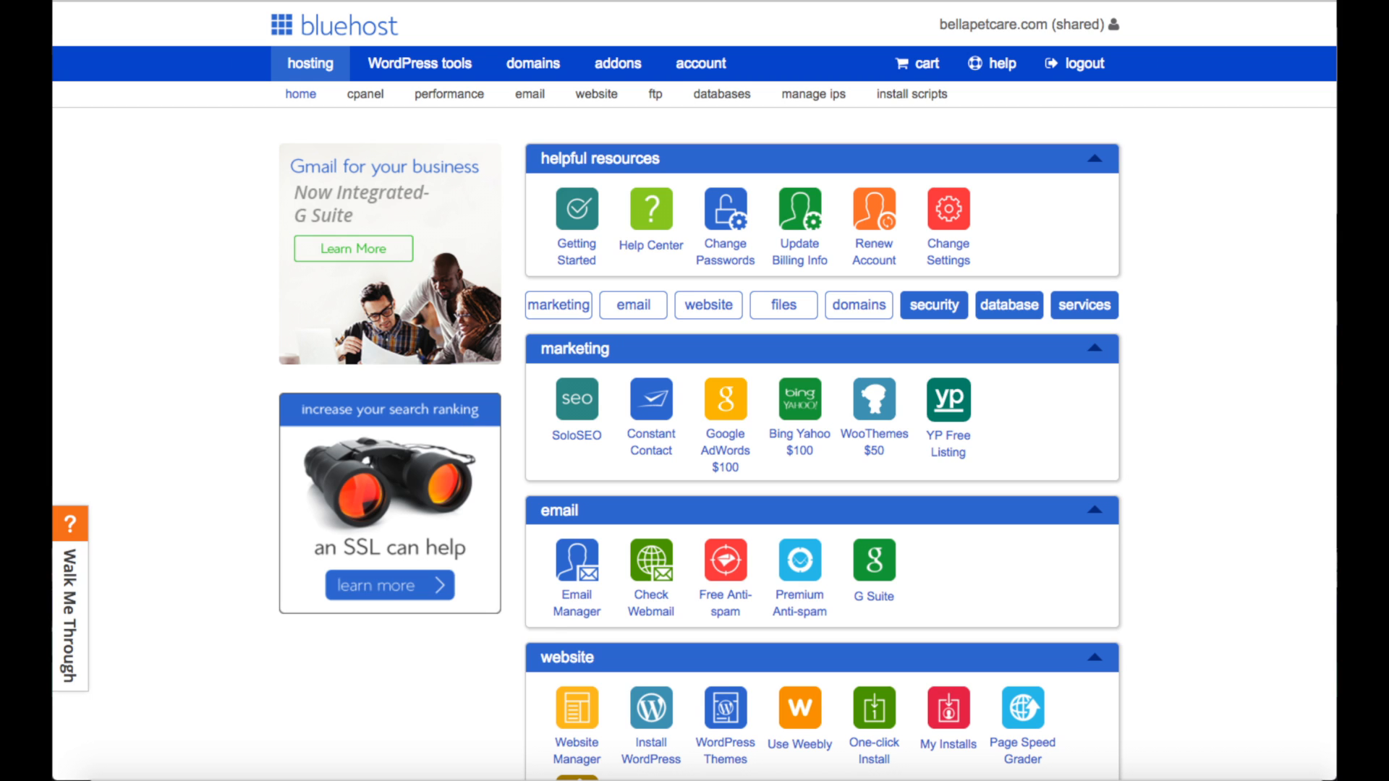
pyautogui.scroll(-3)
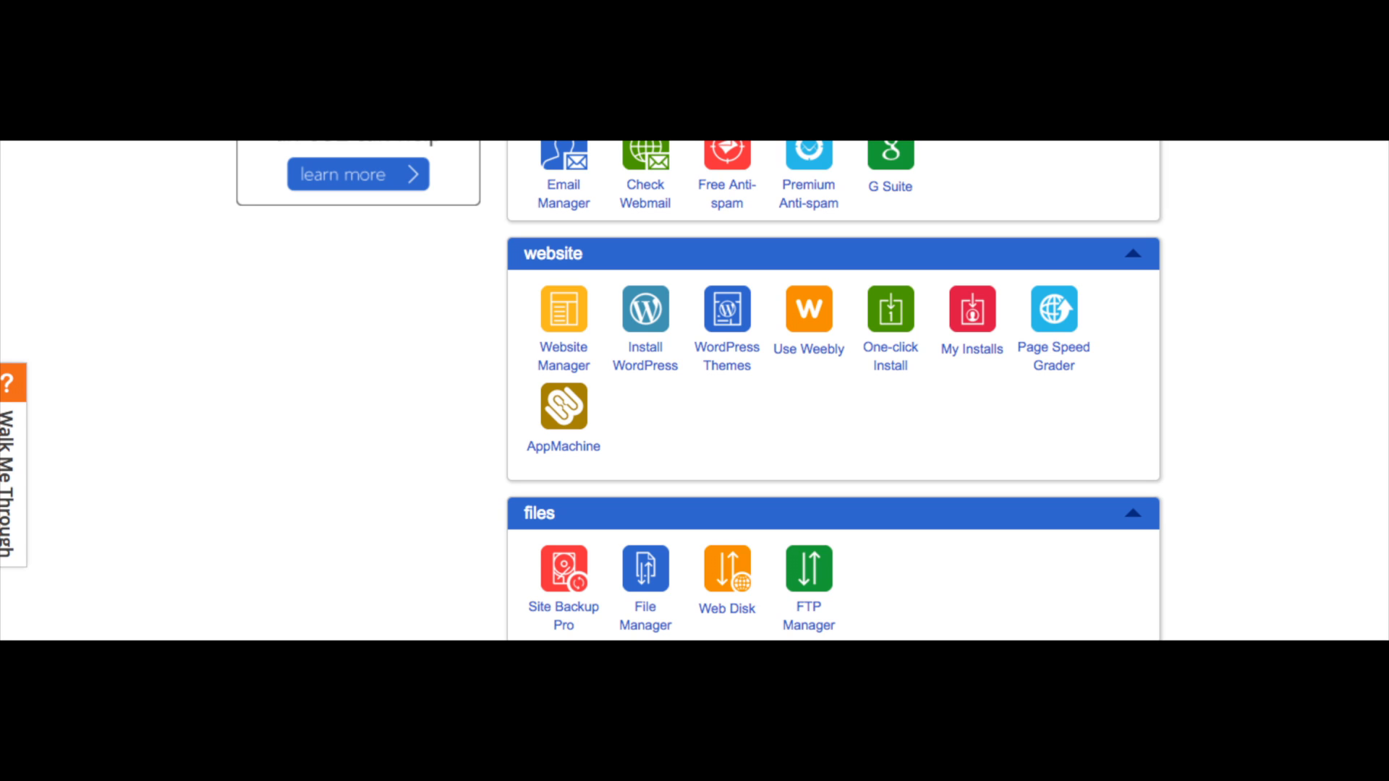
# - Begin the free WordPress install for martieinstallswp.com from Install WordPress
pyautogui.click(644, 309)
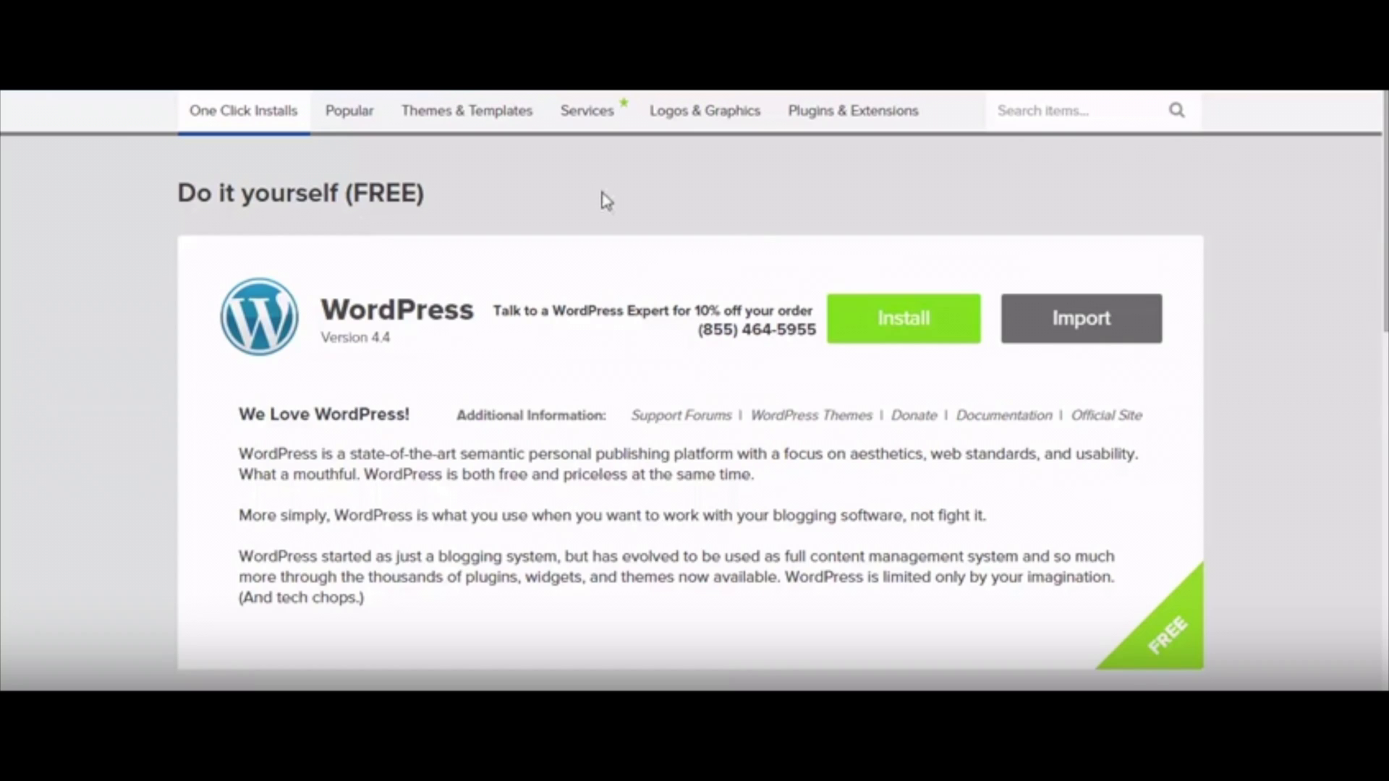
pyautogui.click(902, 318)
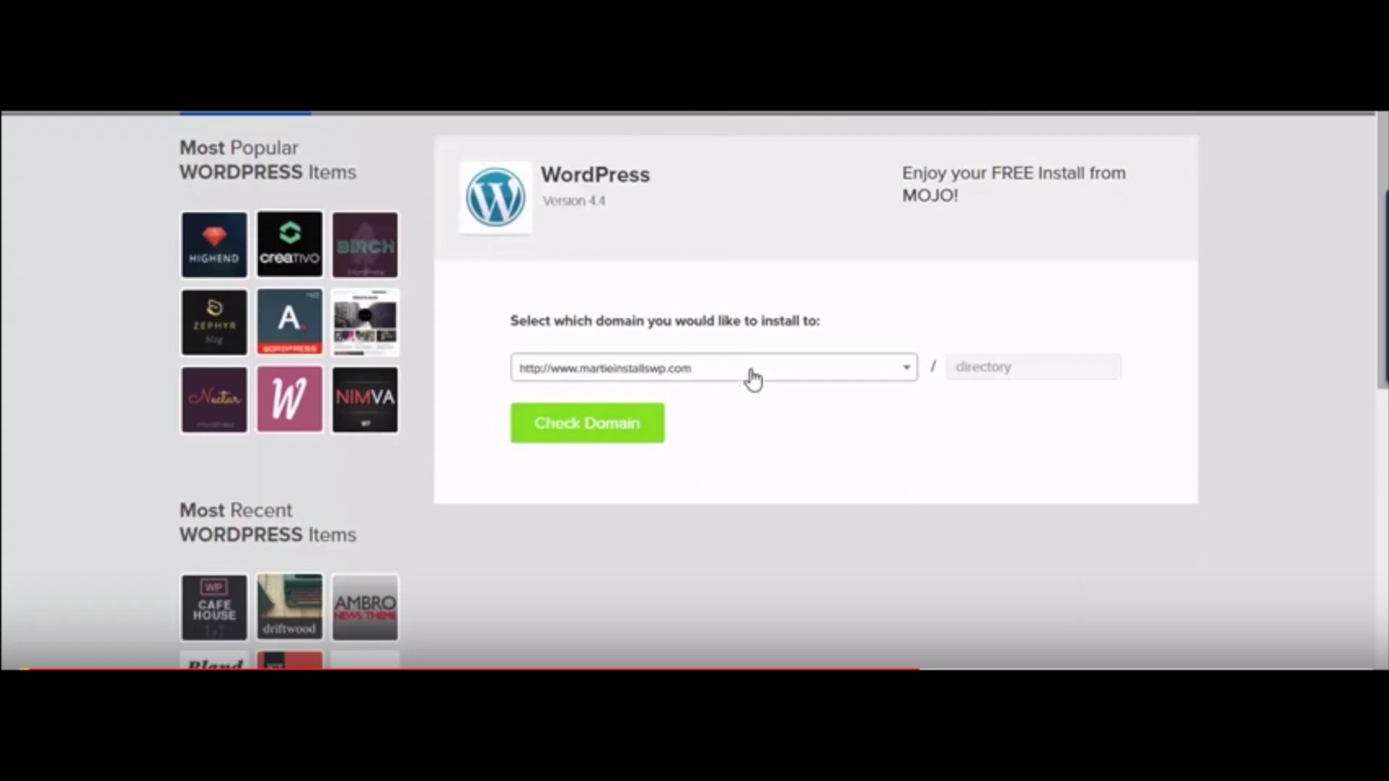
# - Check the domain, fill site title and admin credentials, and install WordPress
pyautogui.click(586, 423)
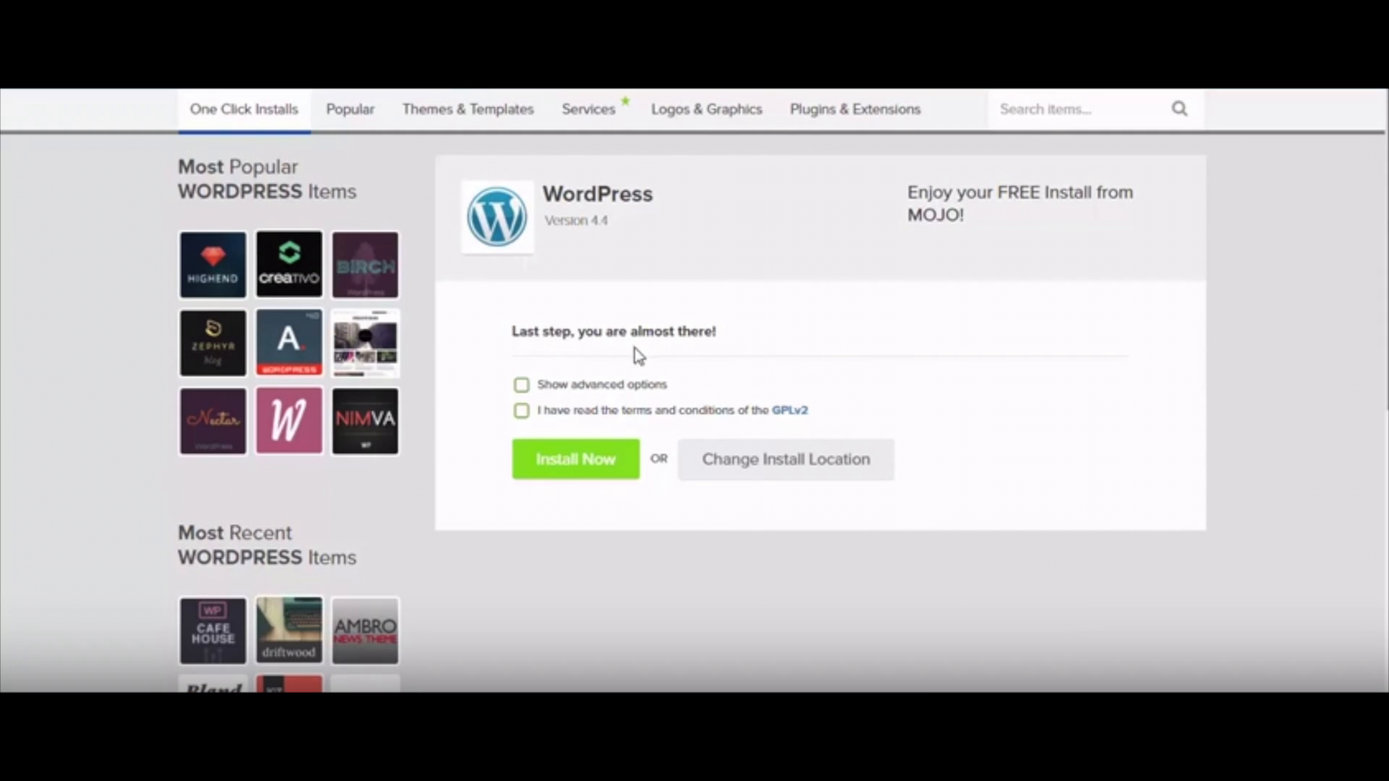
pyautogui.click(521, 384)
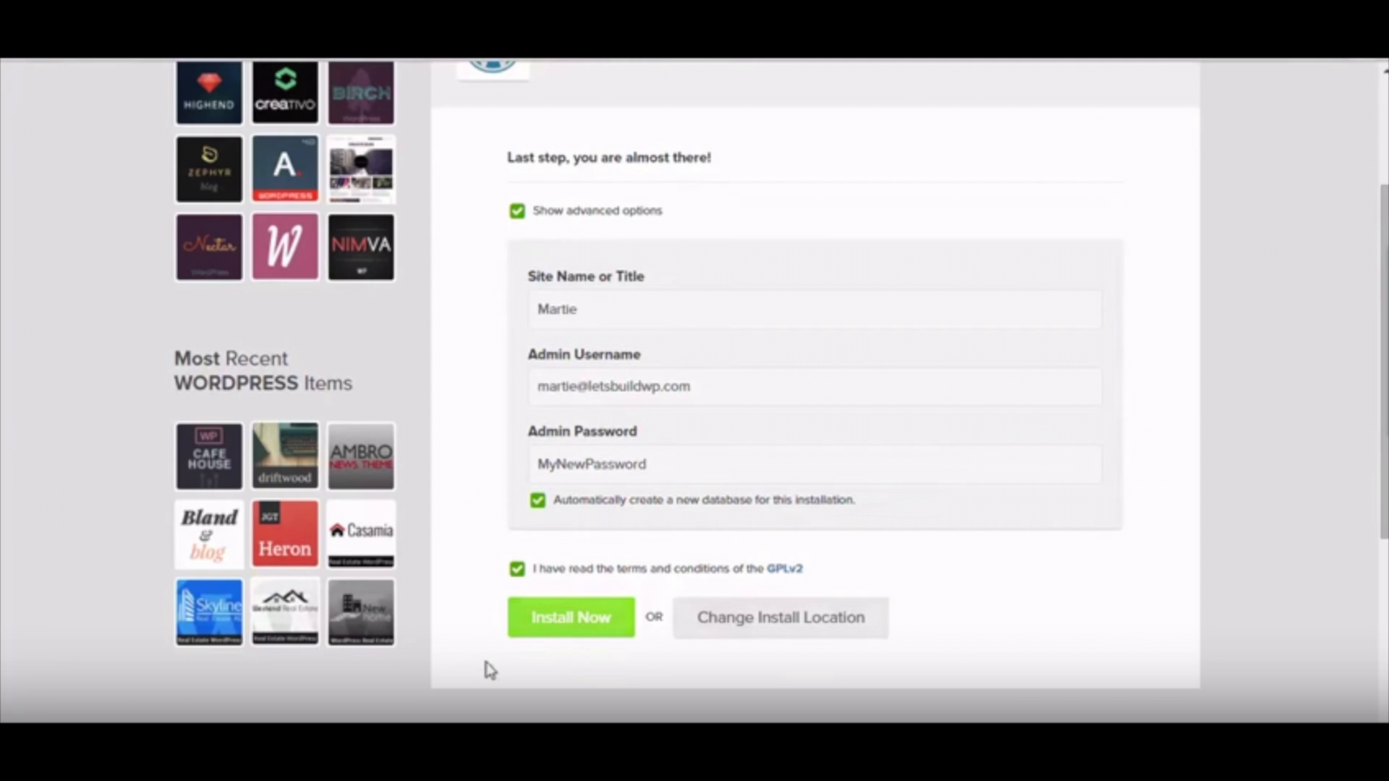
pyautogui.click(571, 617)
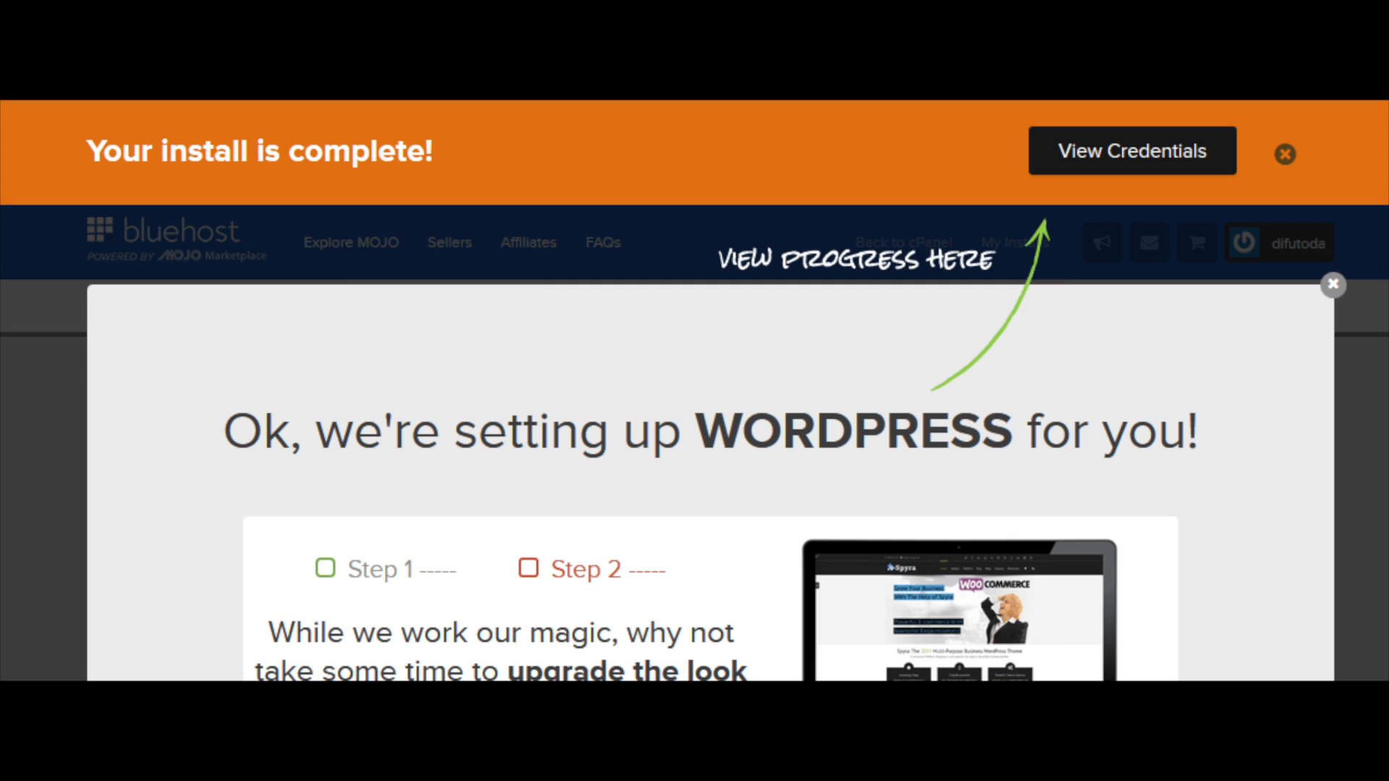
# - View the new installation's credentials and go to the WordPress admin login
pyautogui.click(1132, 151)
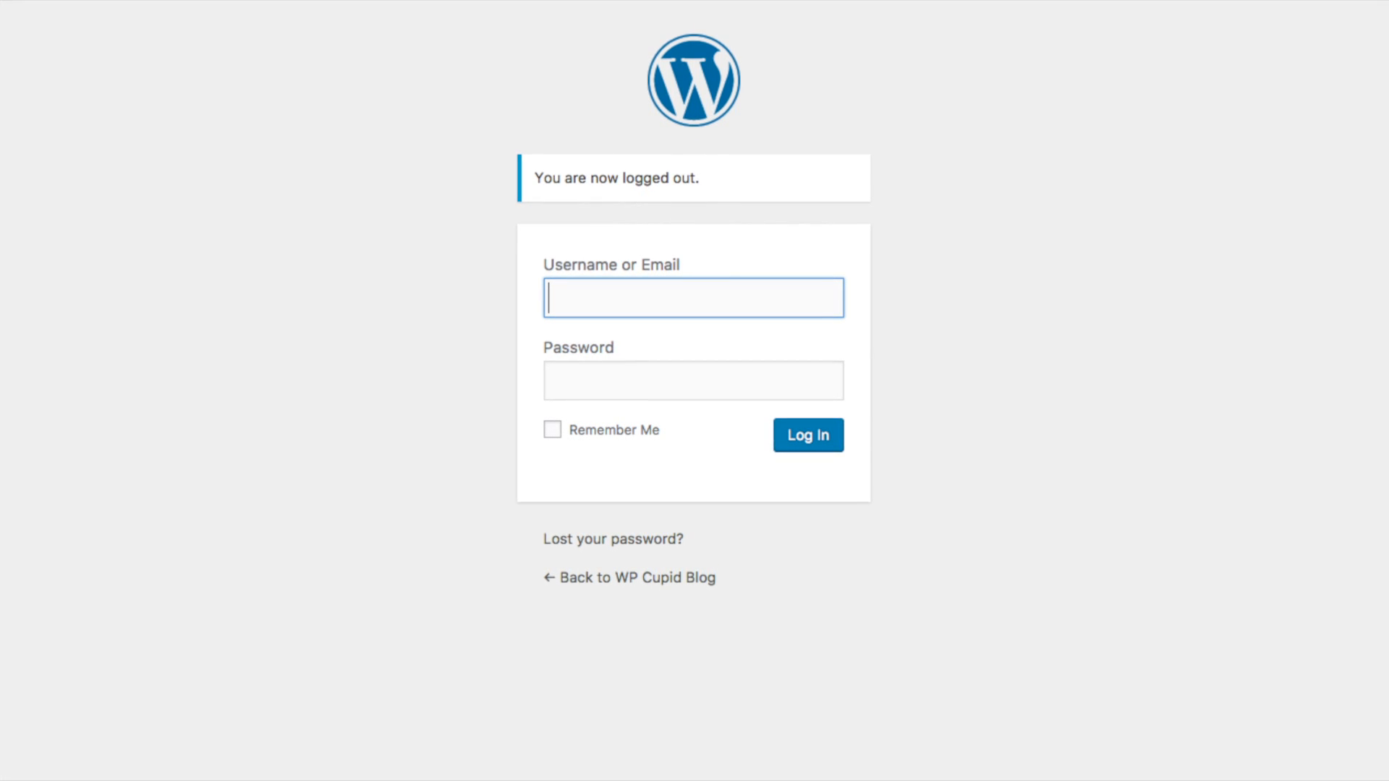
# - Log in to the WordPress dashboard and visit the live Bella Pet Care site
pyautogui.click(806, 435)
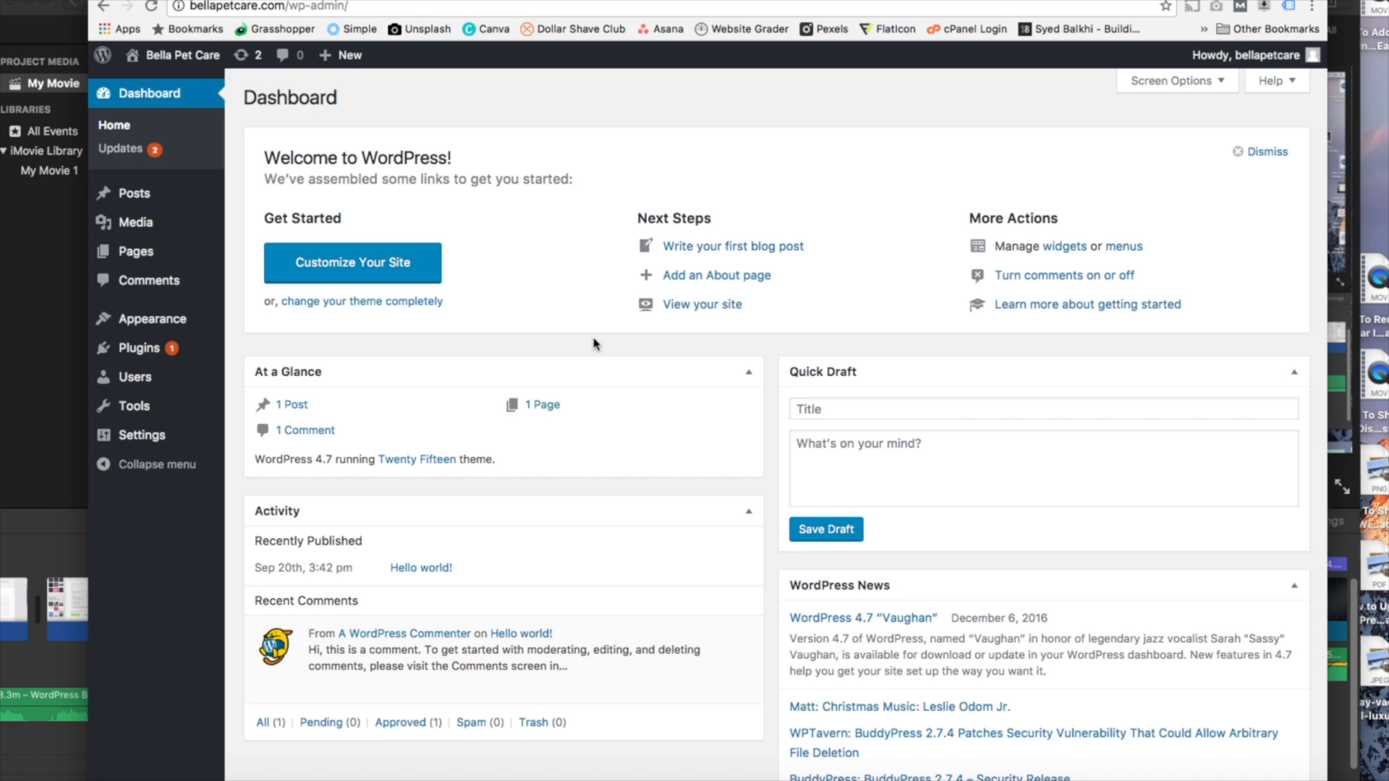
pyautogui.moveTo(135, 252)
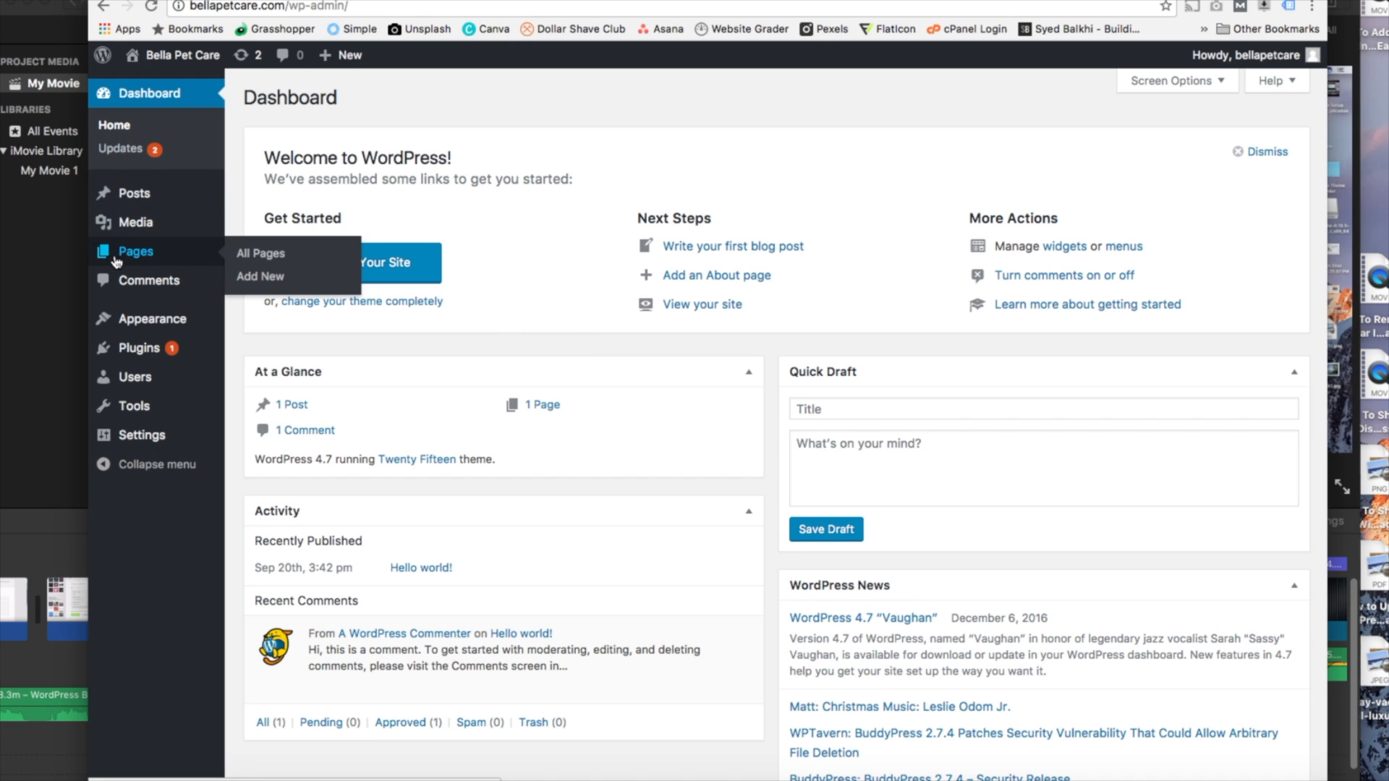
pyautogui.moveTo(139, 348)
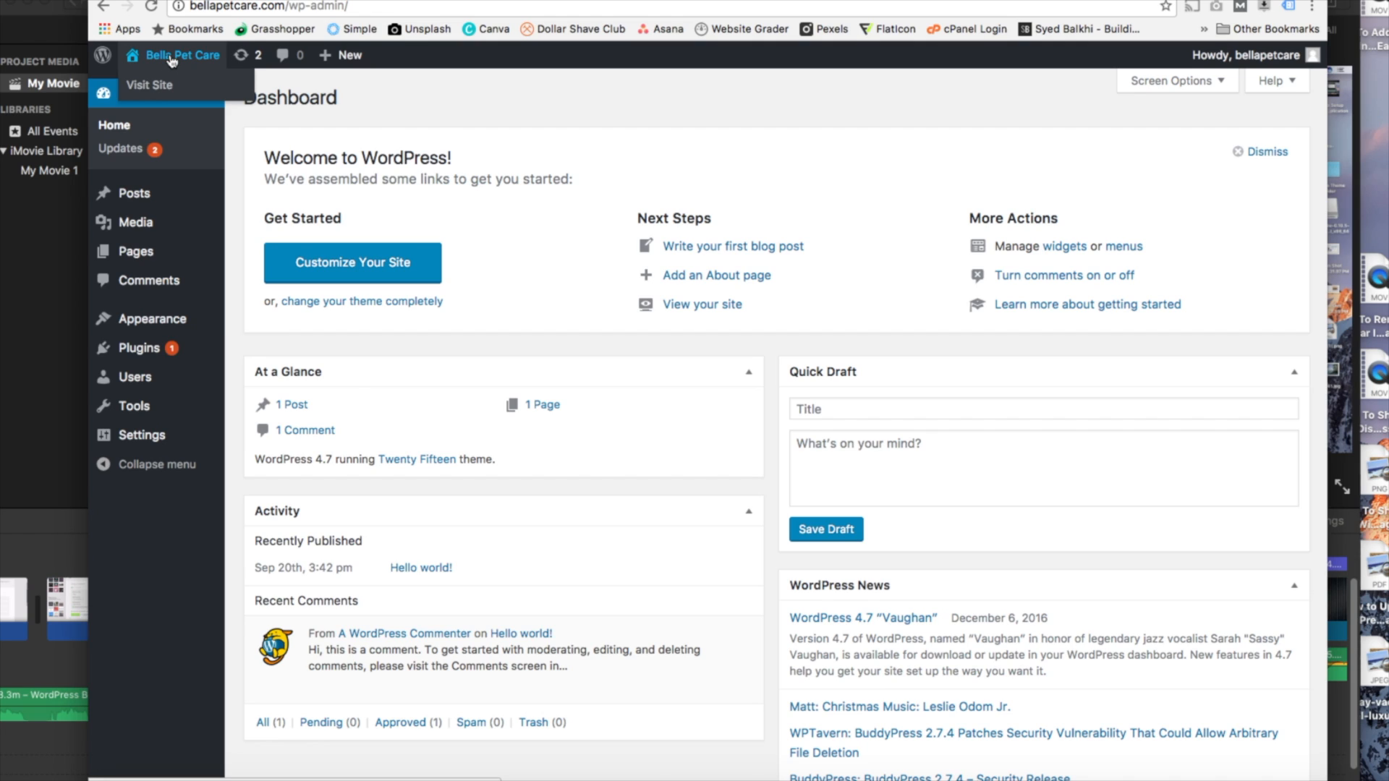
pyautogui.moveTo(150, 85)
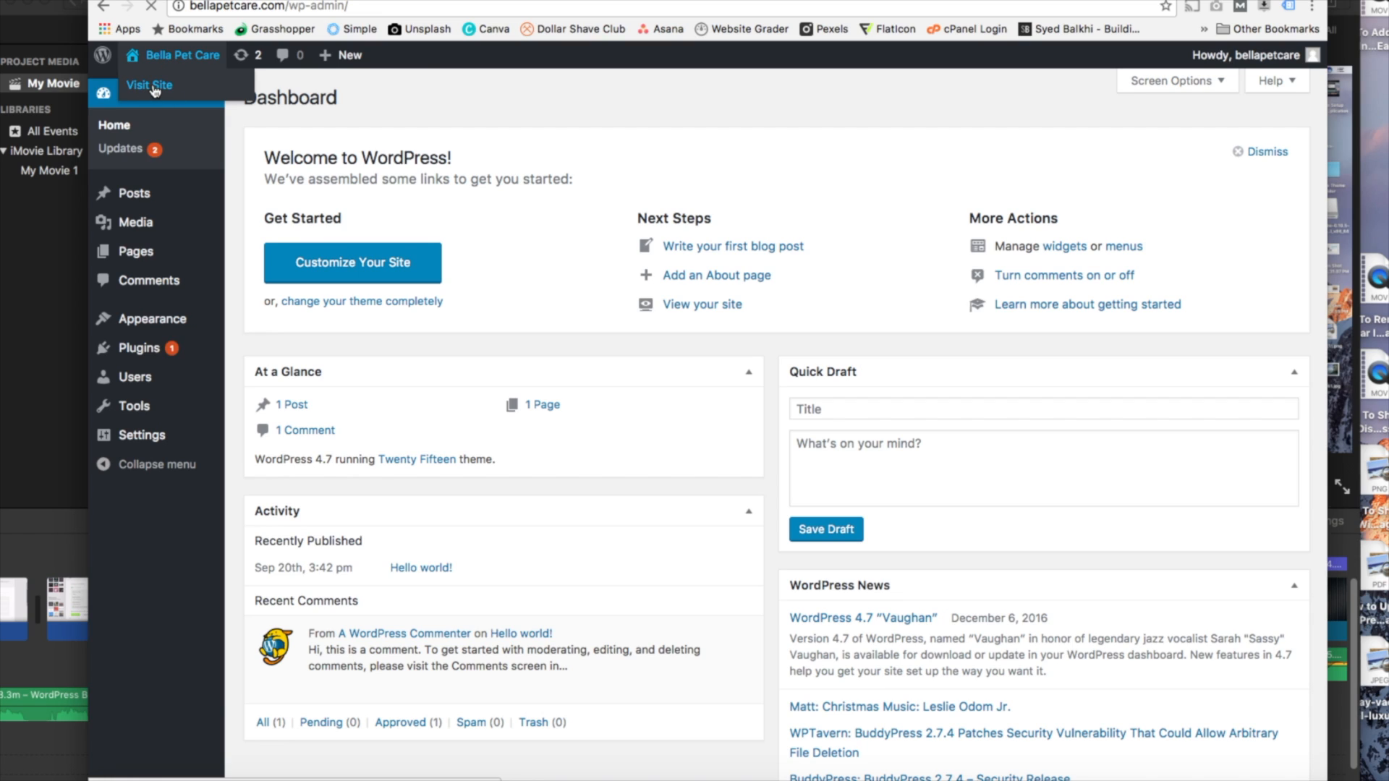
pyautogui.click(149, 84)
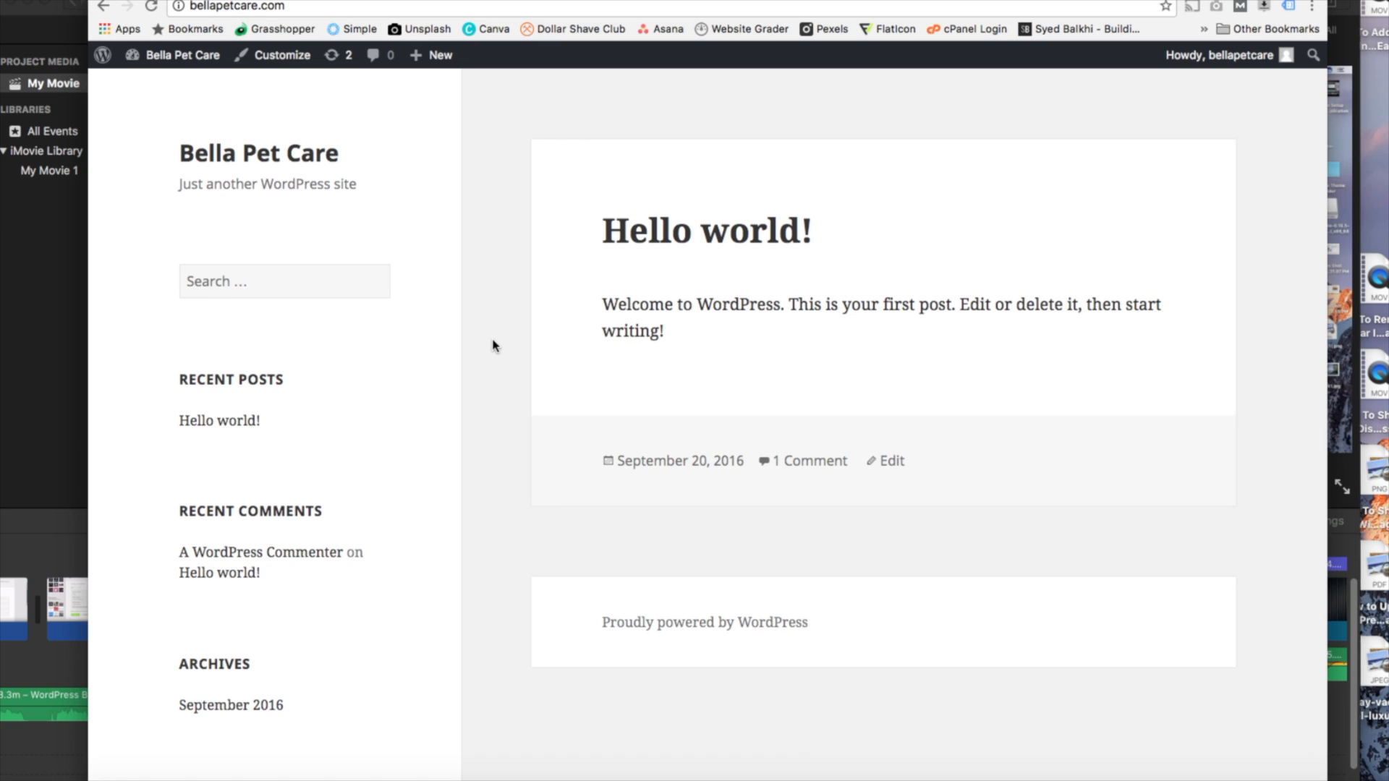